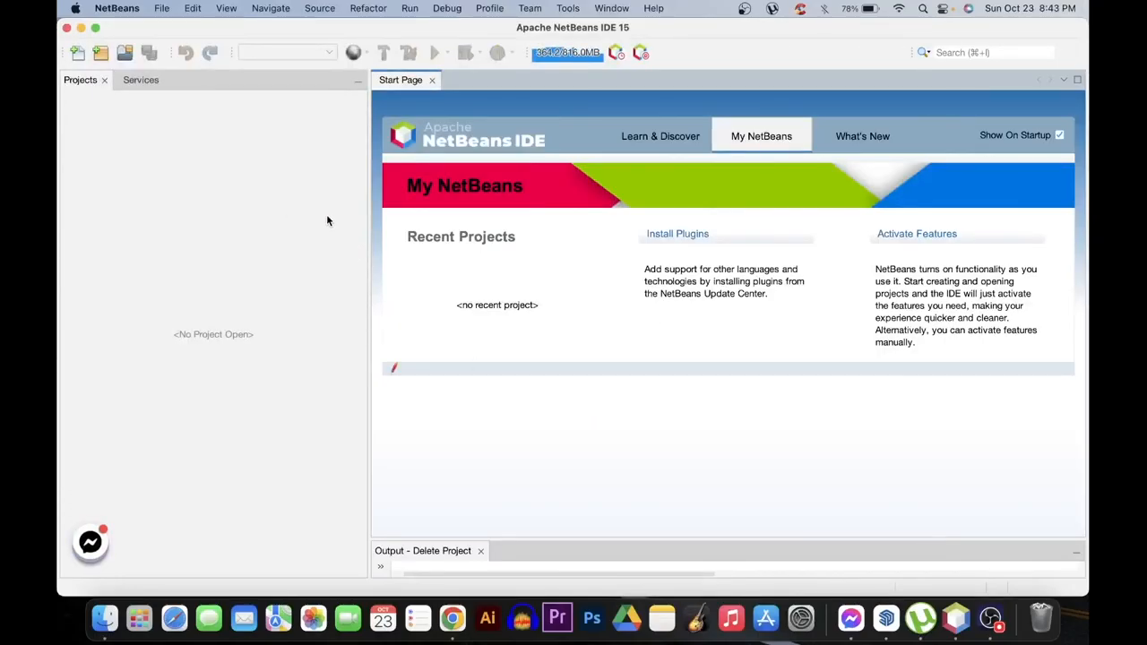
mouse_move(310, 97)
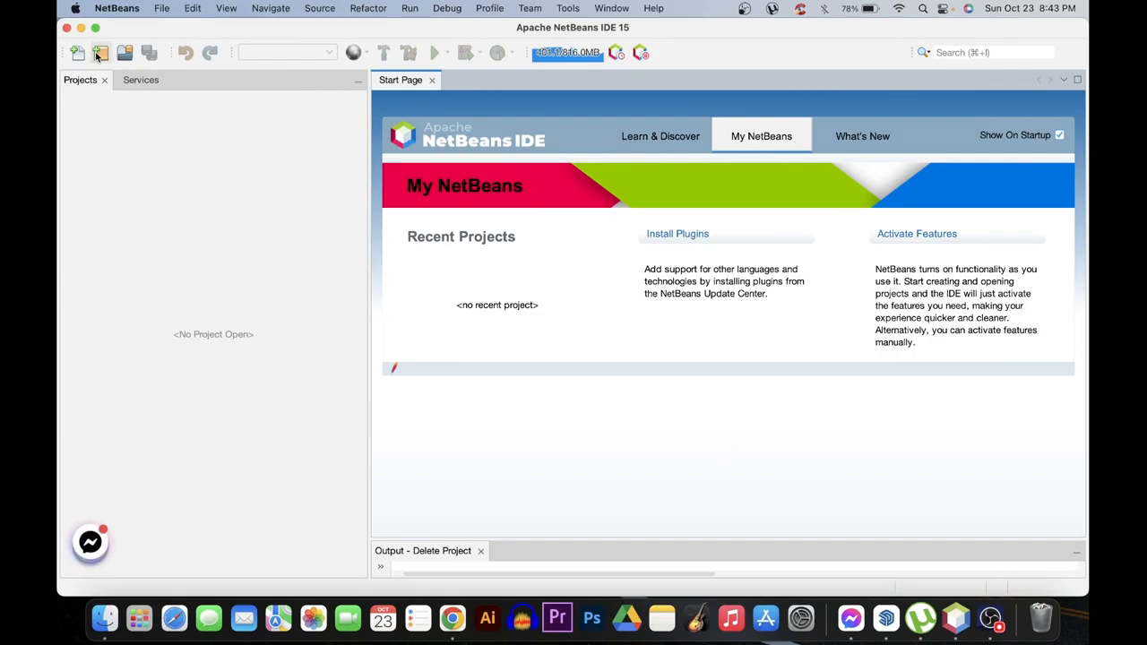
Step: Create a Maven Java Application project named basicoperatorsandprecedence
left_click(100, 51)
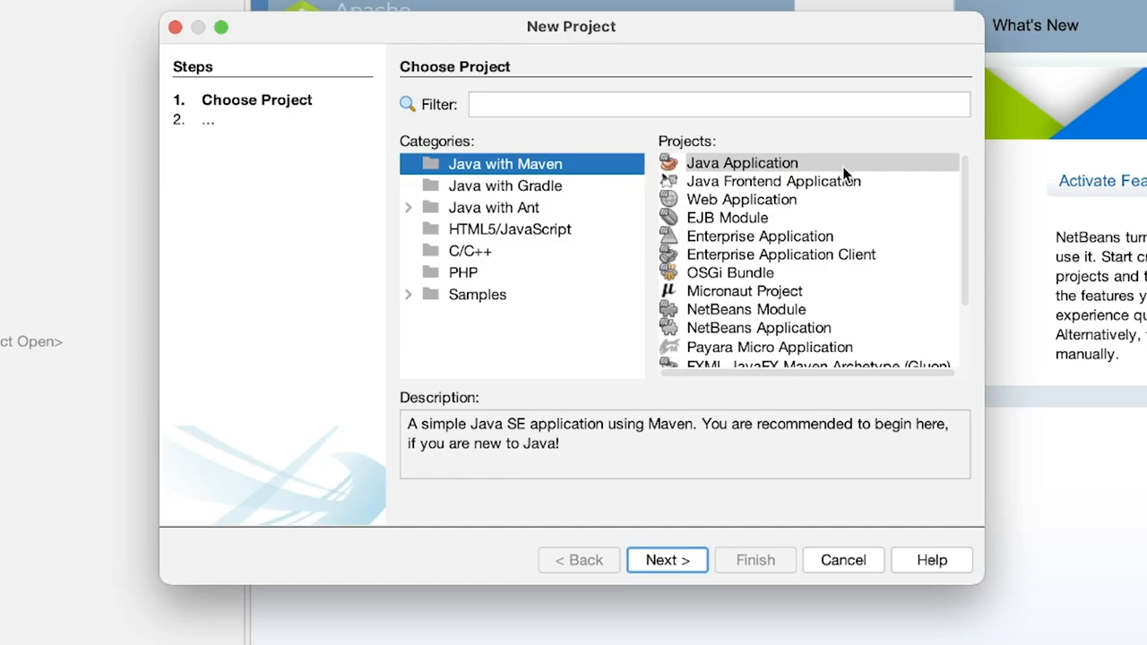
left_click(742, 162)
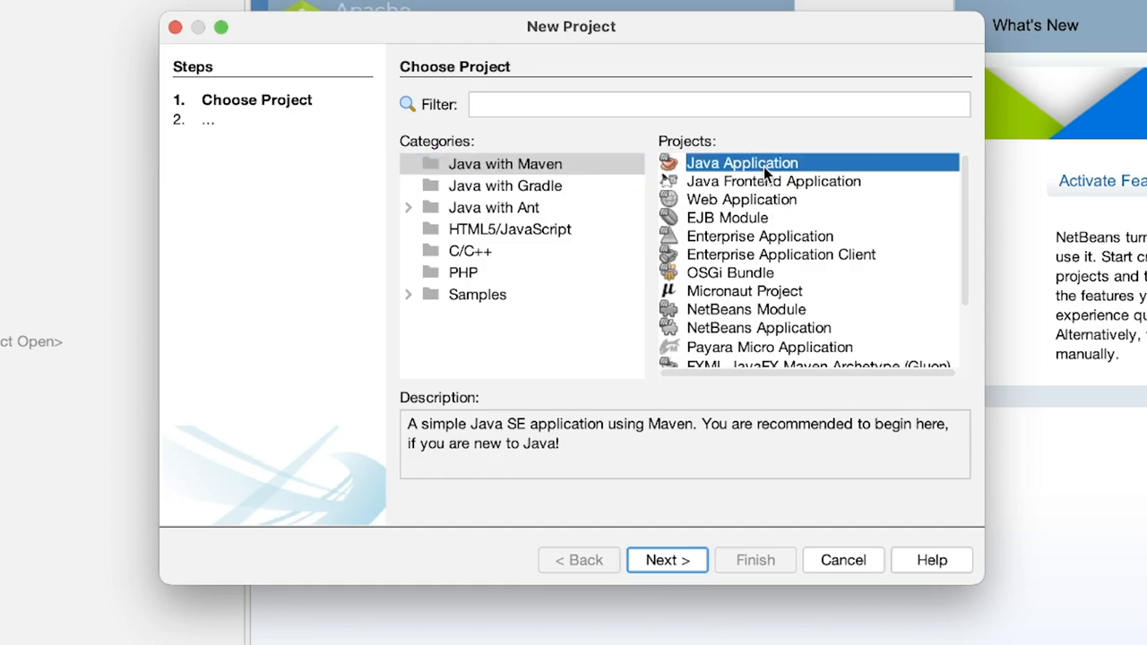
left_click(667, 560)
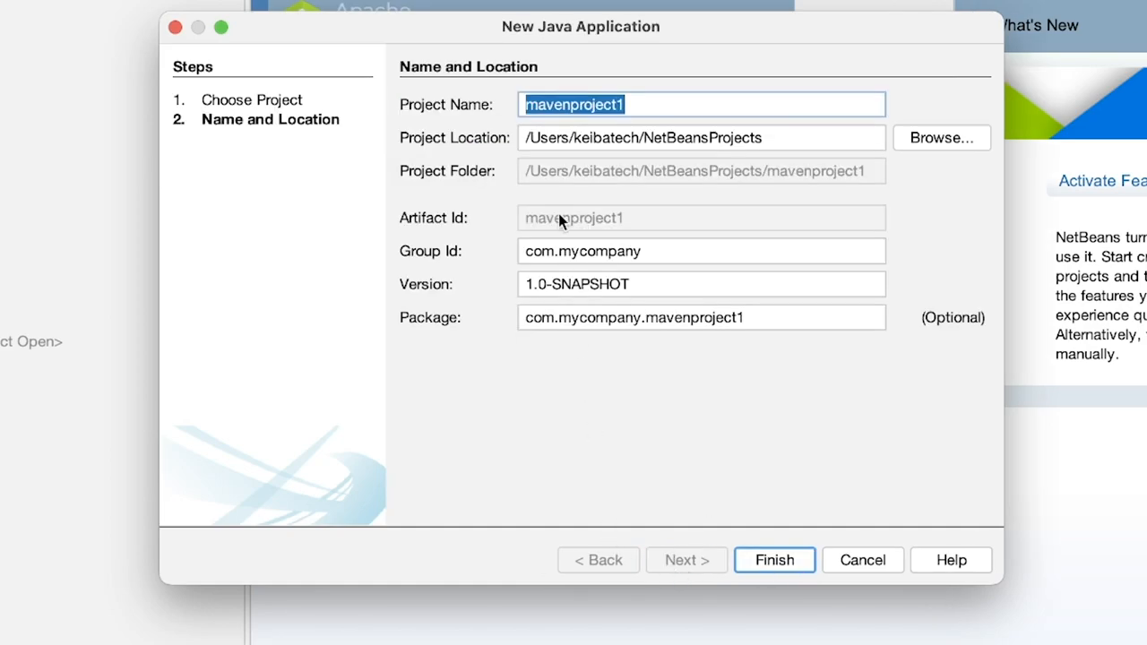
type("basico")
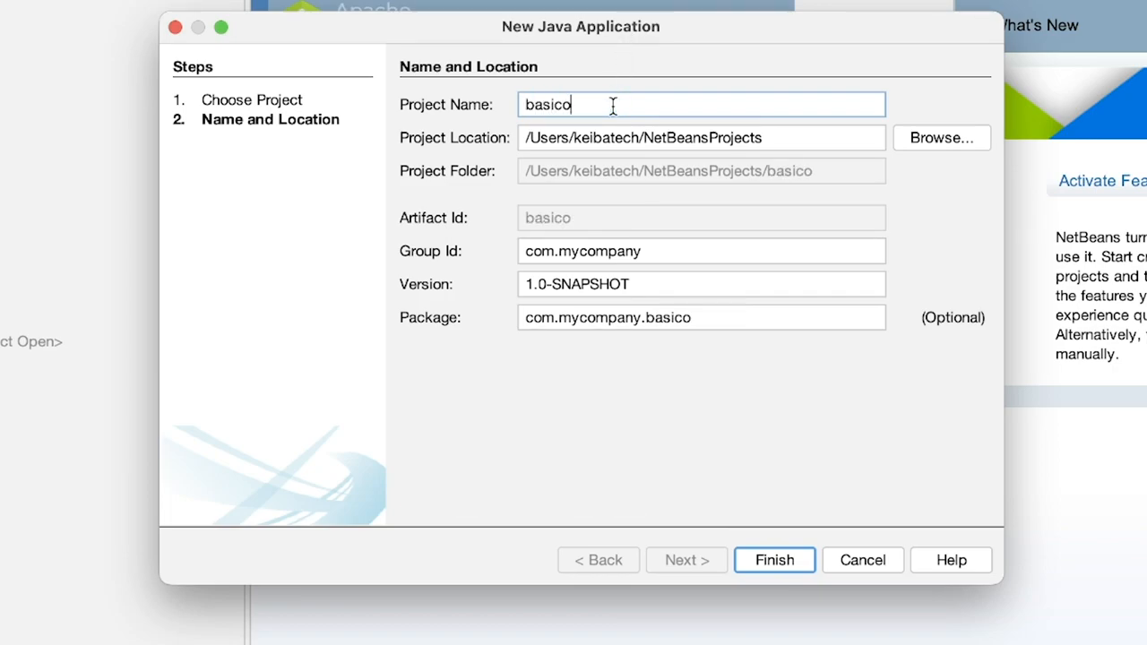
type("perators")
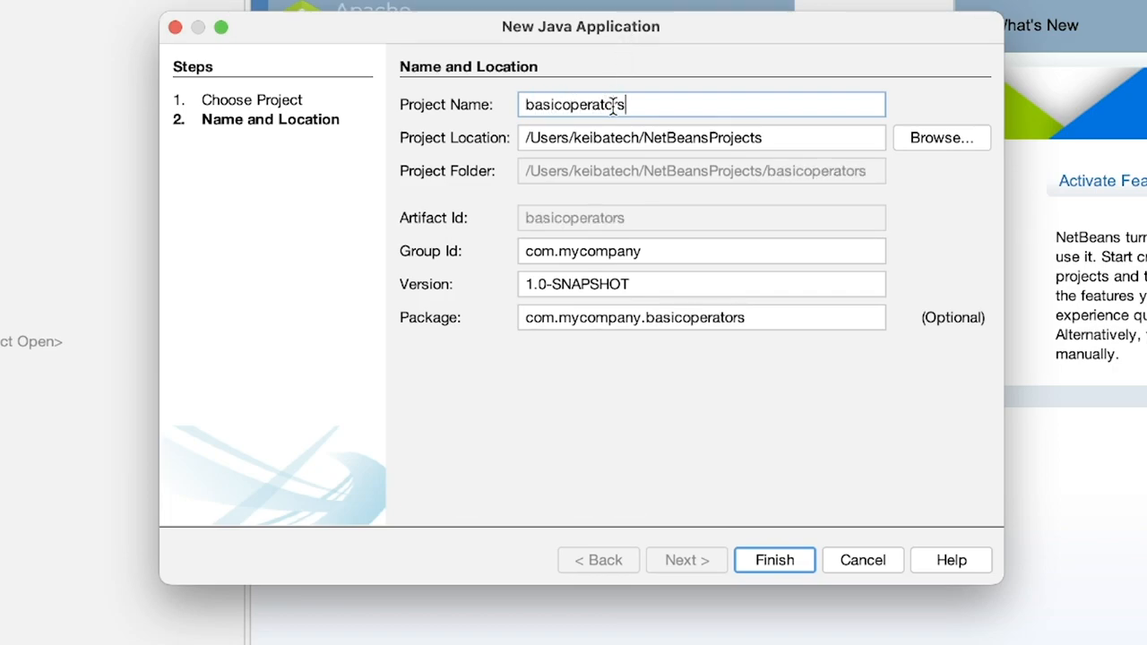
type("andprecedence")
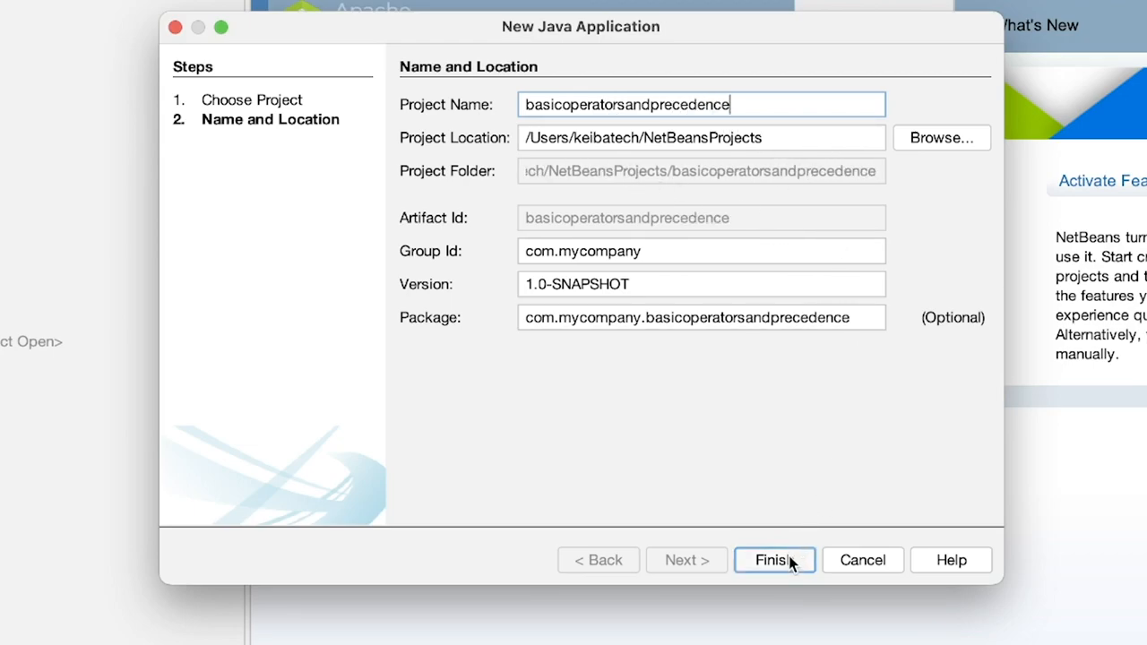
left_click(774, 559)
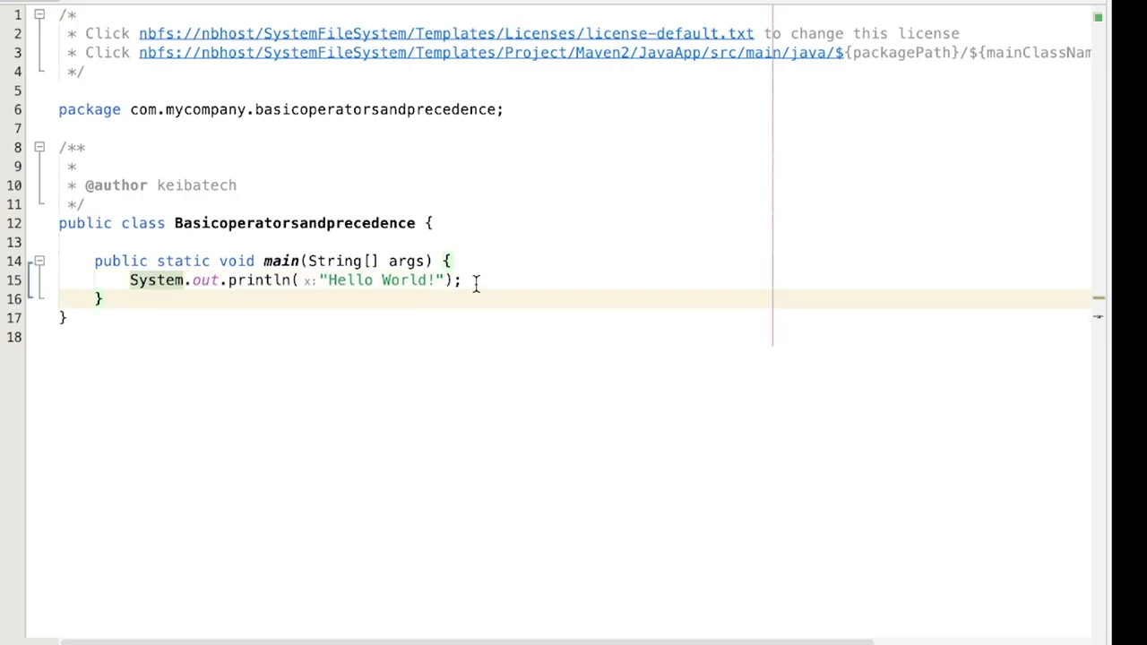
Step: Place the cursor at the top of main's body to add blank lines above the print
triple_click(269, 280)
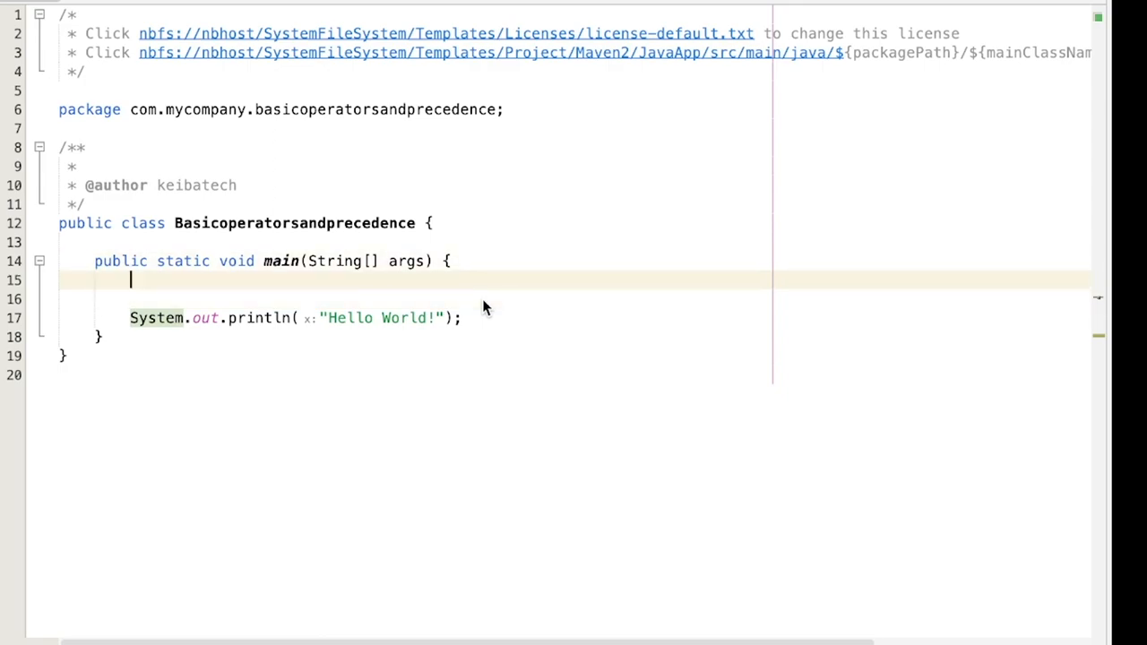
key("Cmd+Tab")
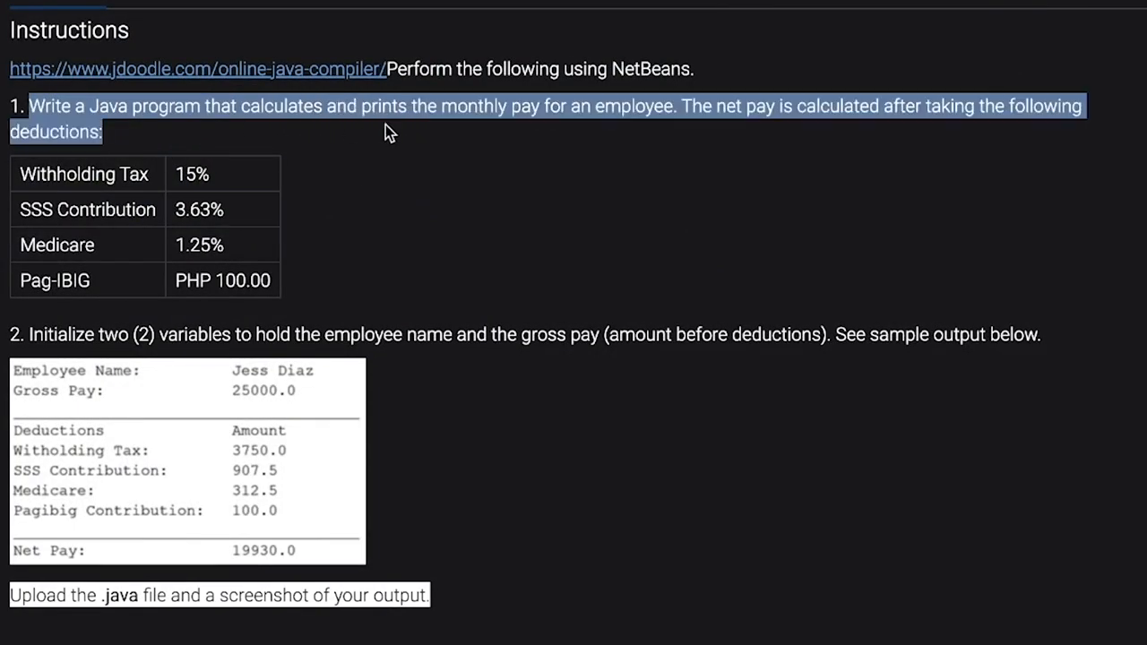
mouse_move(885, 133)
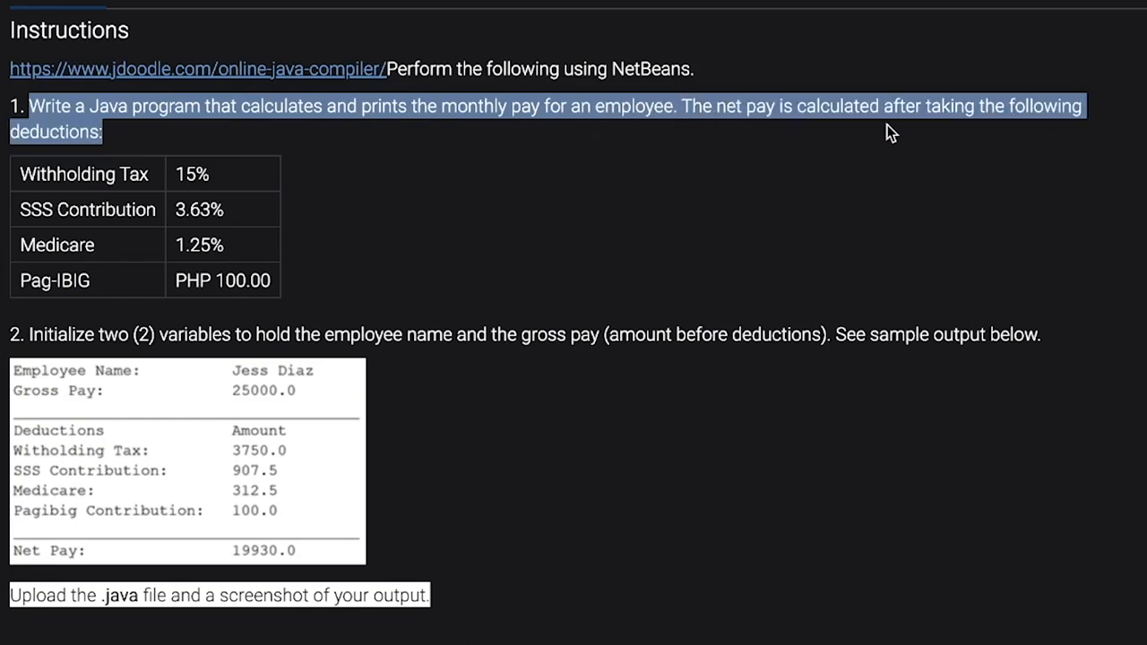
mouse_move(55, 177)
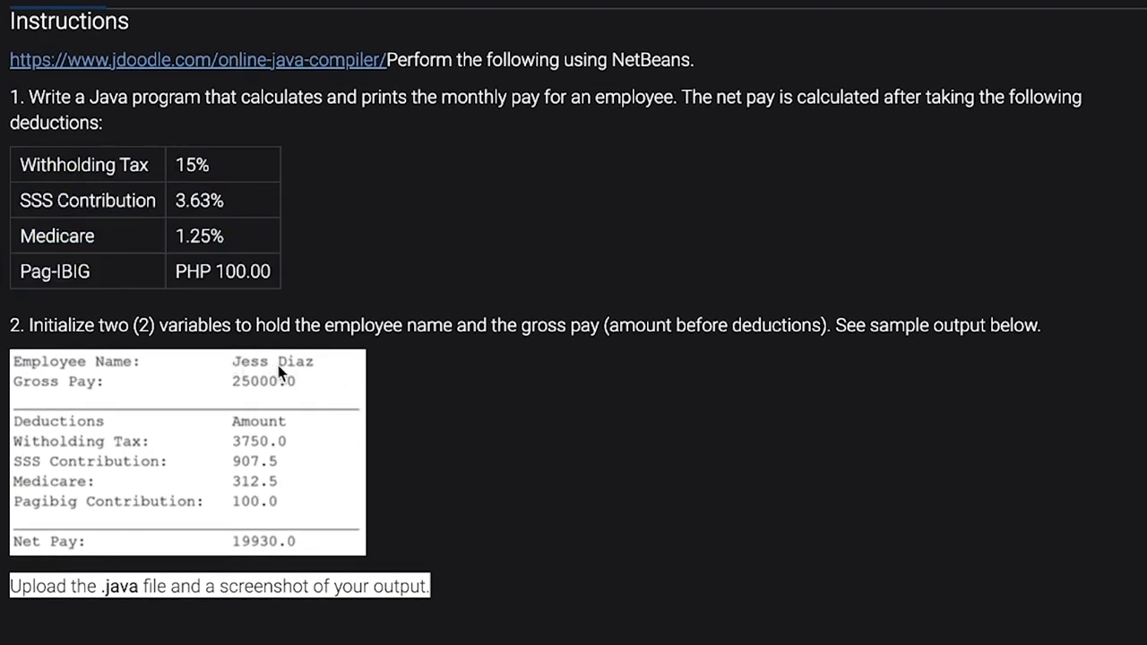
mouse_move(97, 373)
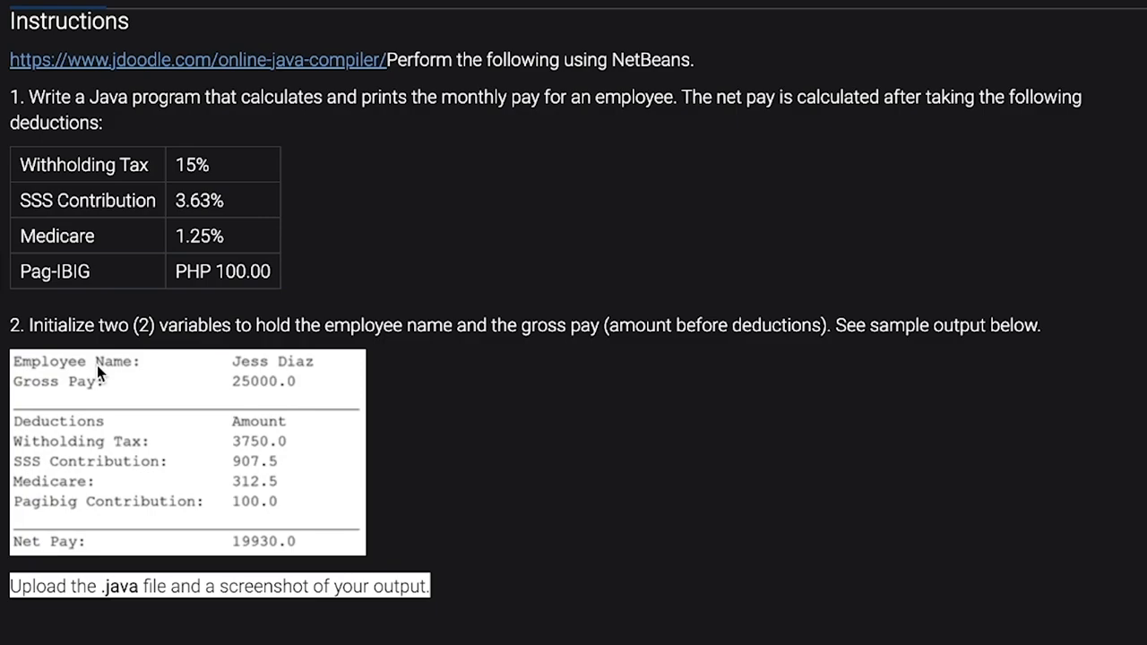
mouse_move(86, 401)
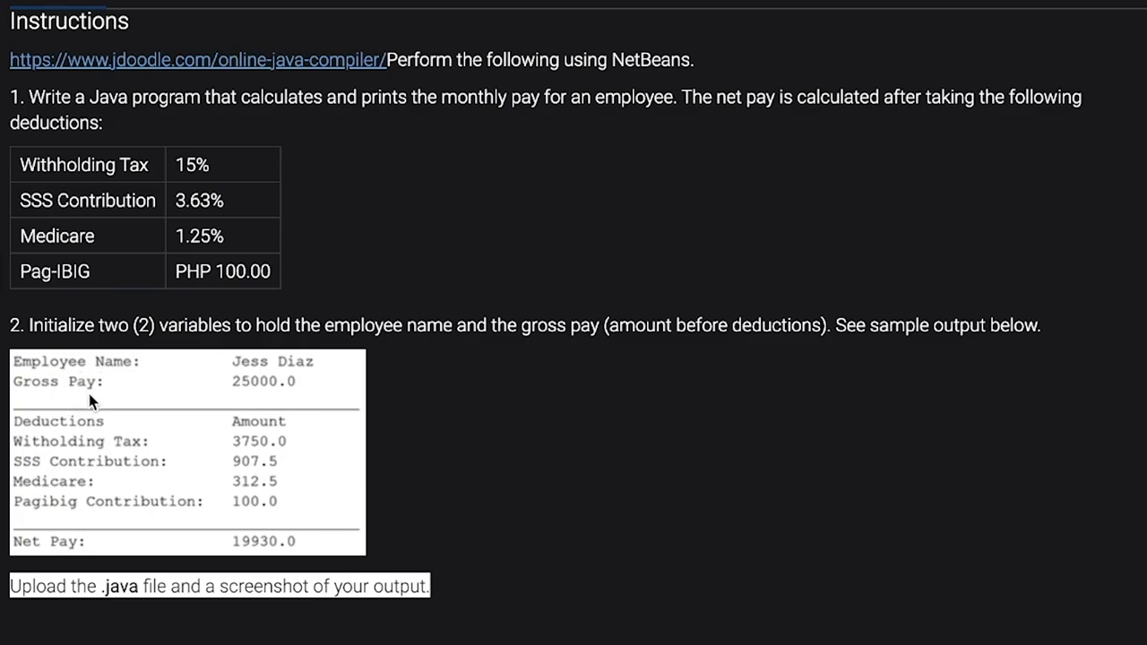
mouse_move(70, 549)
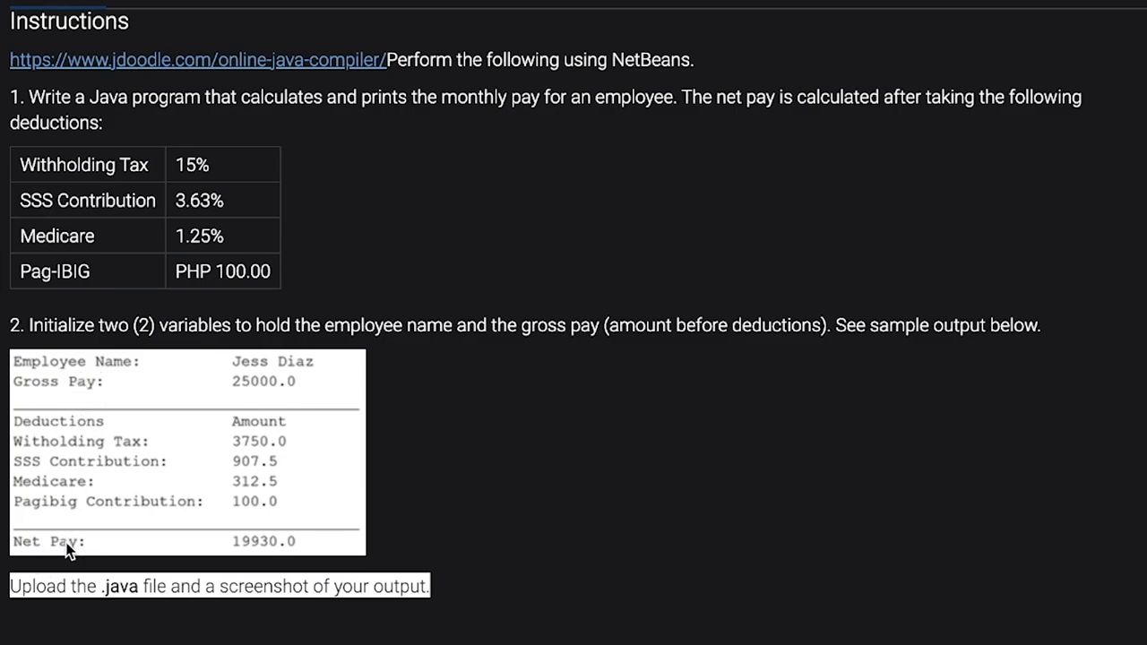
mouse_move(563, 413)
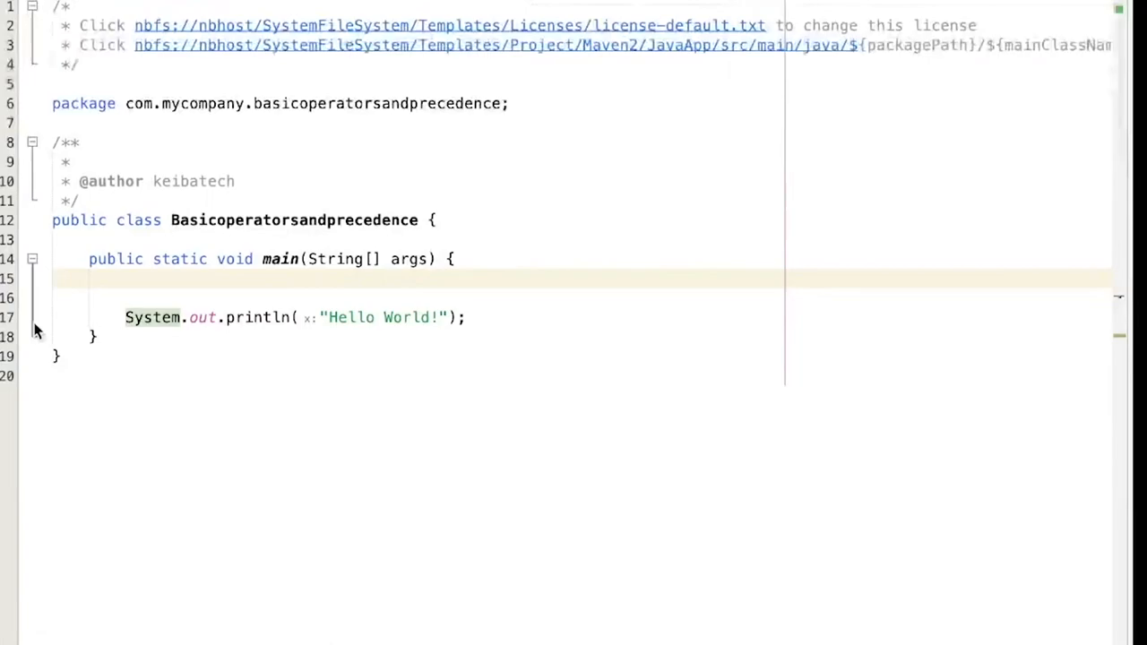
Step: Declare String empname; on the blank line in main
left_click(126, 277)
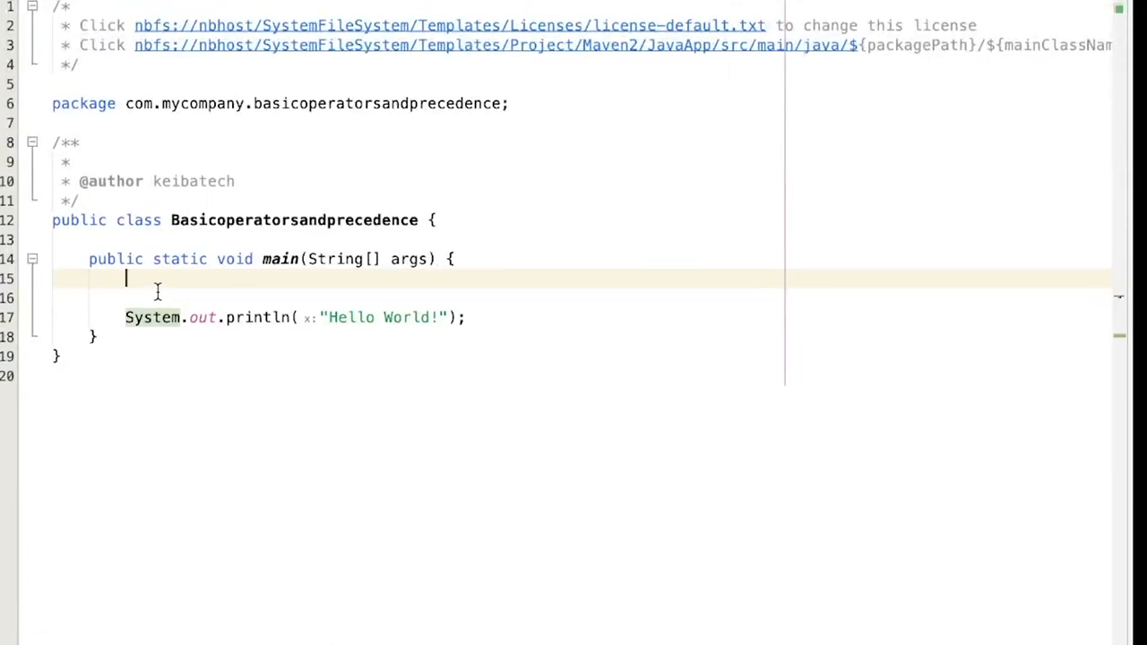
type("String")
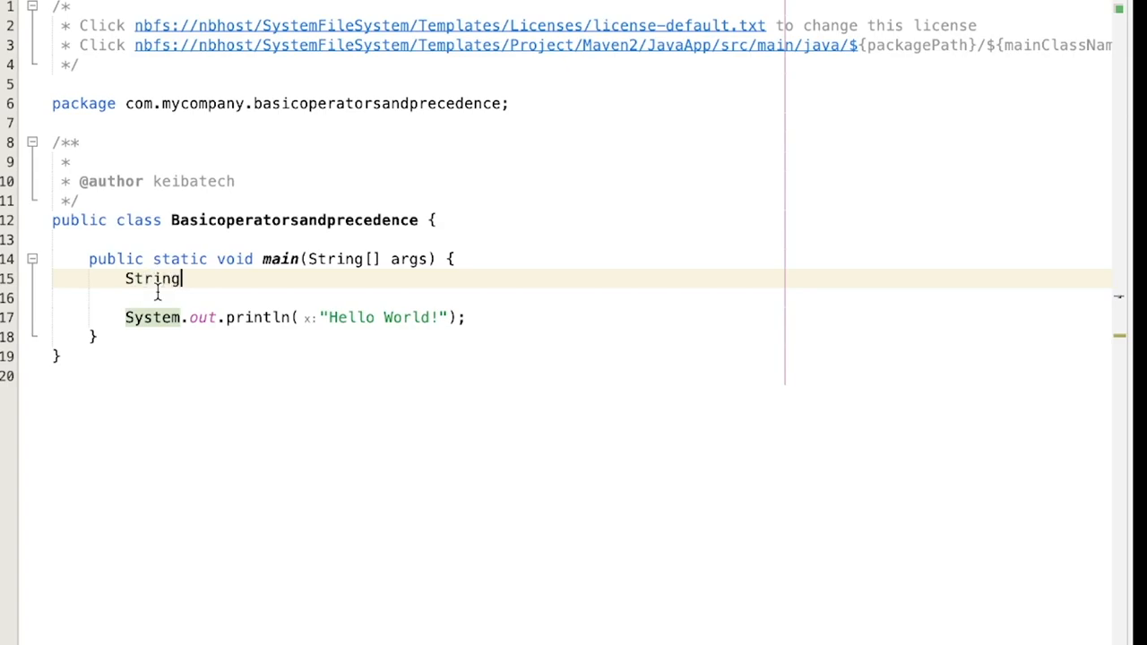
type("empl")
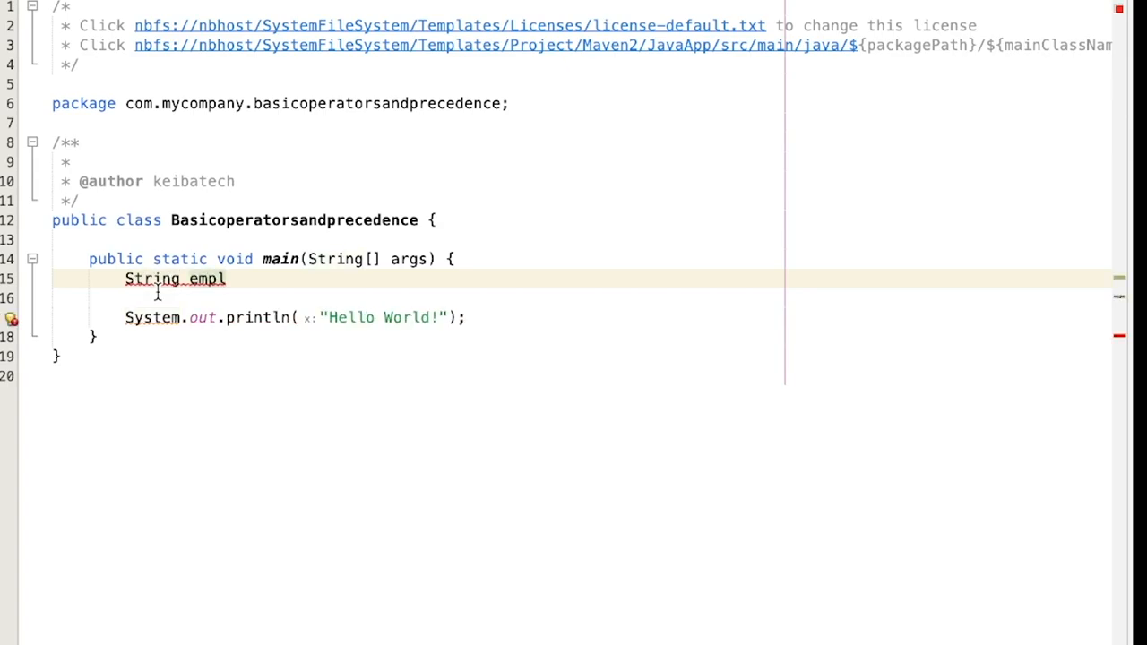
type("name;")
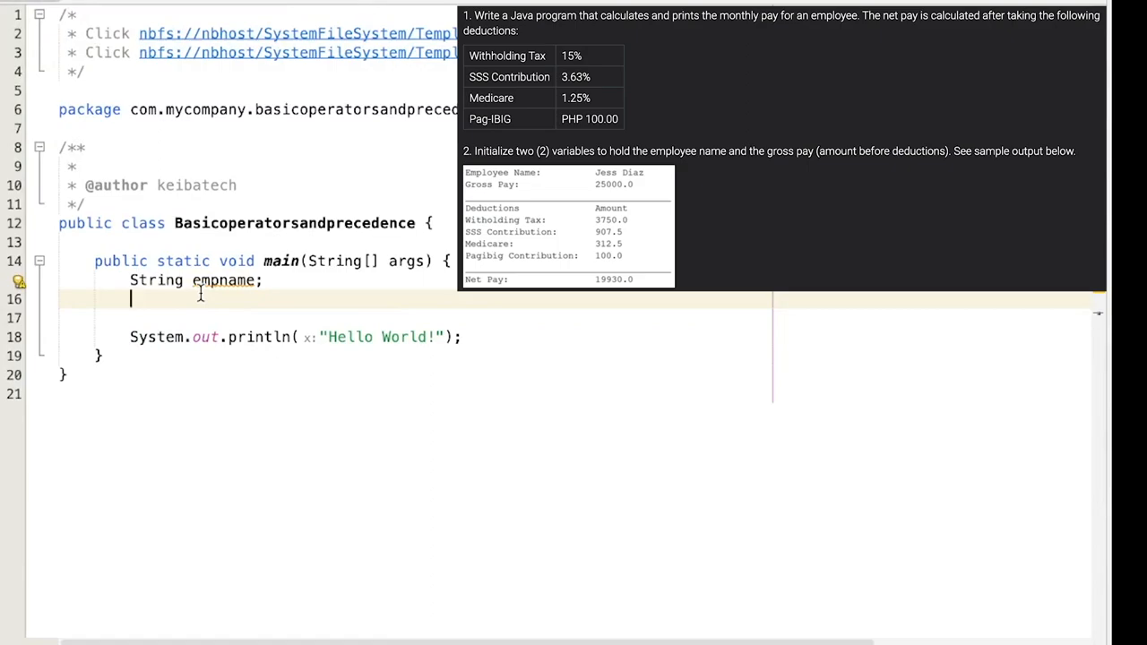
Step: Declare double gp, wht, sss, mdcr, pagibig, np; for the pay values
type("double")
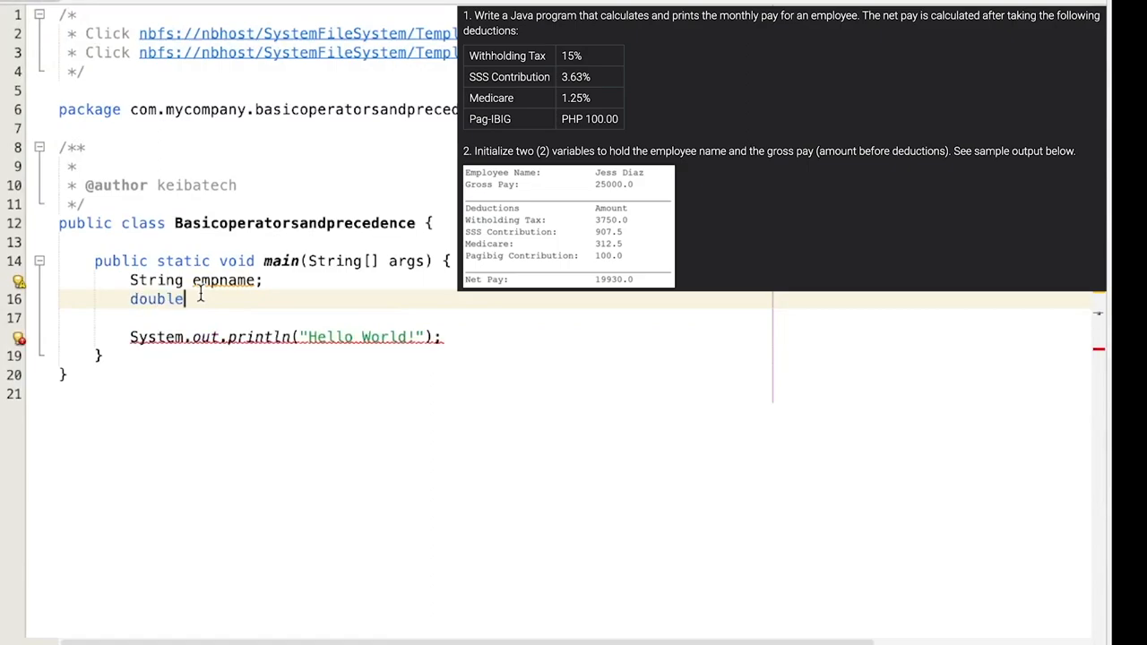
type("gp")
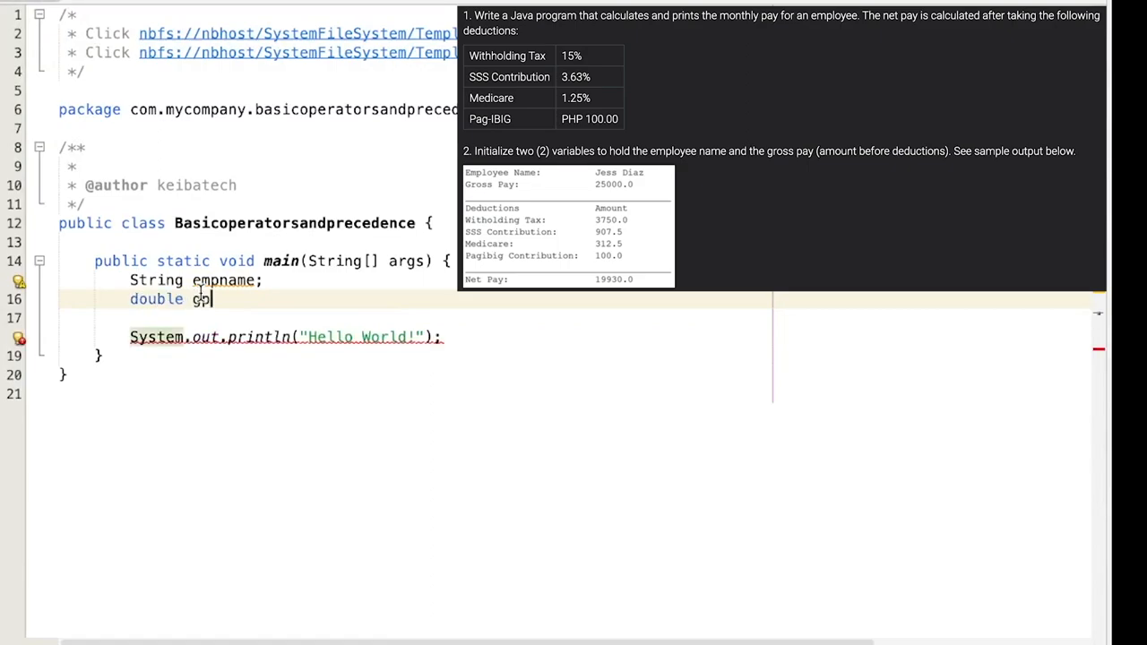
type(",w")
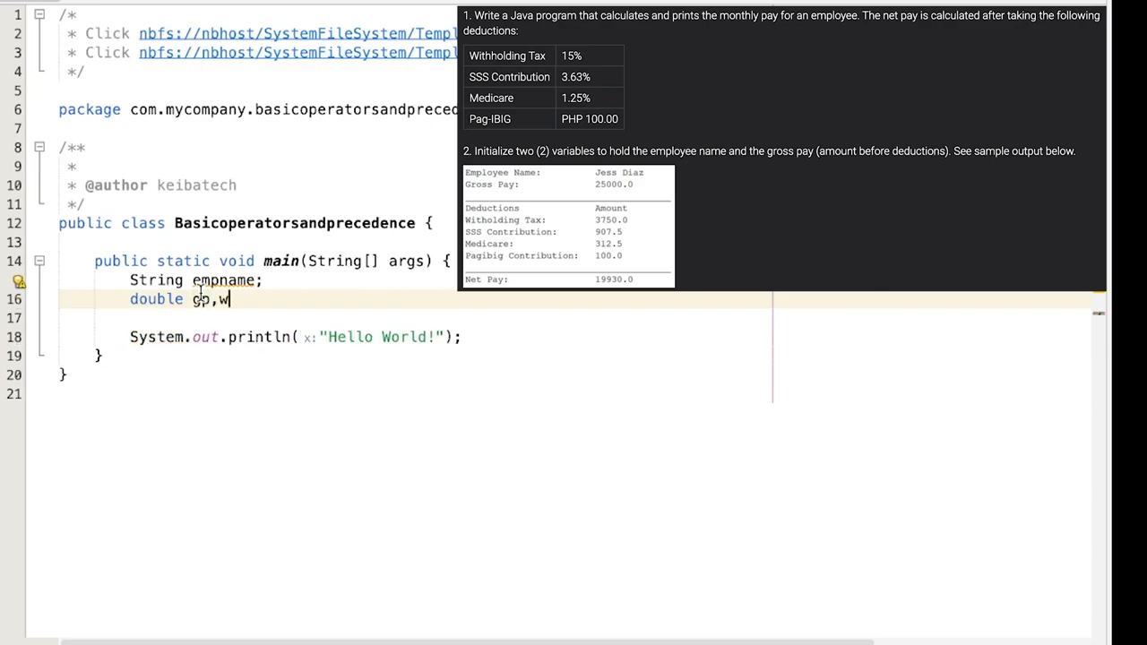
type("ht")
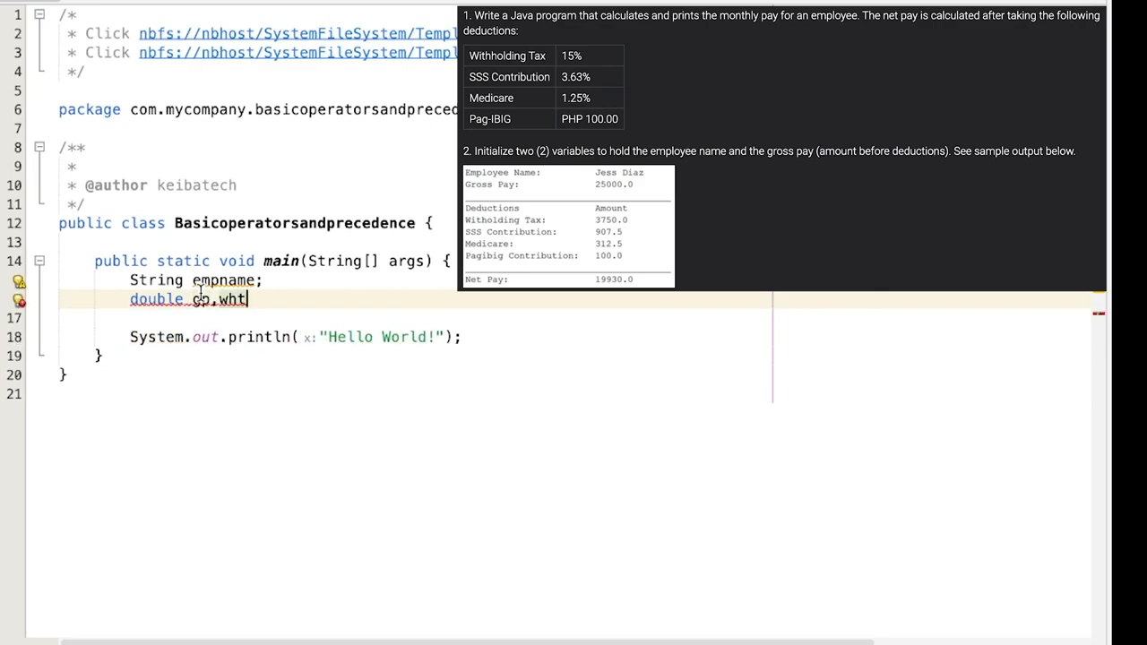
type(",")
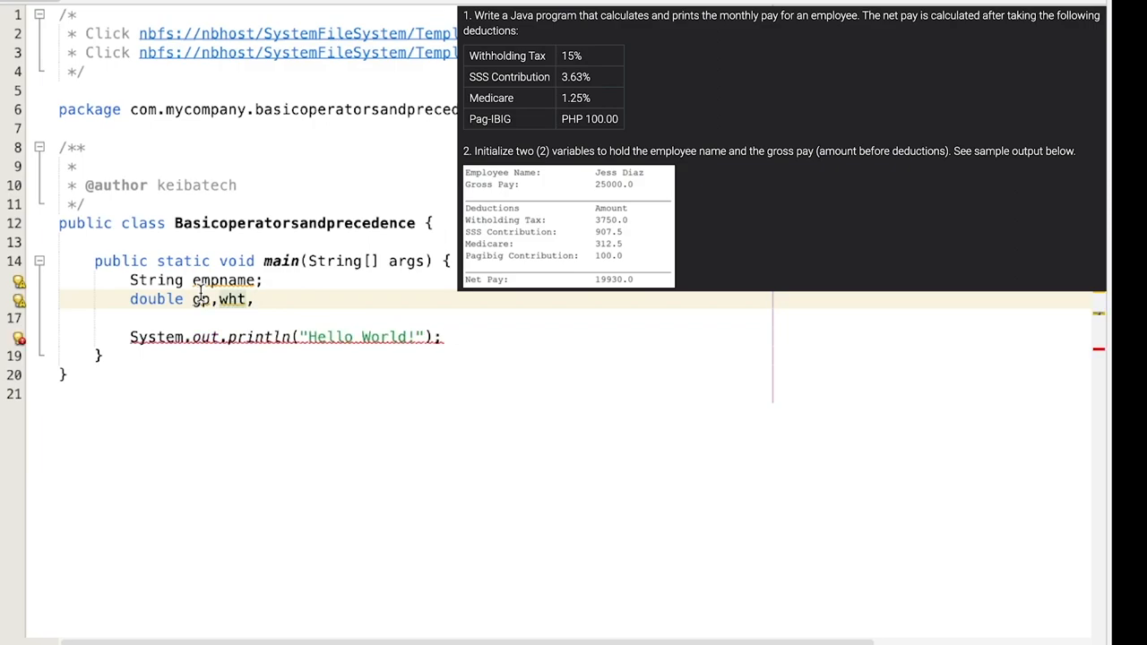
type("ss")
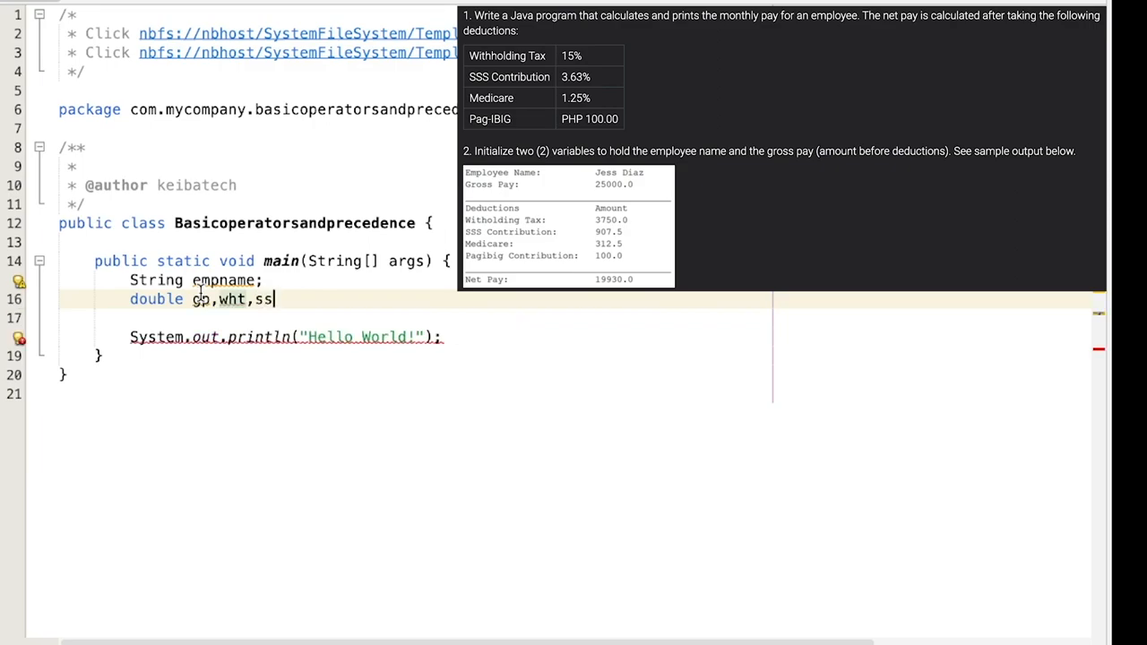
type("s,")
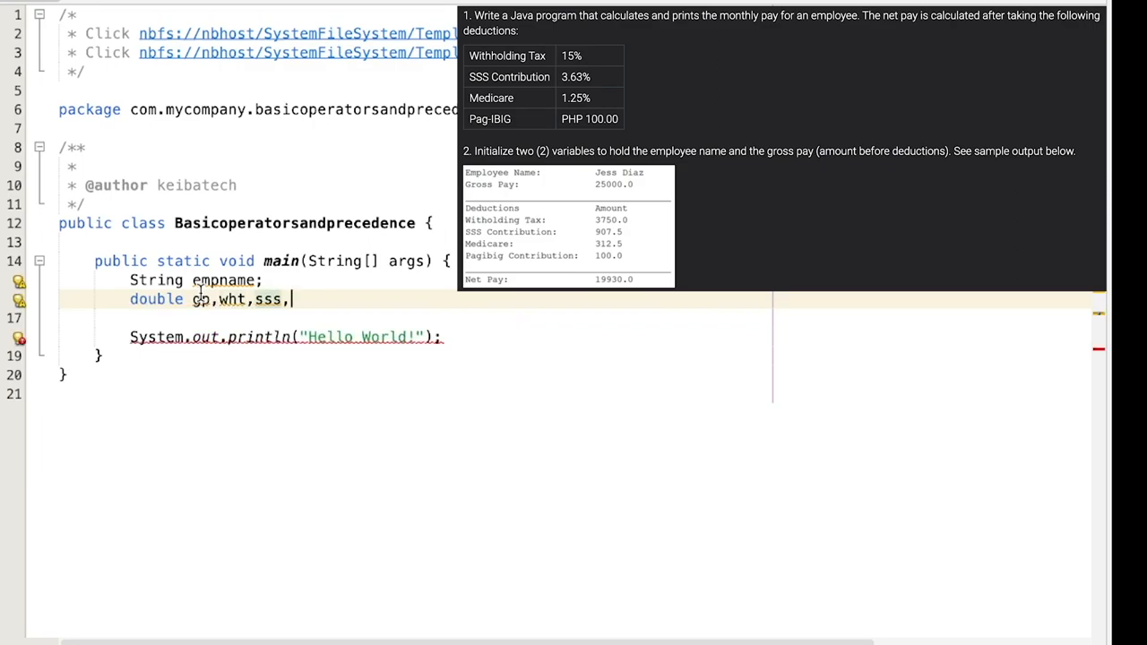
type("mdcr")
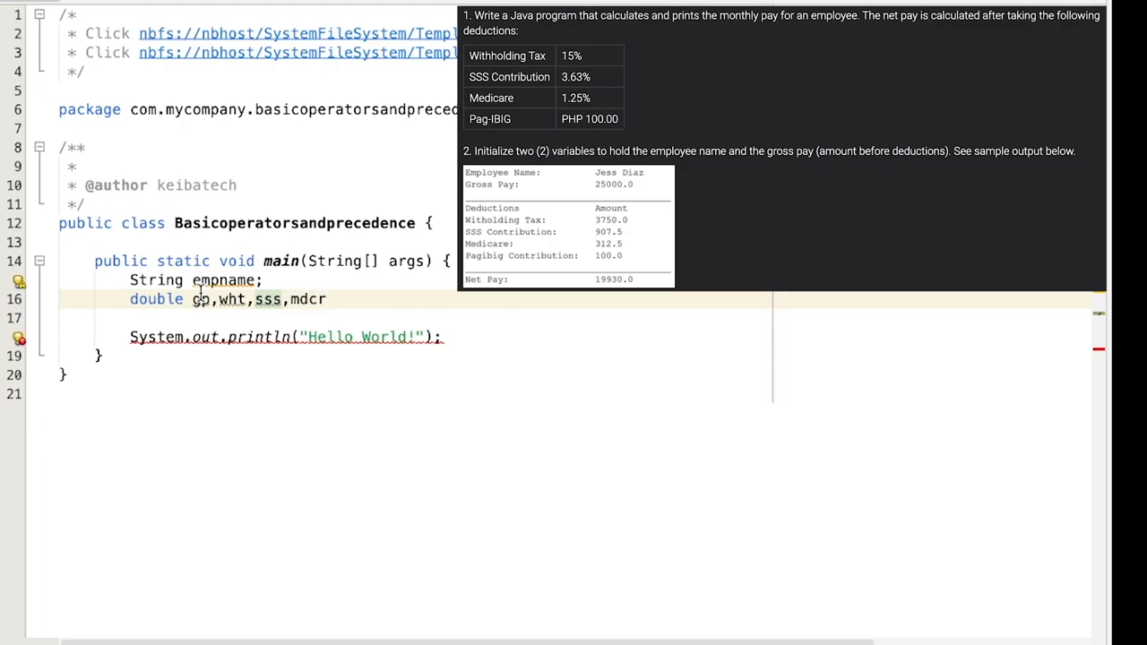
type(",pag")
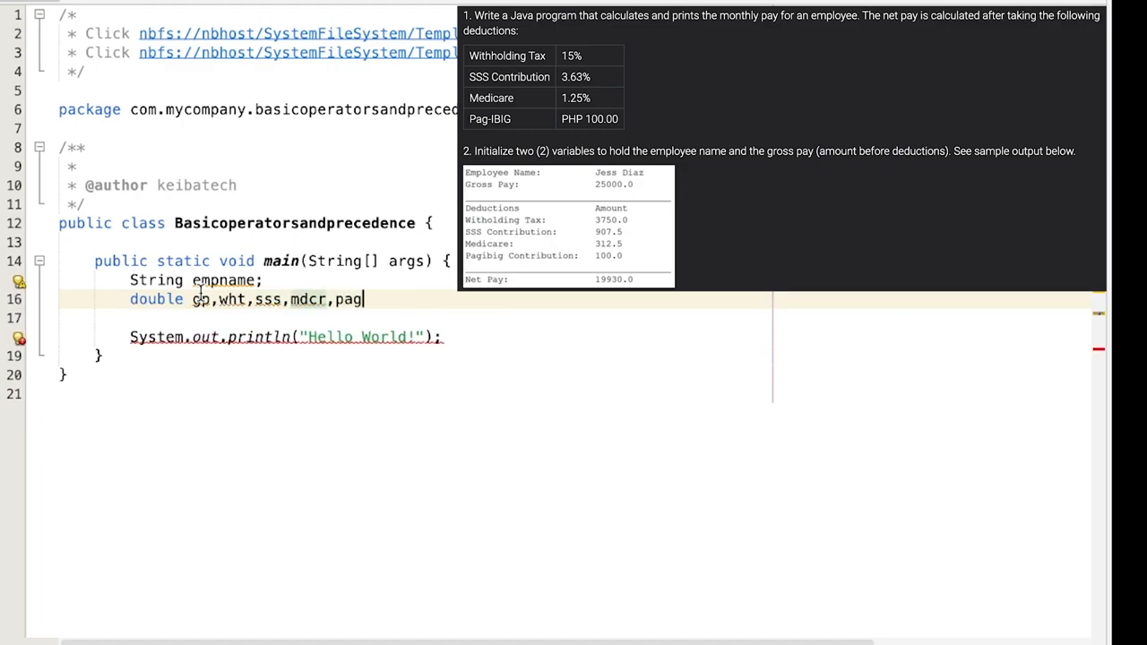
type("ibig")
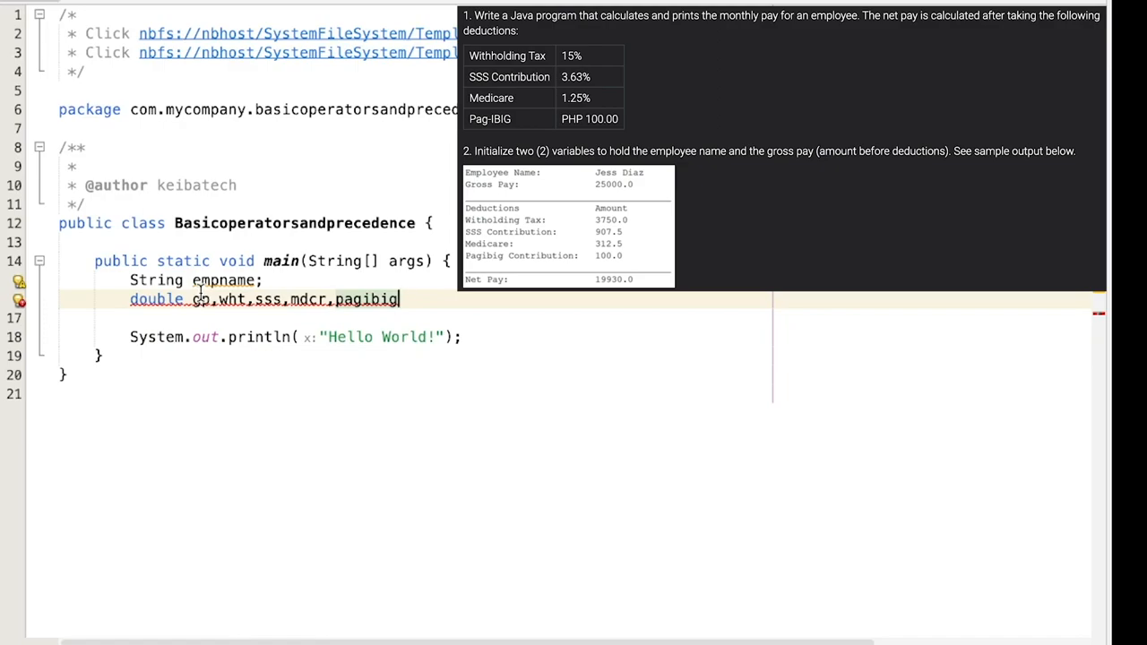
type(",np;")
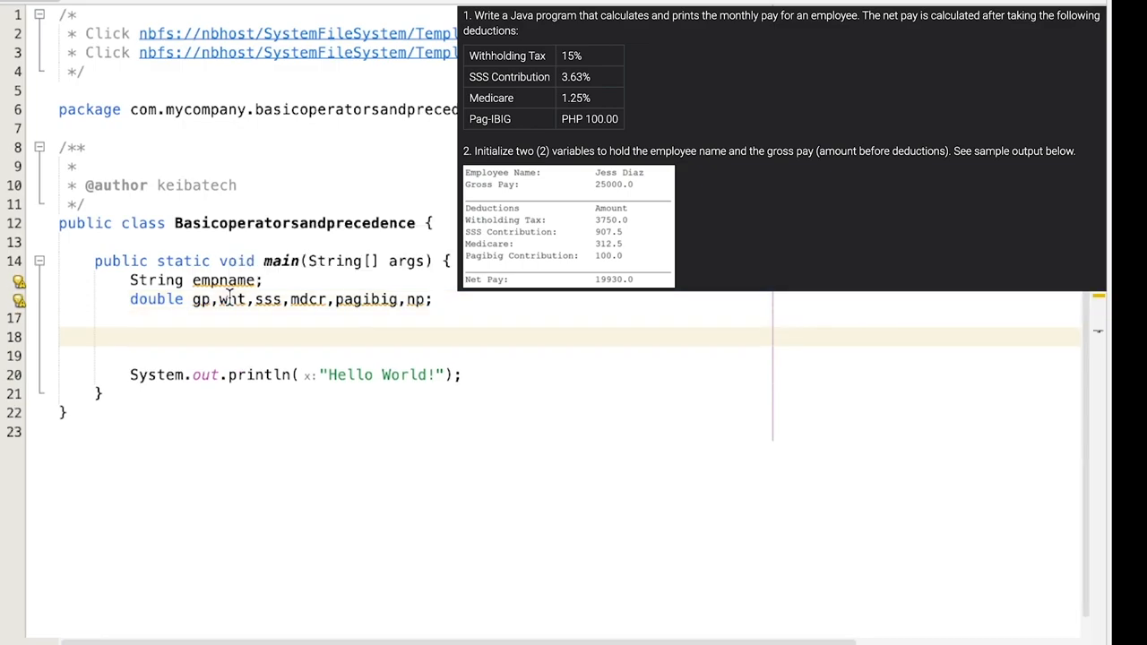
Step: Add an initialization comment, then assign empname = "Keith Rivera" and gp = 25000
type("//")
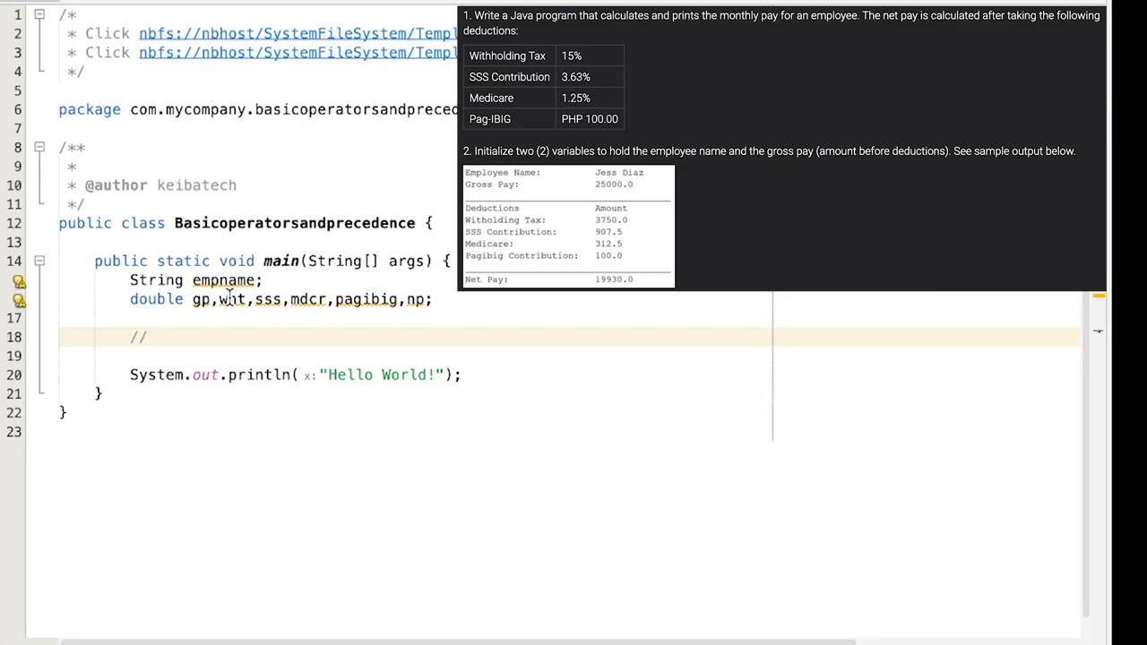
type("in")
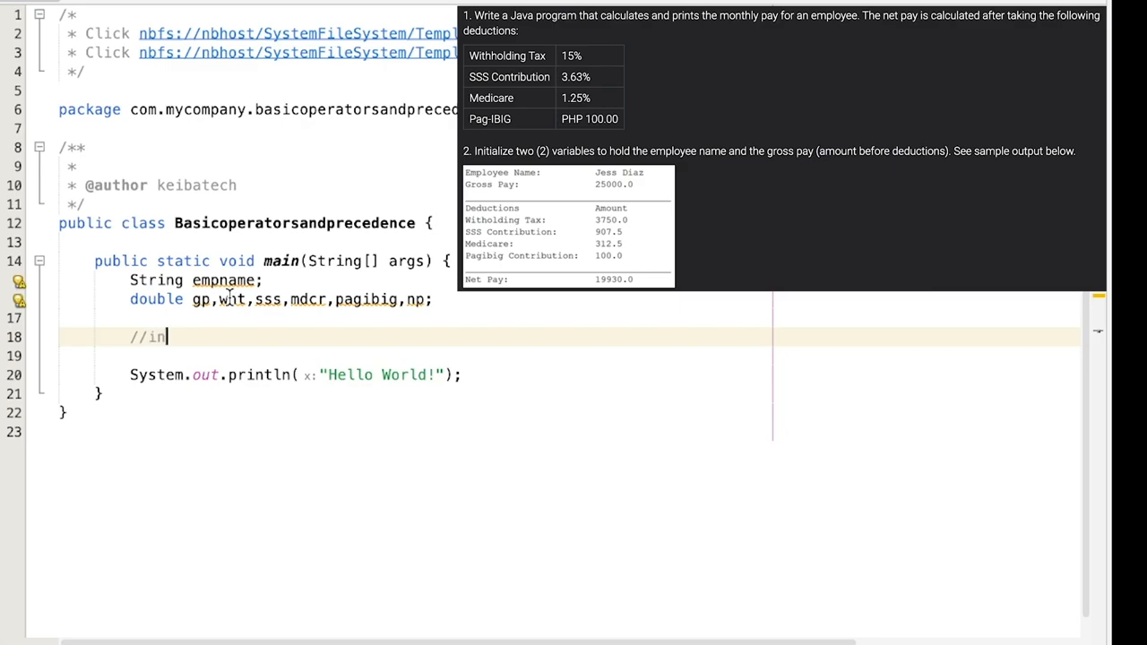
type("itialization")
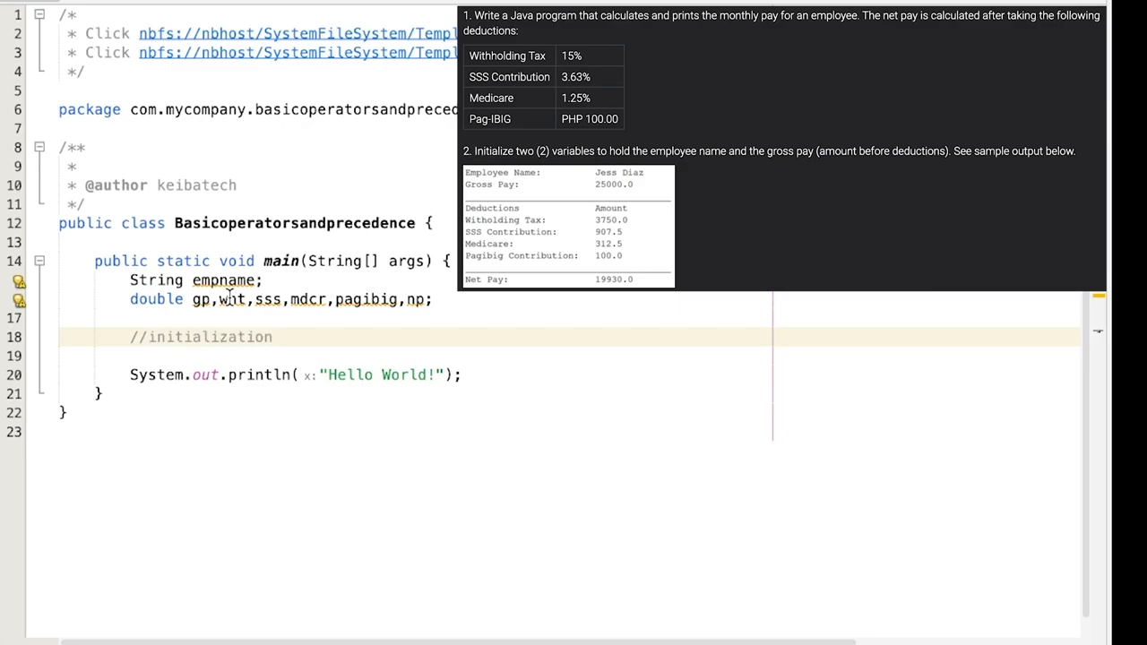
type("and values")
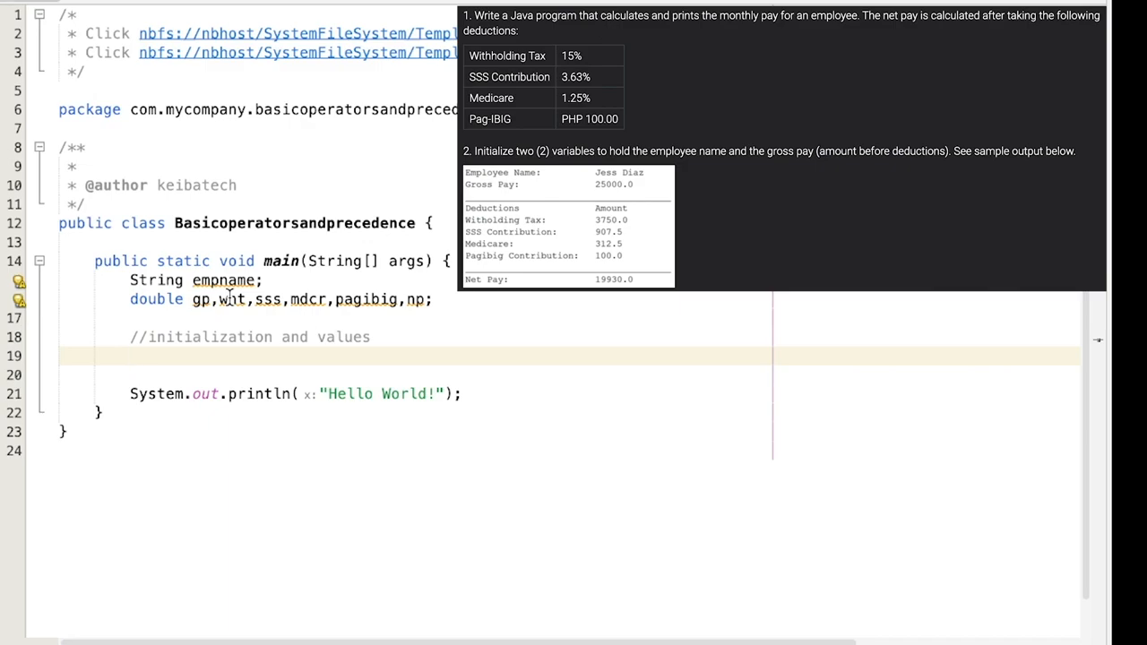
type("empname")
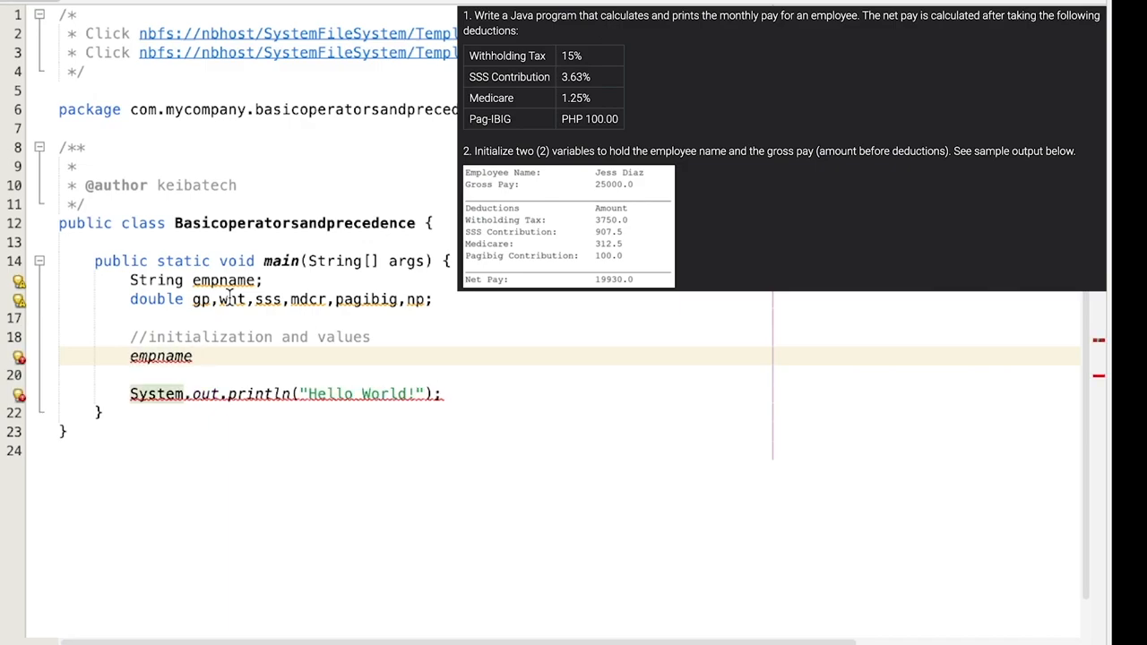
type("= \"keith\"")
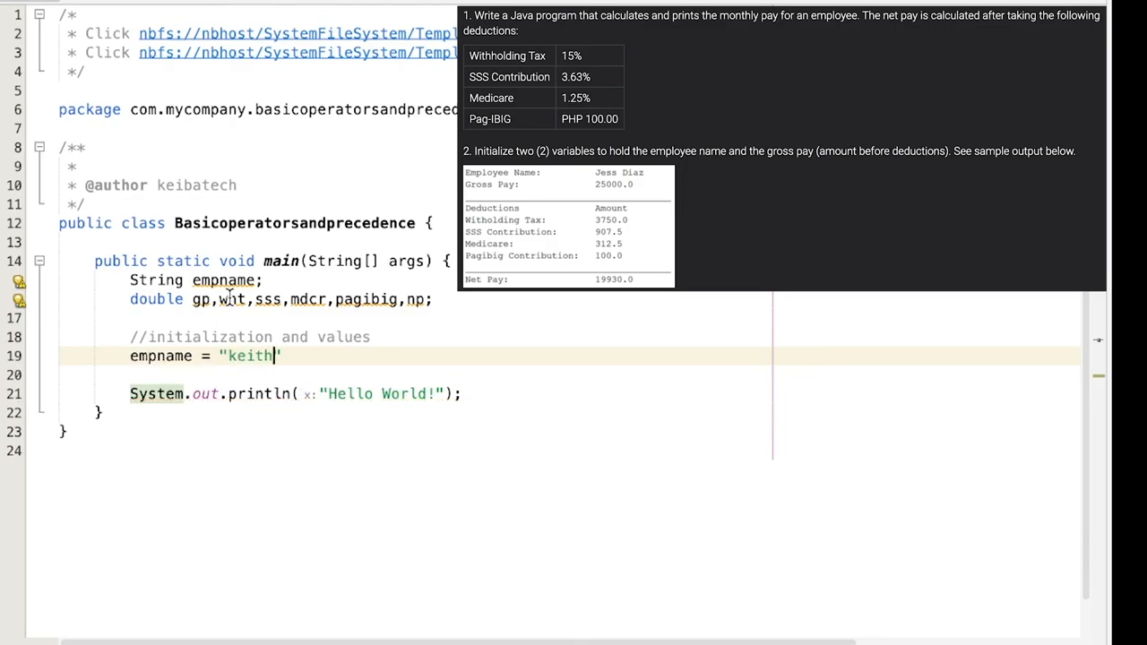
type("Keith Ri")
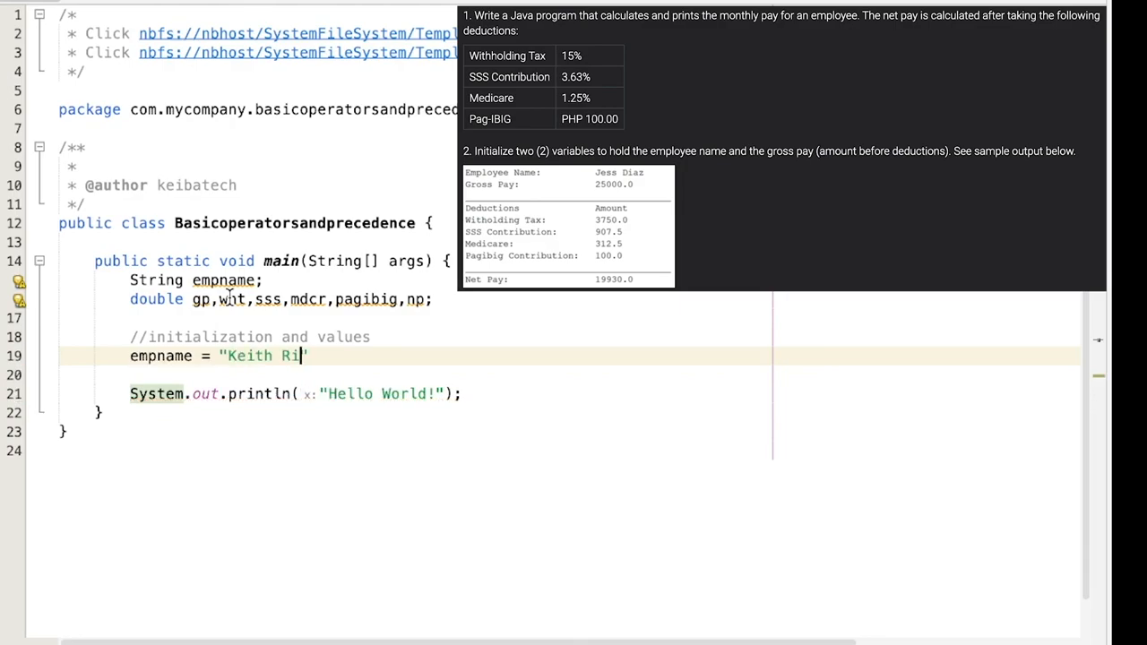
type("vera\";")
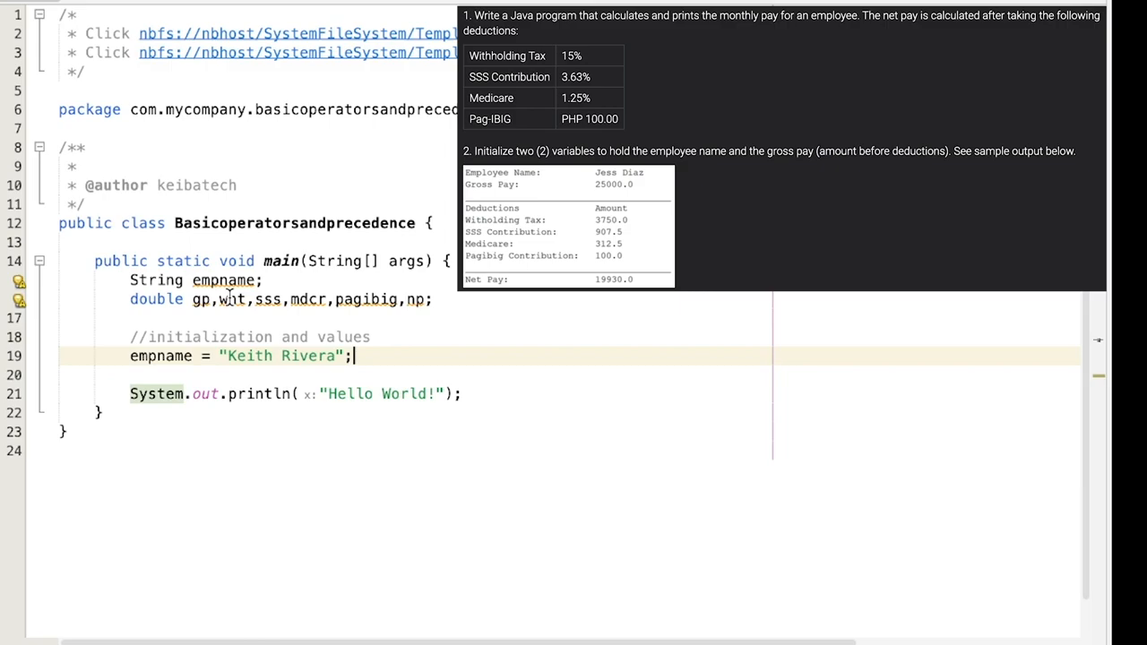
type("gp")
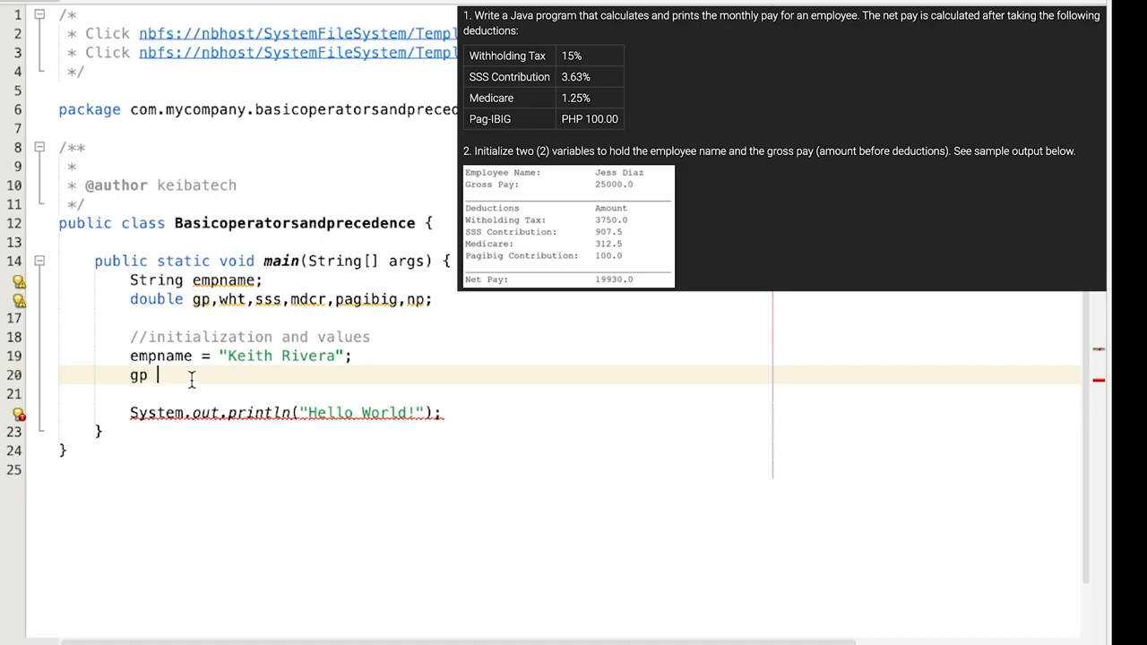
type("=")
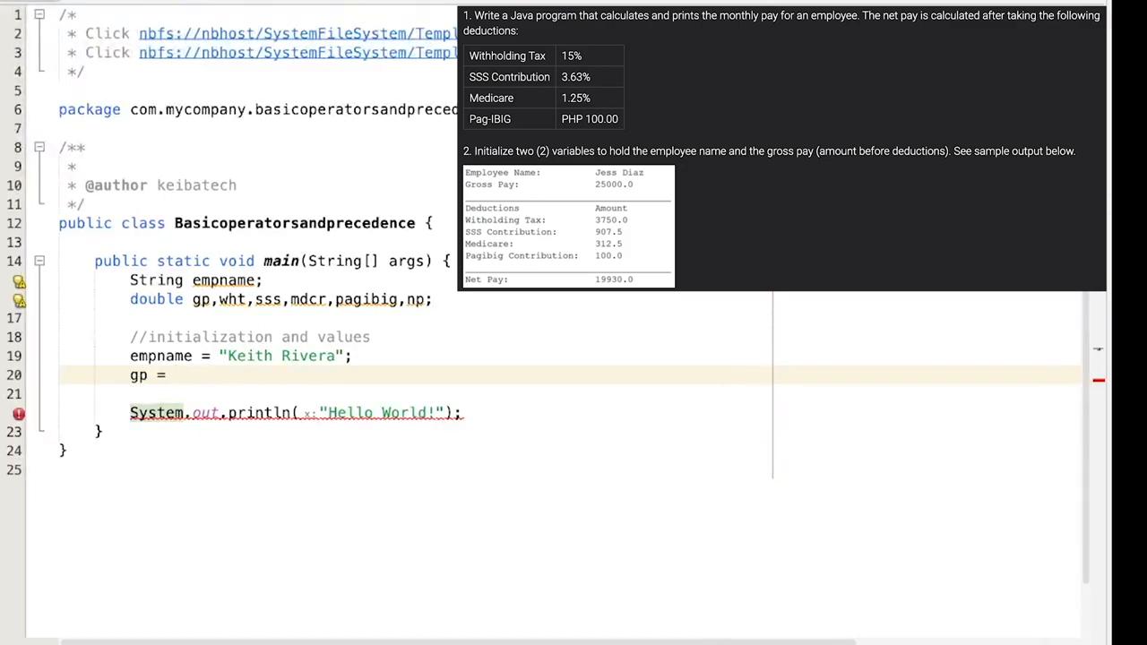
type("25000.0;")
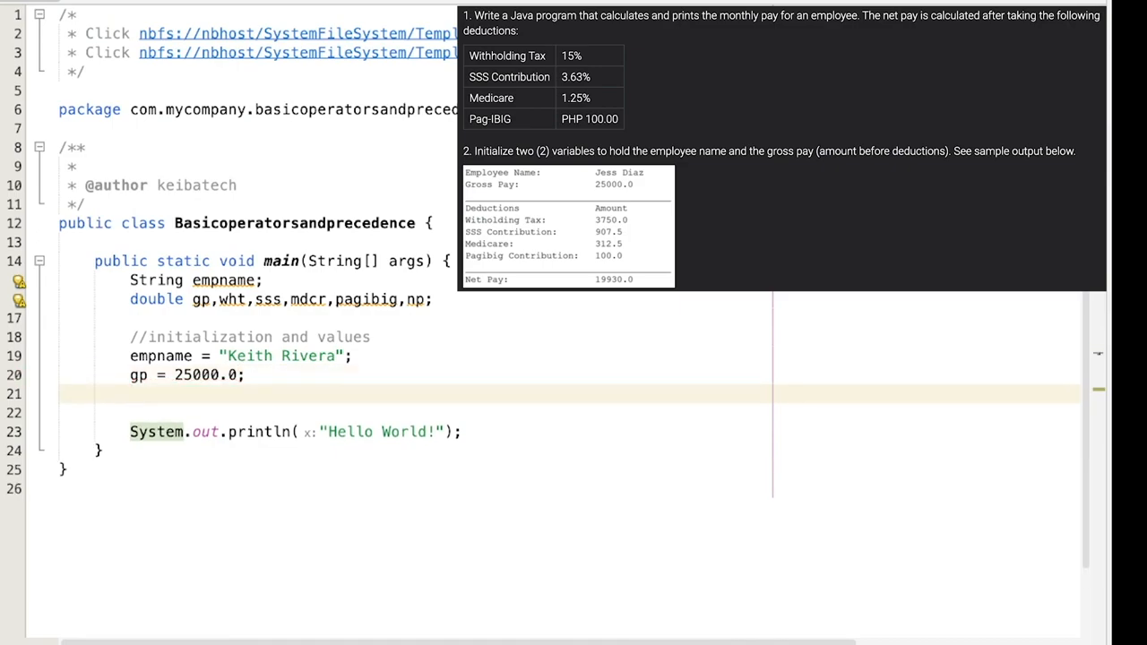
Step: Compute wht = .15 * gp and sss = .0362 * gp
type("wht =")
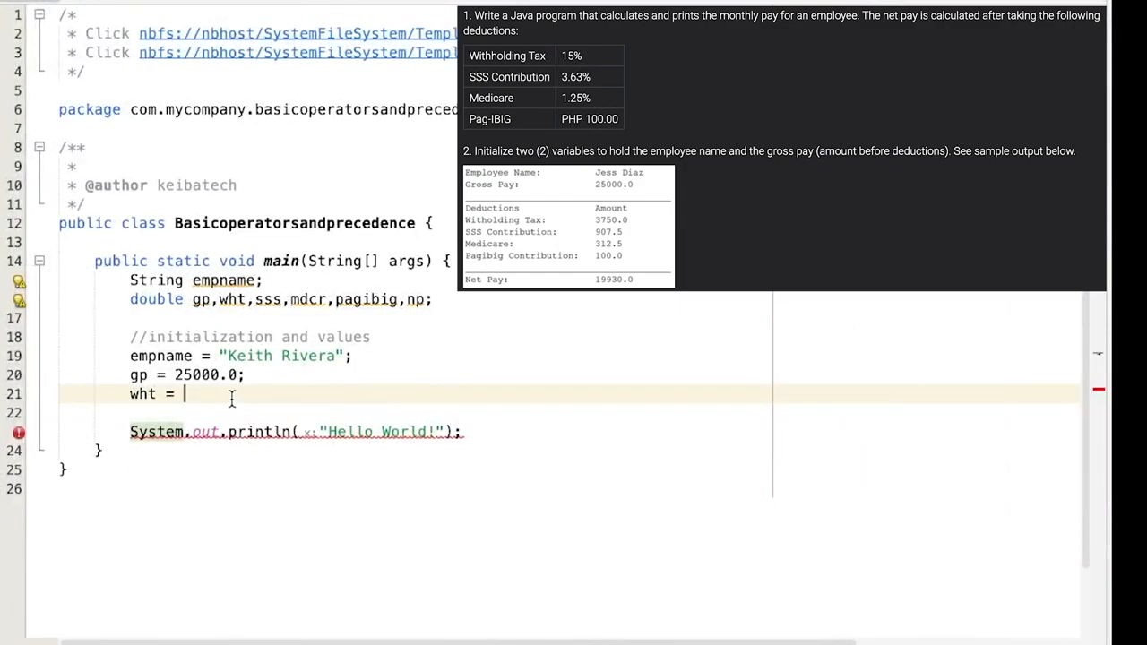
type(".")
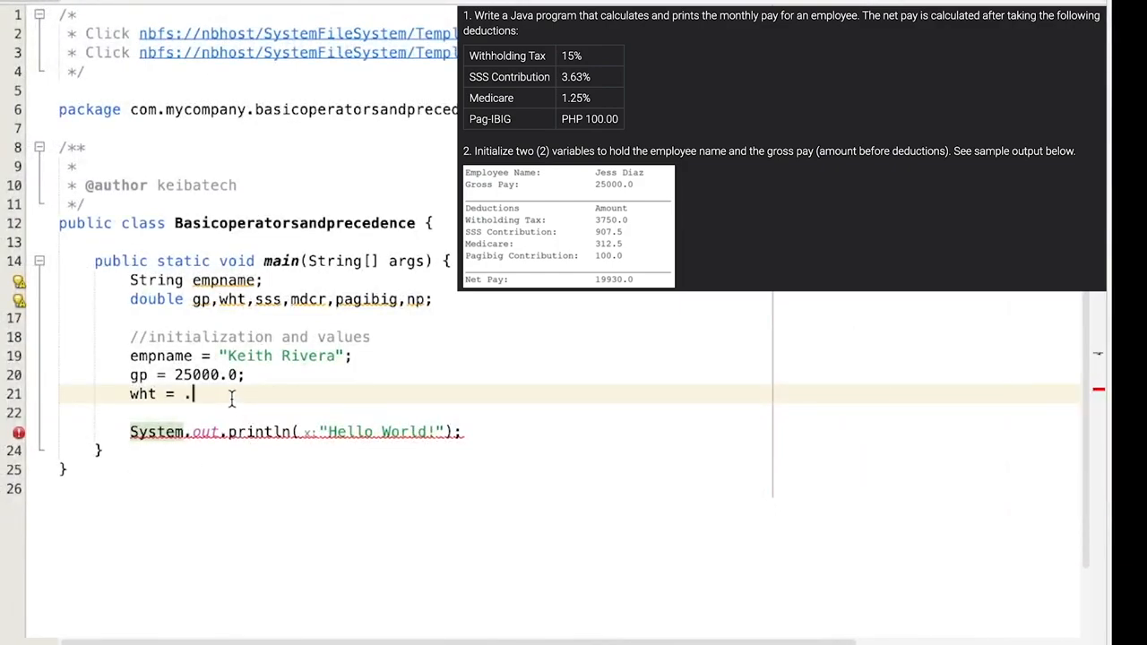
type("15")
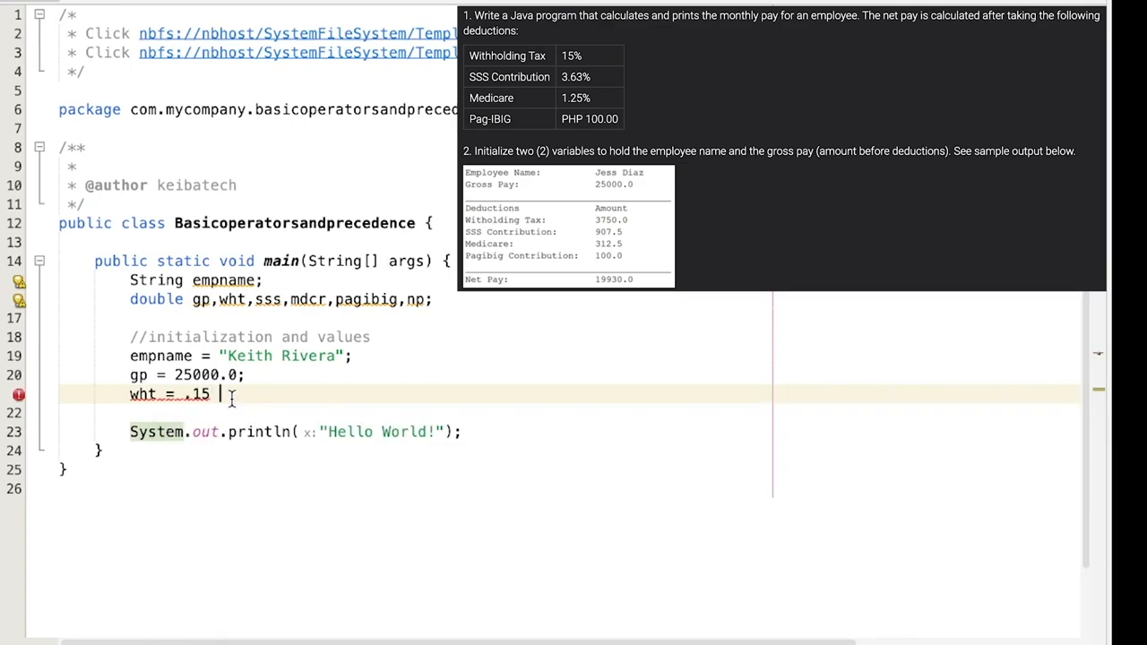
type("*")
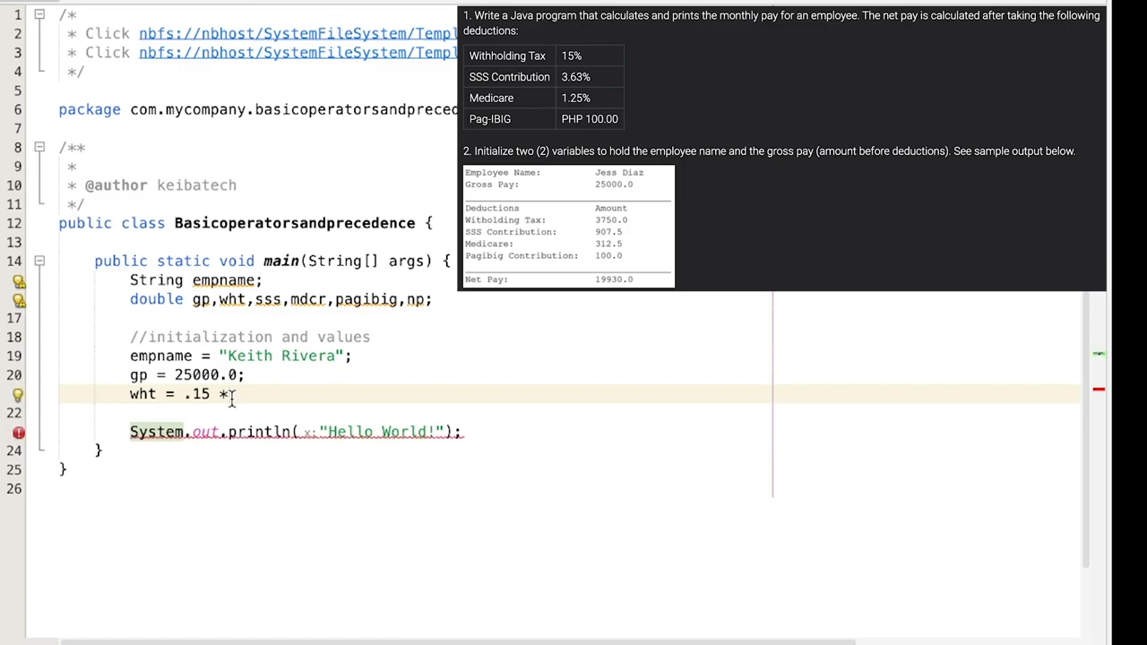
type("gp")
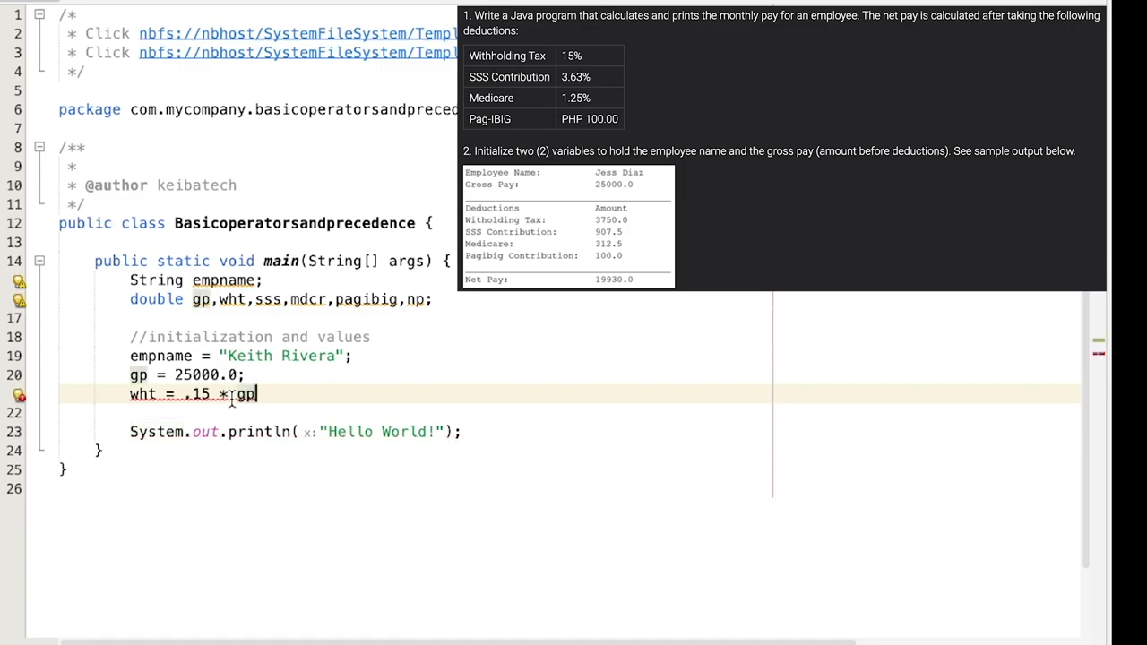
type(";")
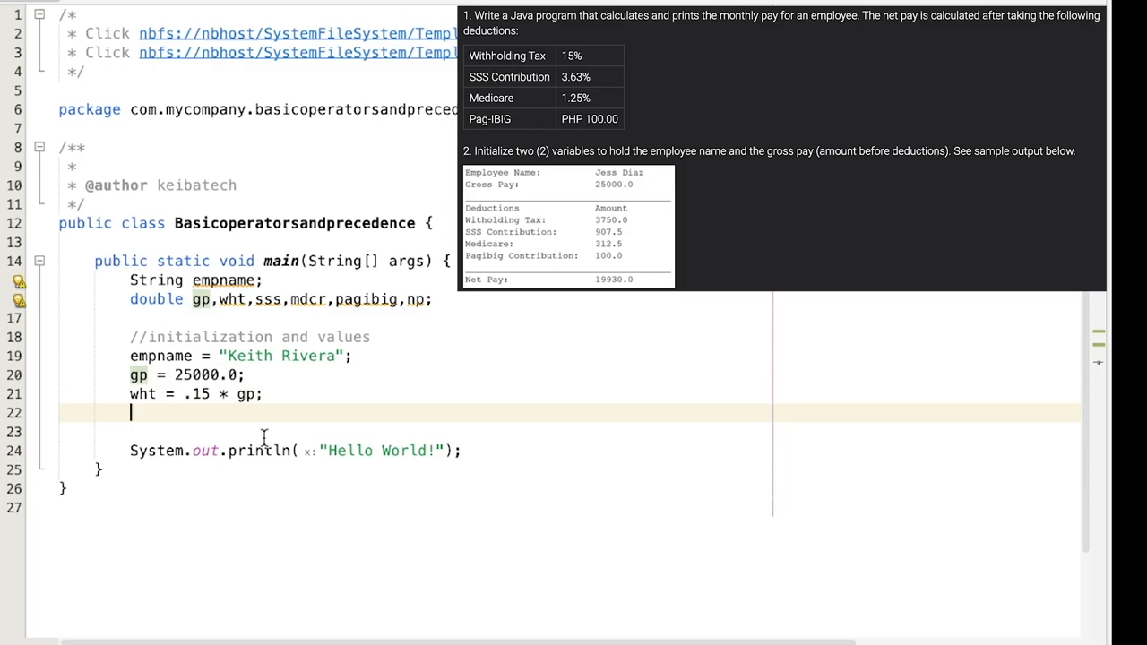
type("sss =")
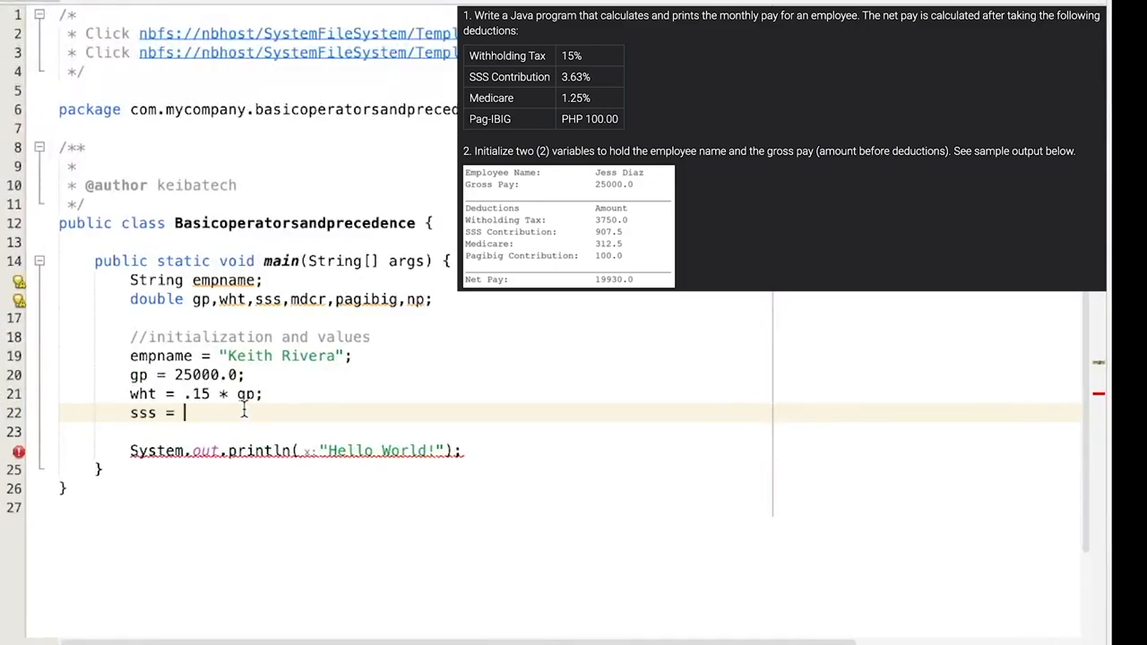
type(".")
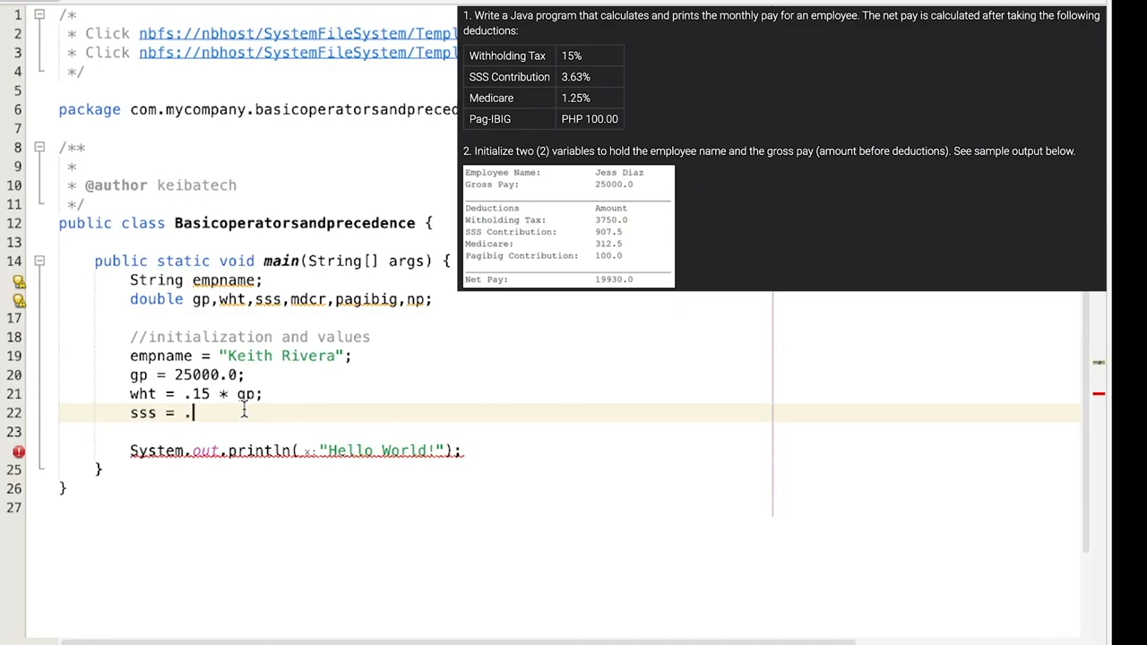
type("0362")
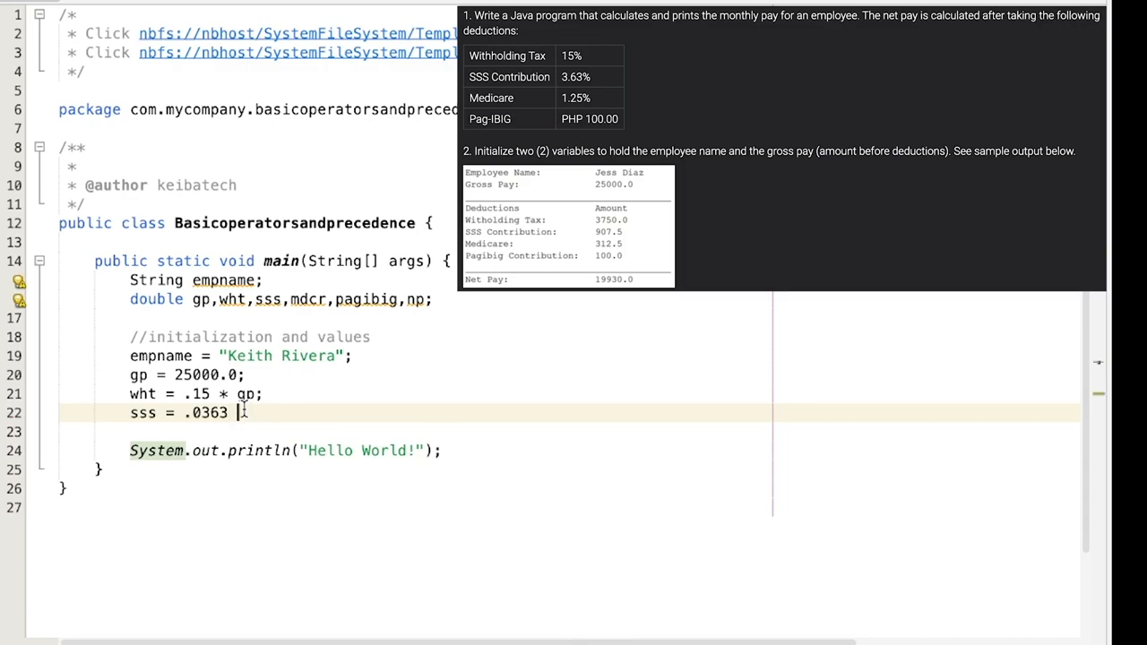
type("* g")
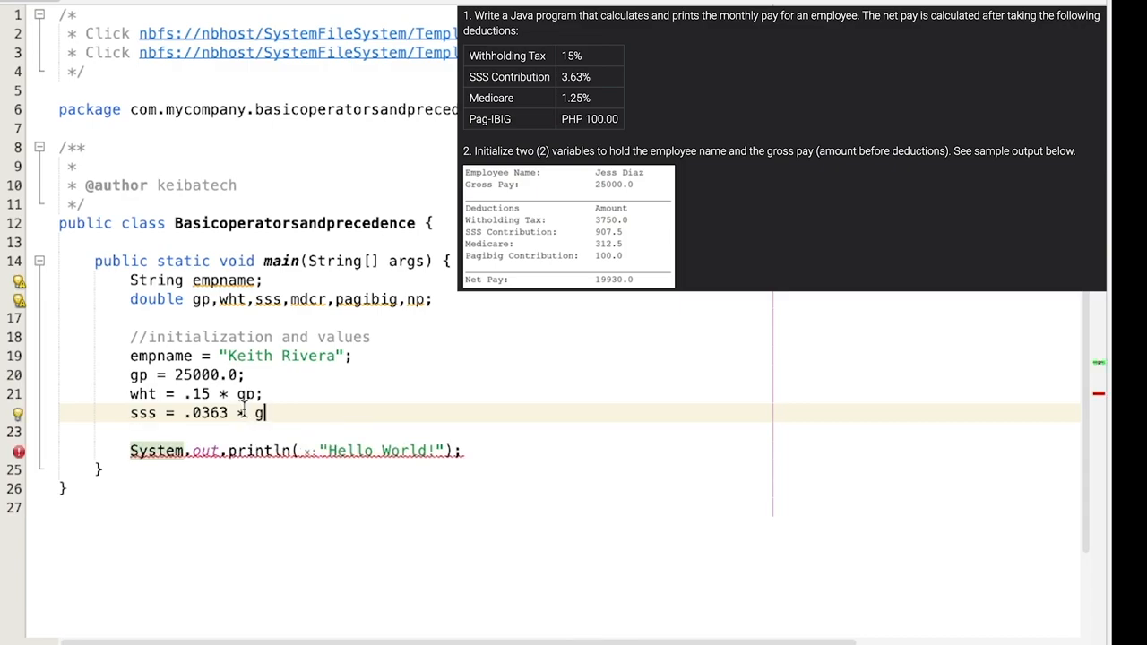
type("p;")
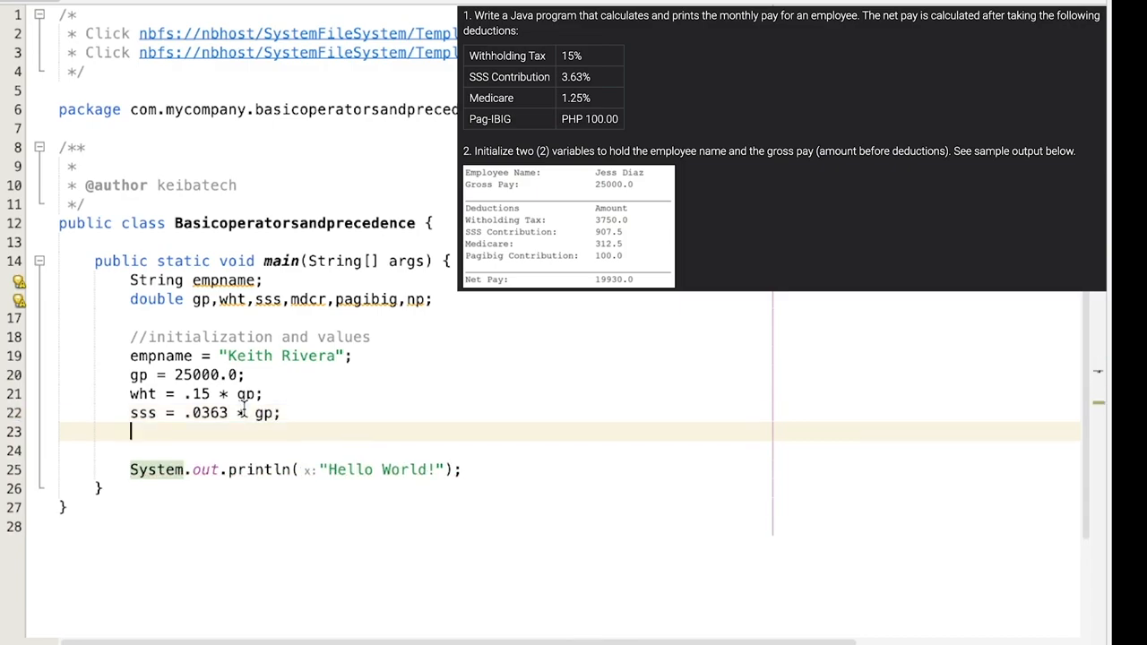
Step: Compute mdcr = .0125 * gp and set pagibig = 100
type("md")
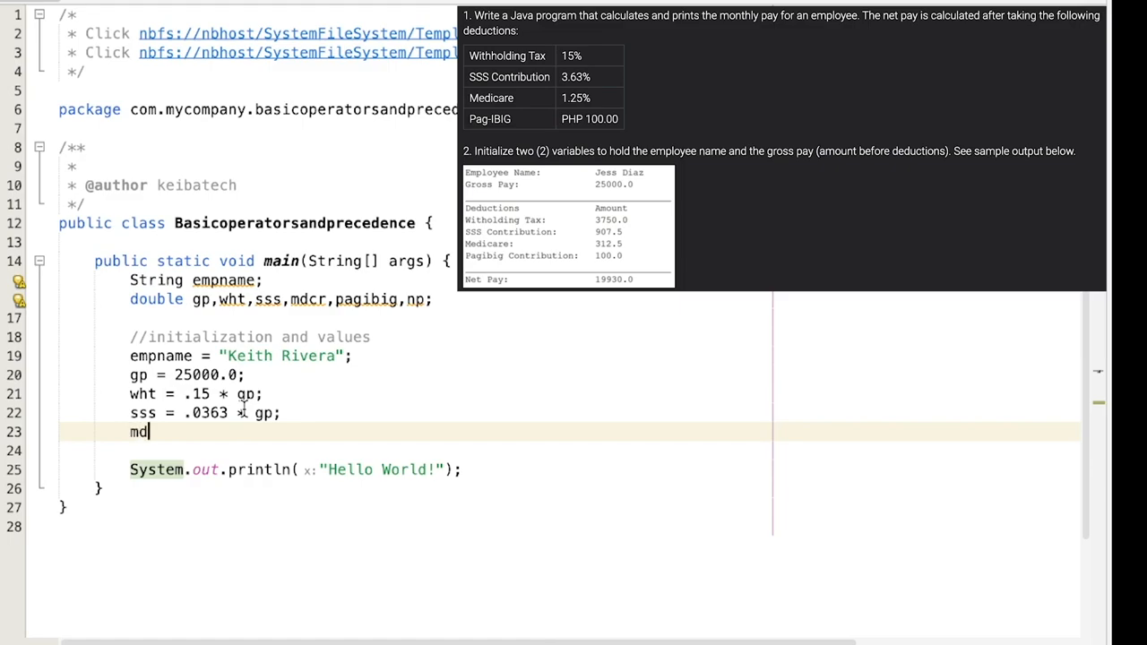
type("cr =")
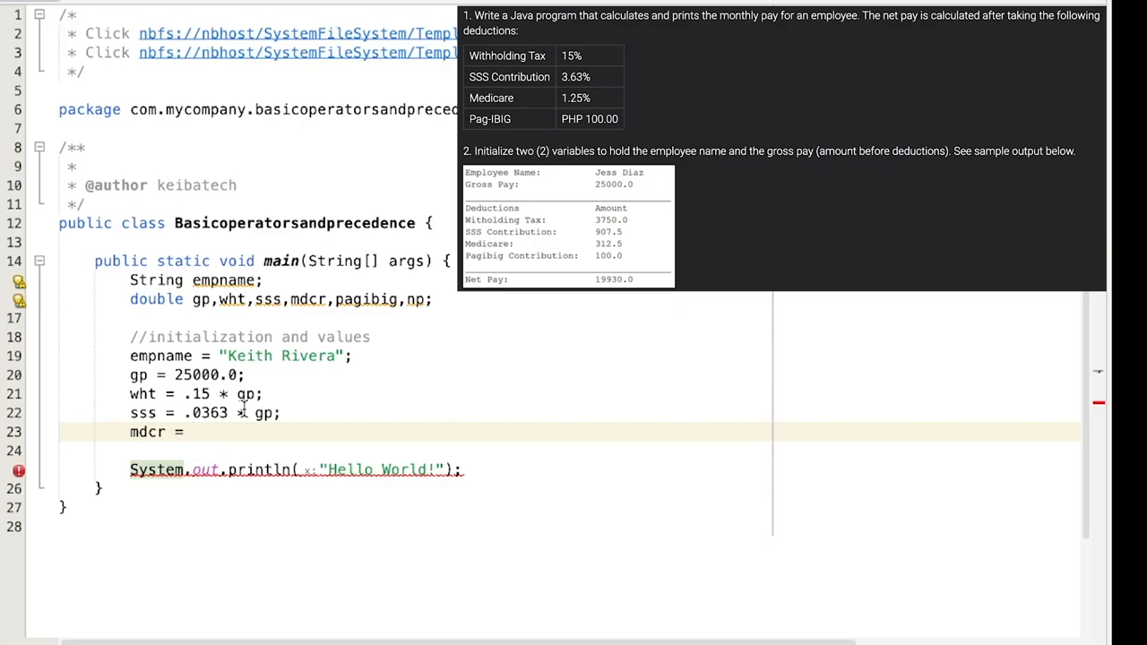
type(".012")
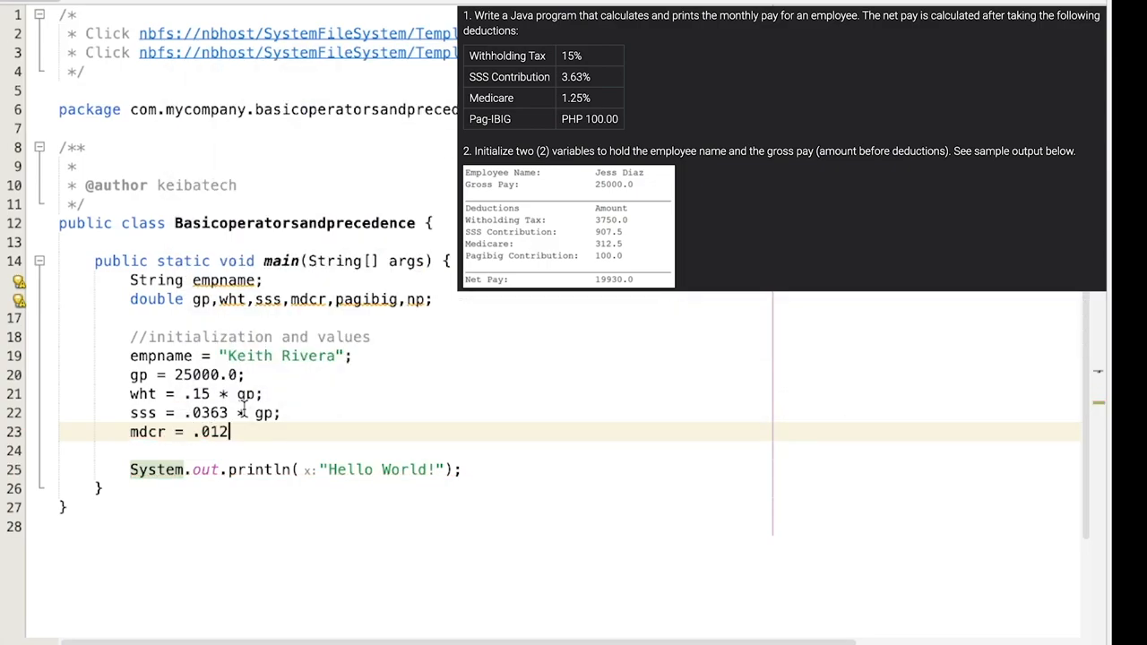
type("5 *")
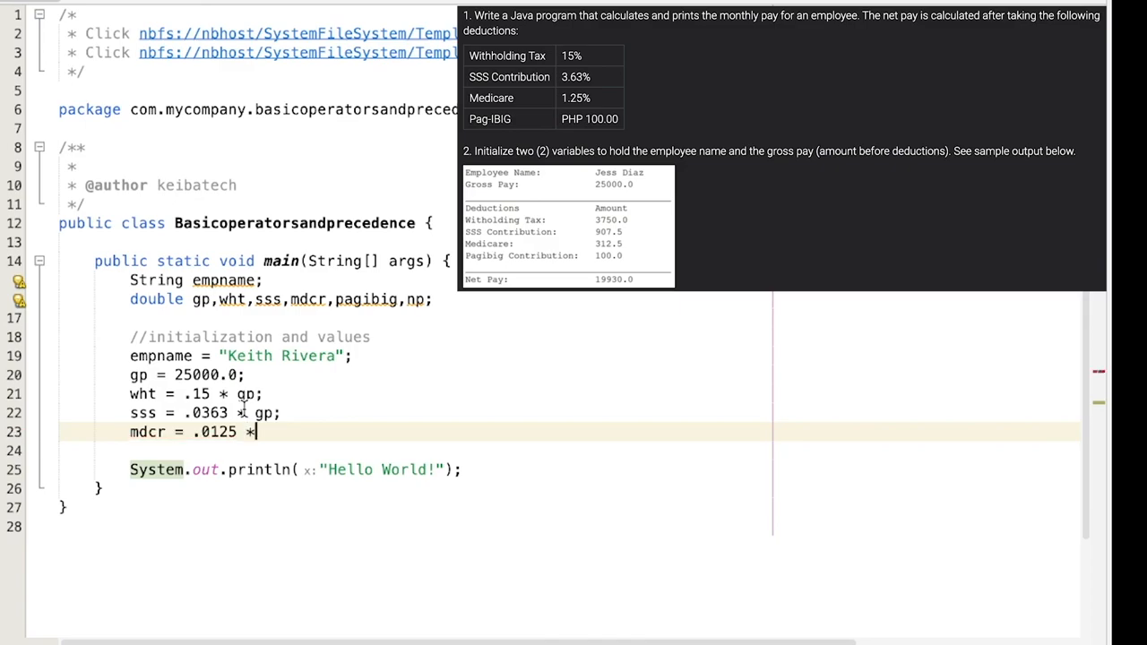
type("gp")
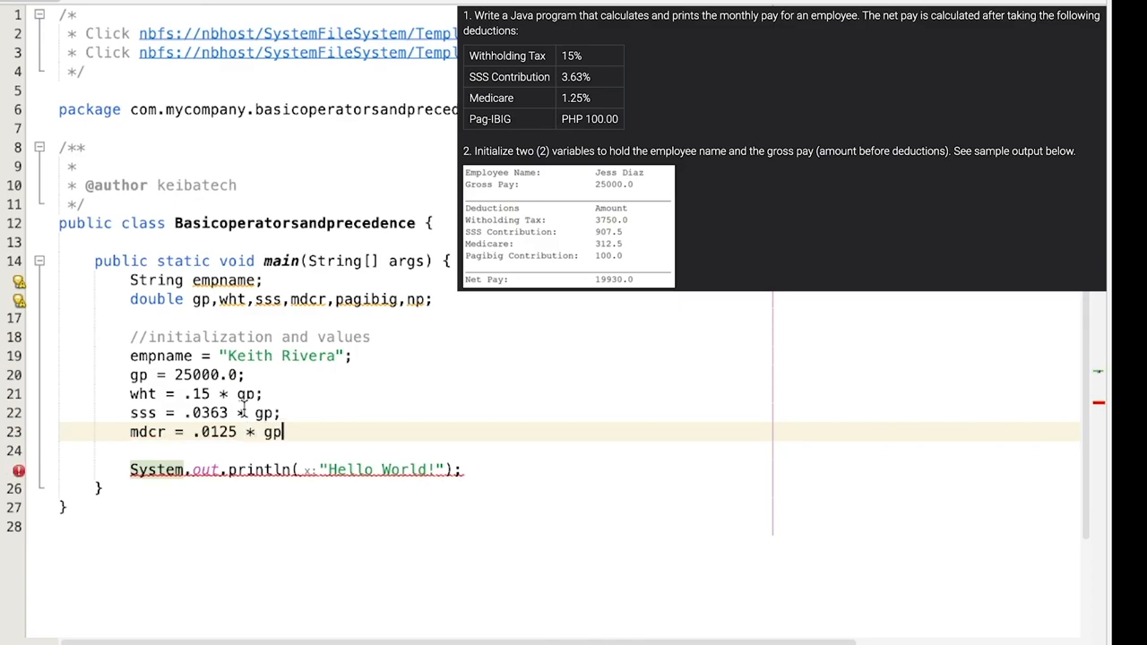
type(";")
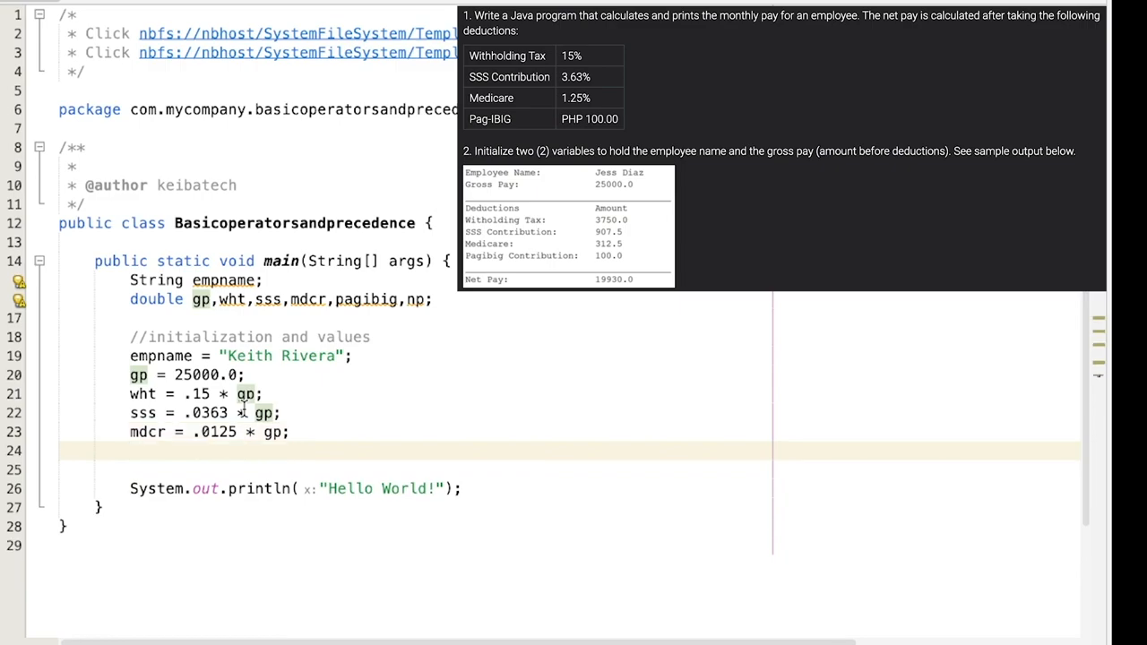
type("pagibig =")
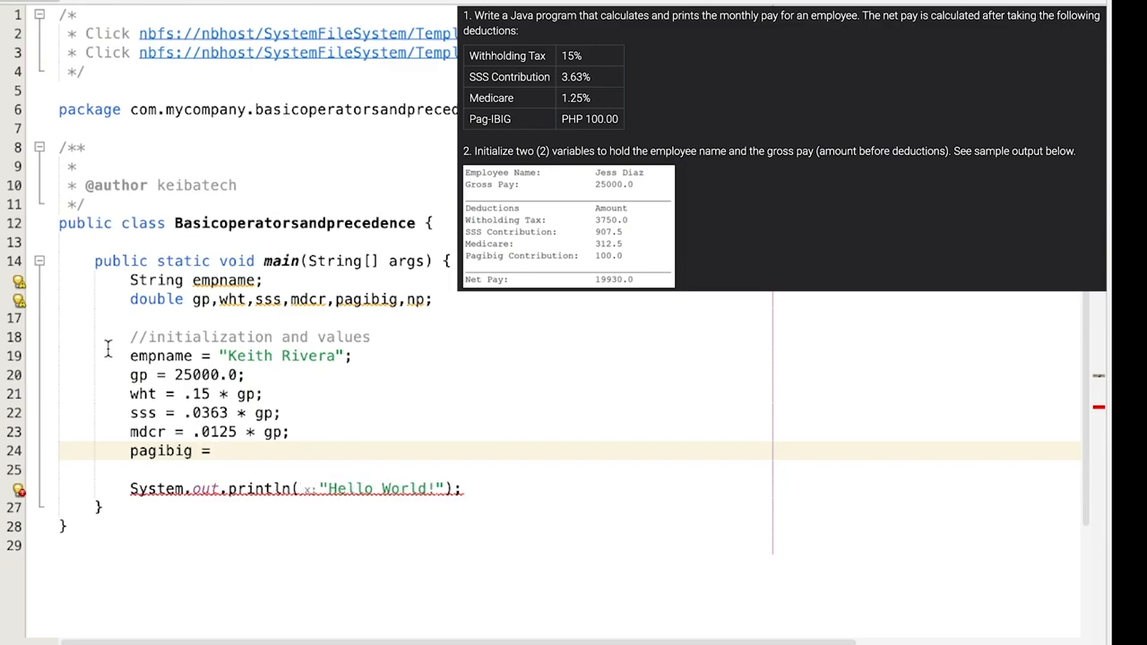
left_click(218, 452)
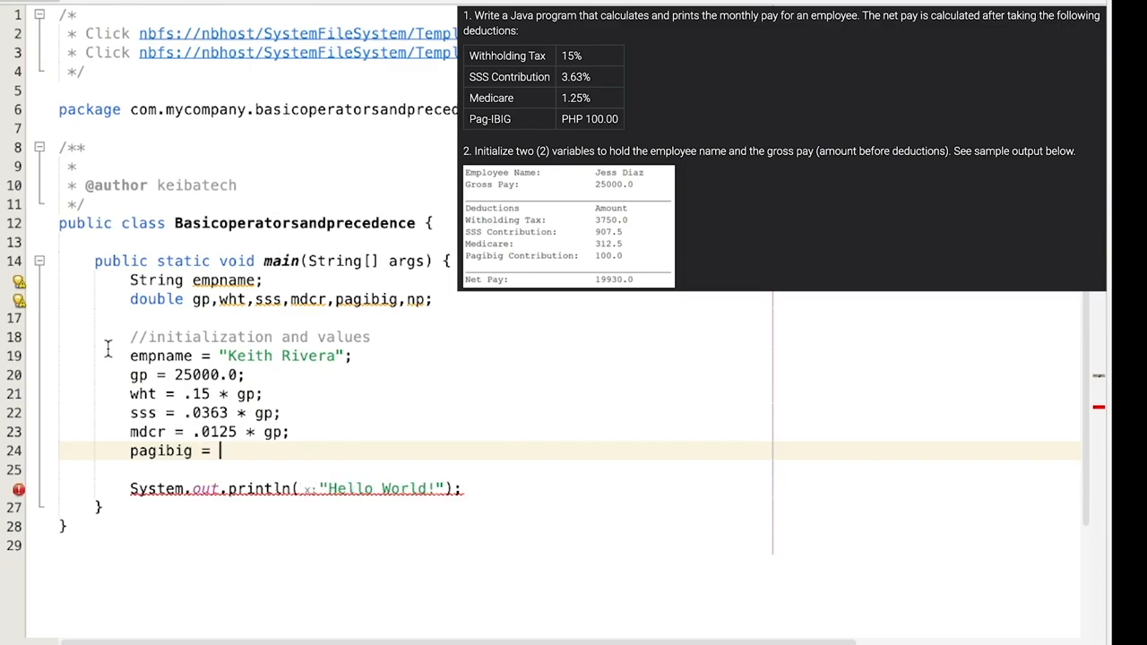
type("1")
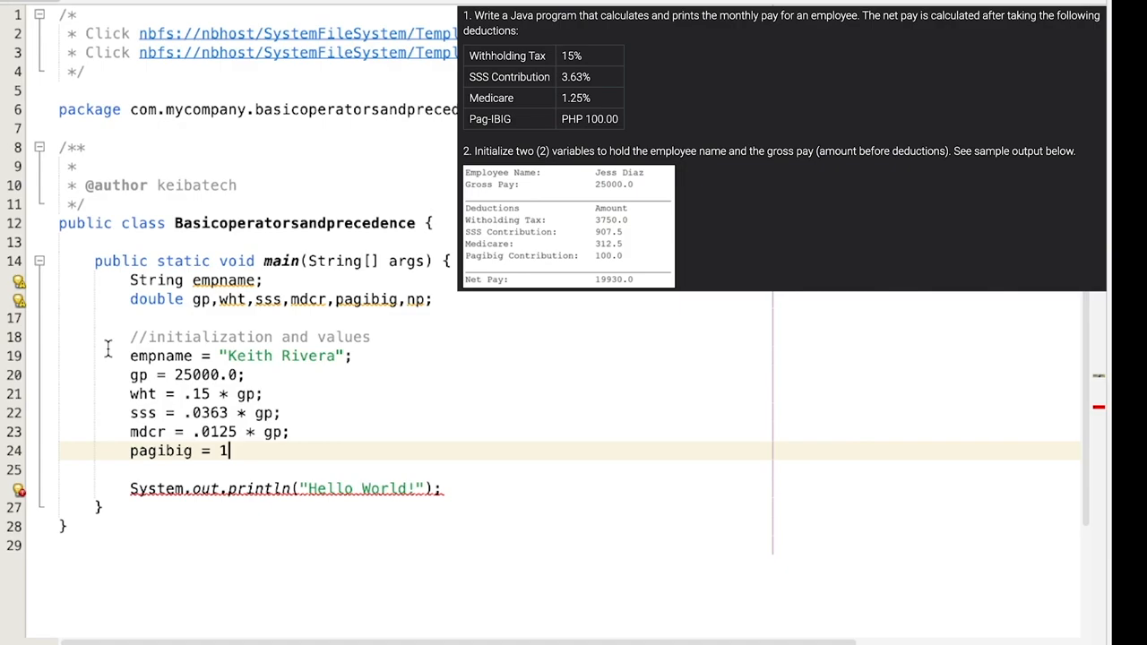
type("00;")
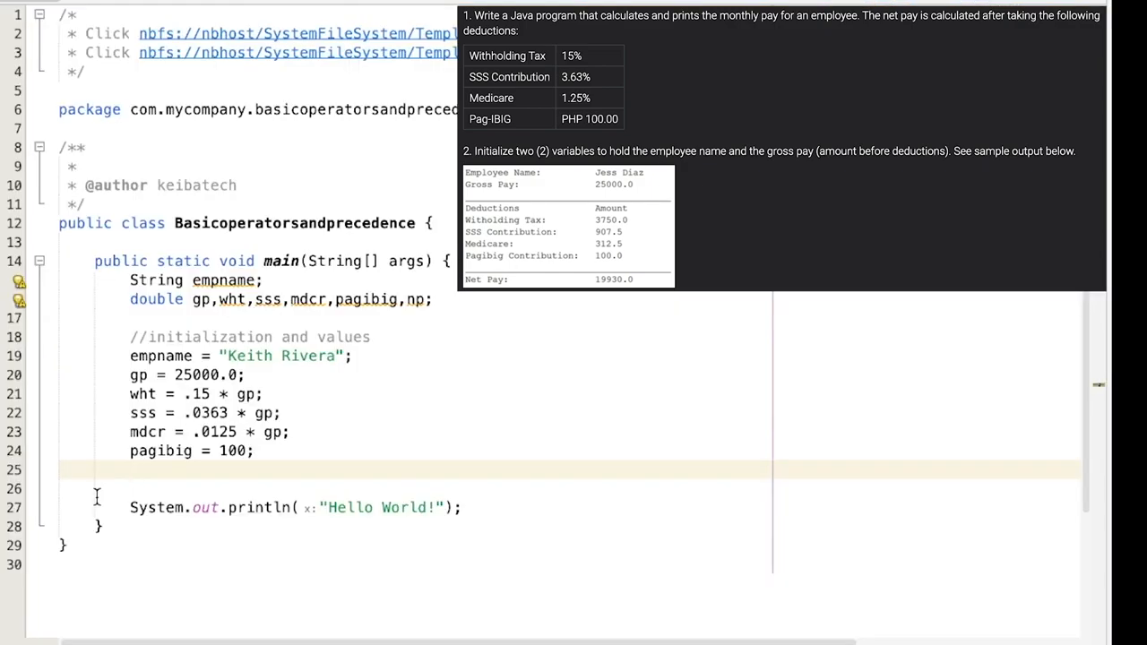
Step: Write np = gp - (wht + sss + mdcr + pagibig); followed by a blank line
type("np")
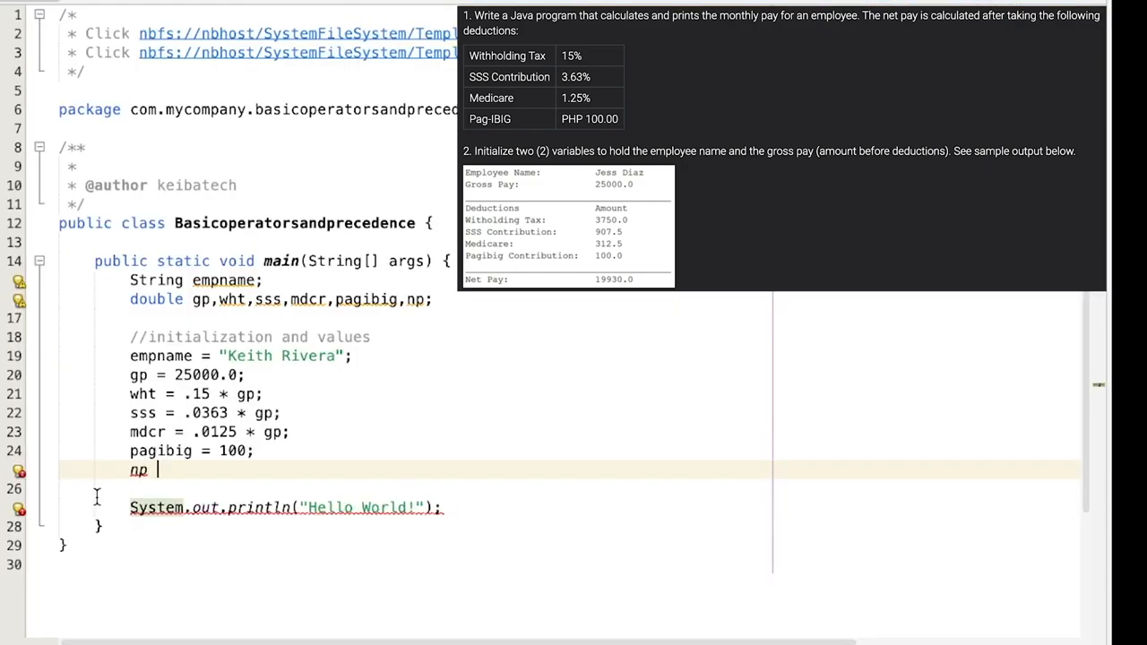
type("=")
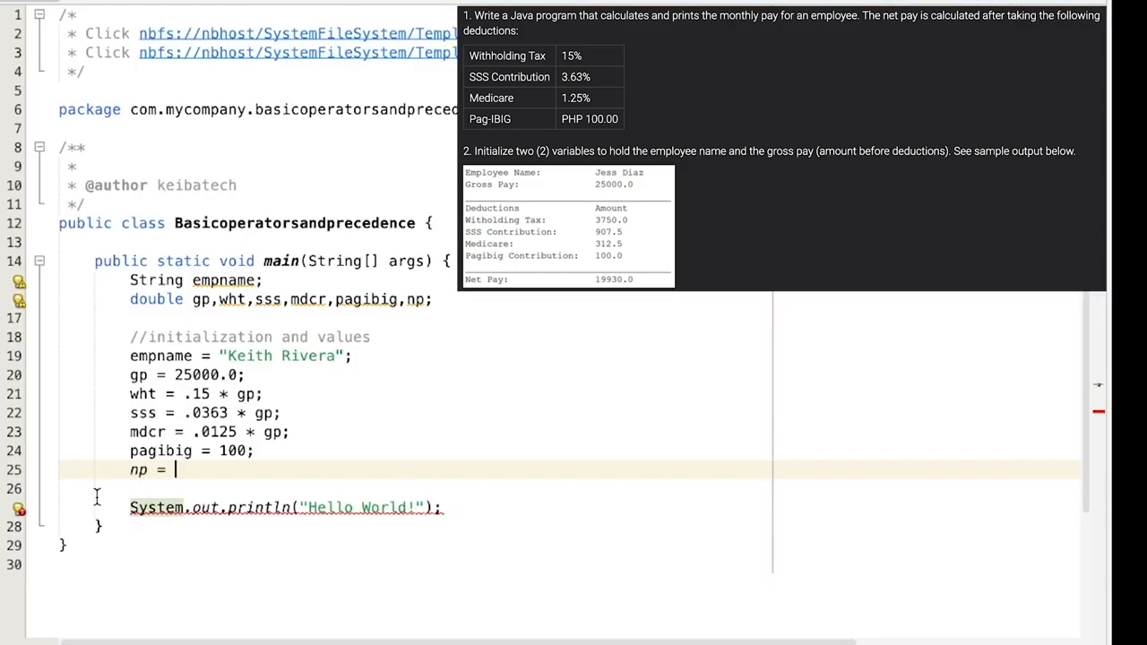
type("gp - (")
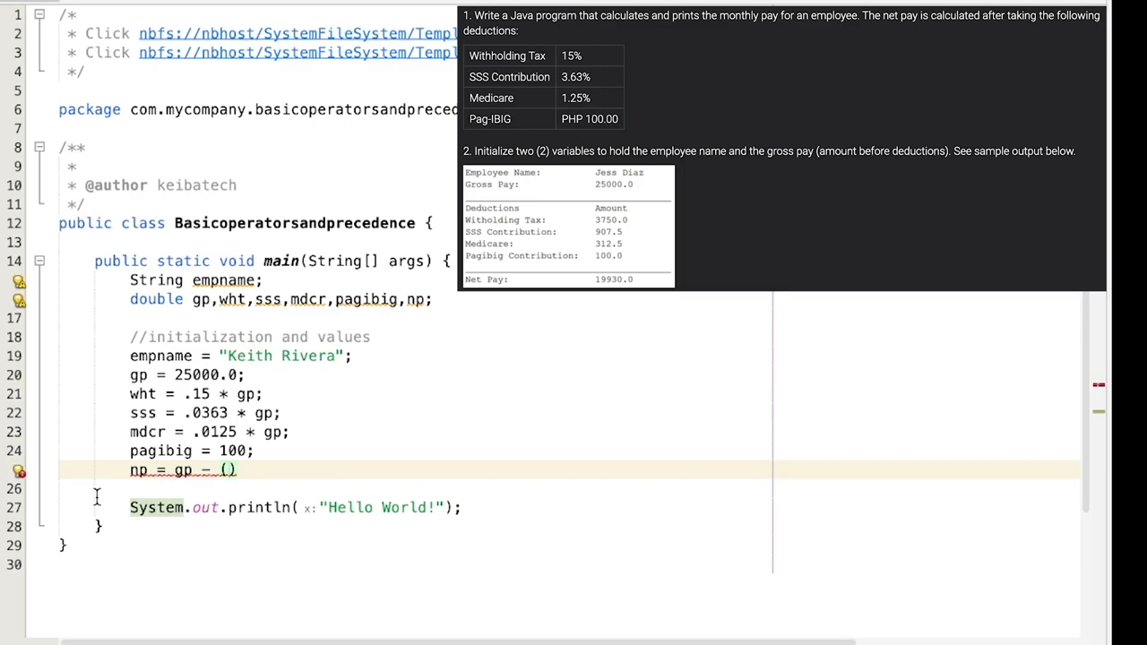
type("wht")
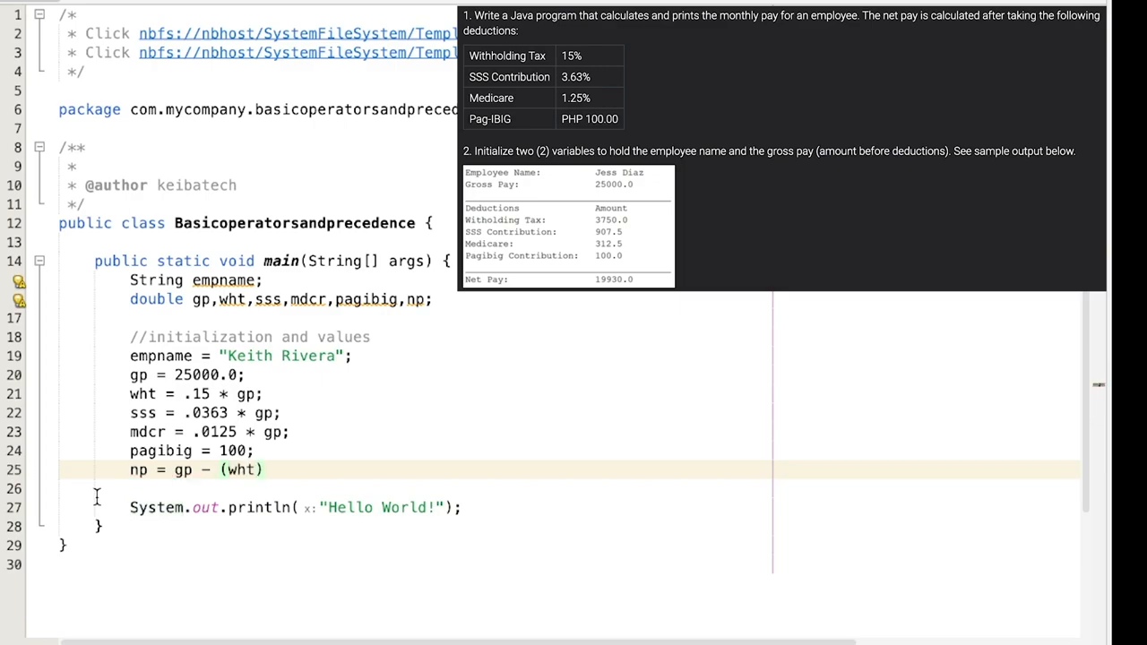
type("+ sss +")
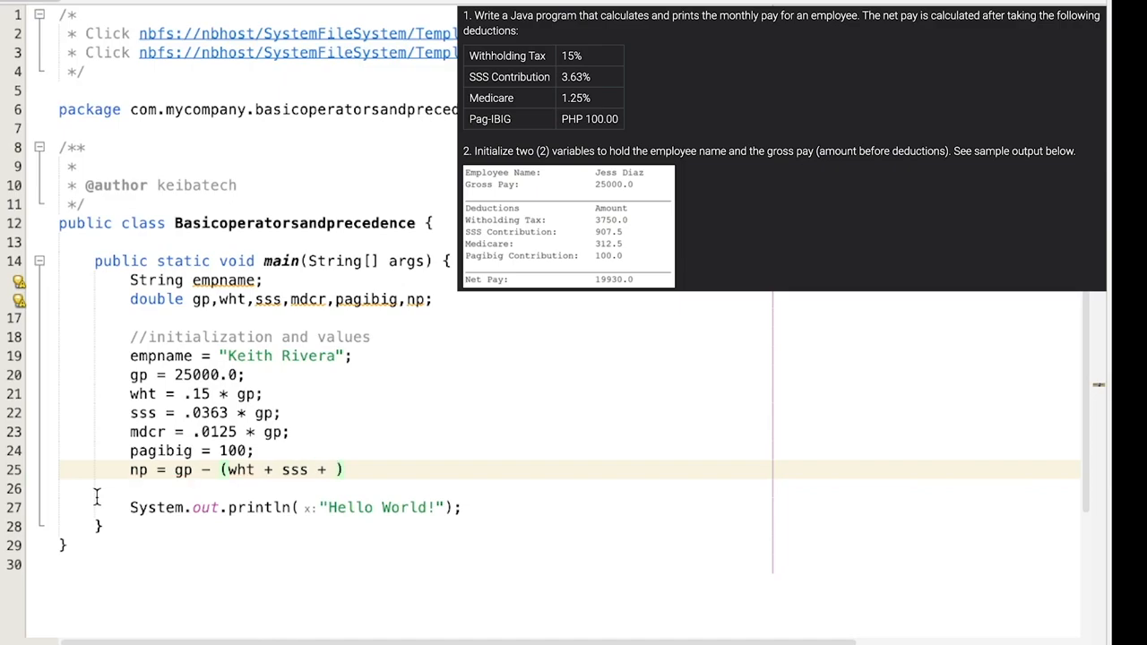
type("md")
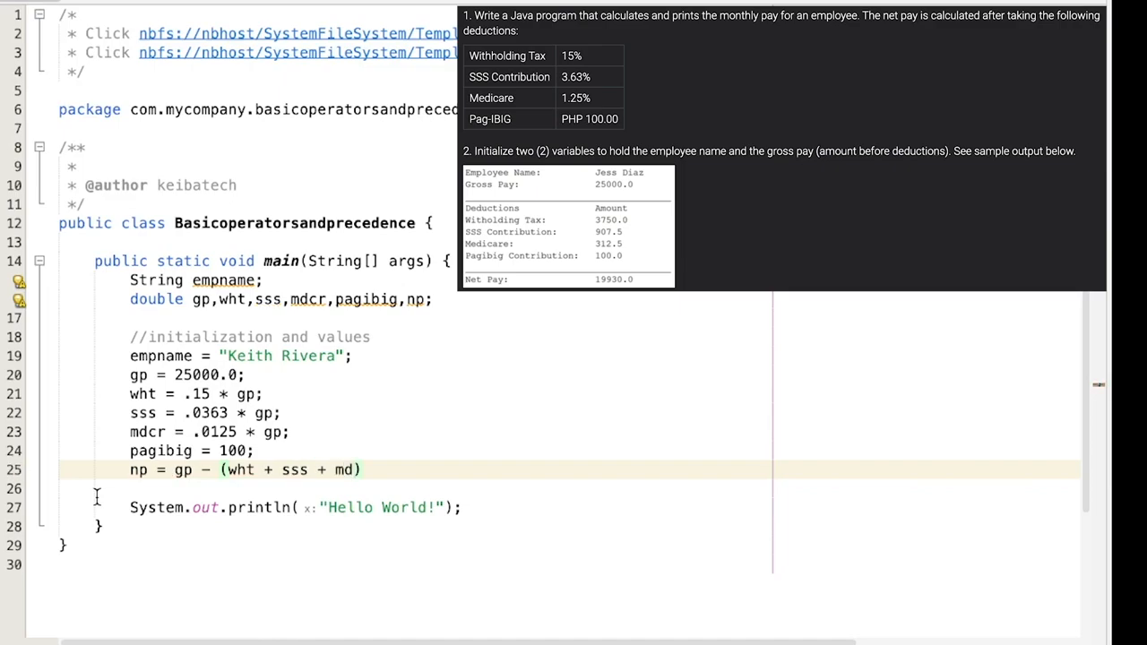
type("cr")
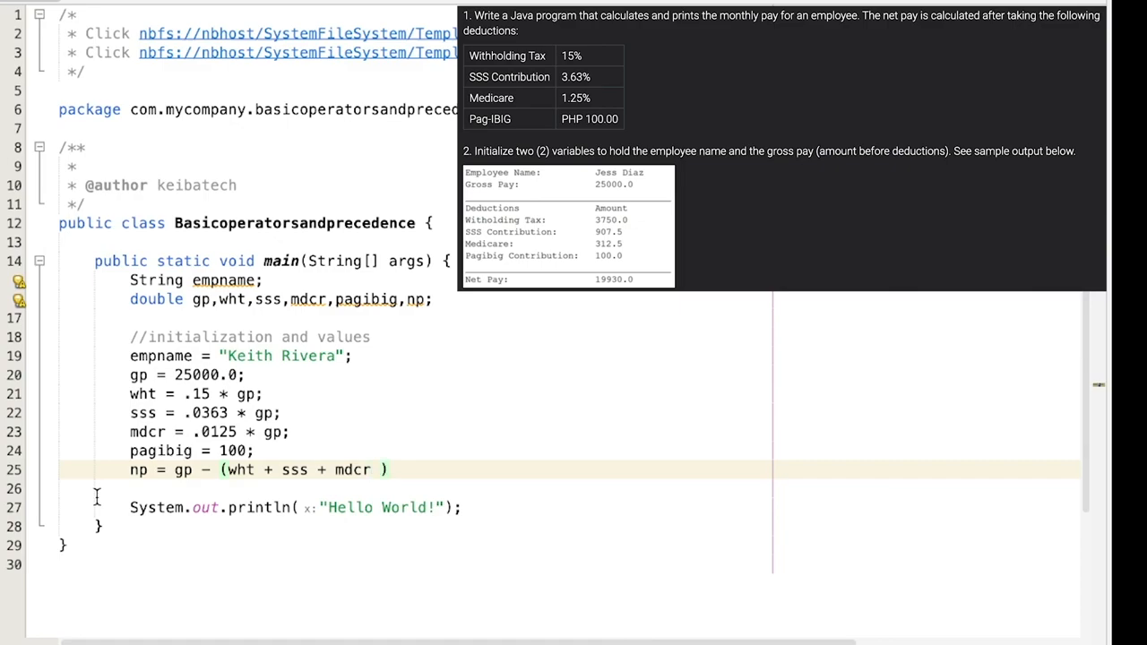
type("+ pagibig")
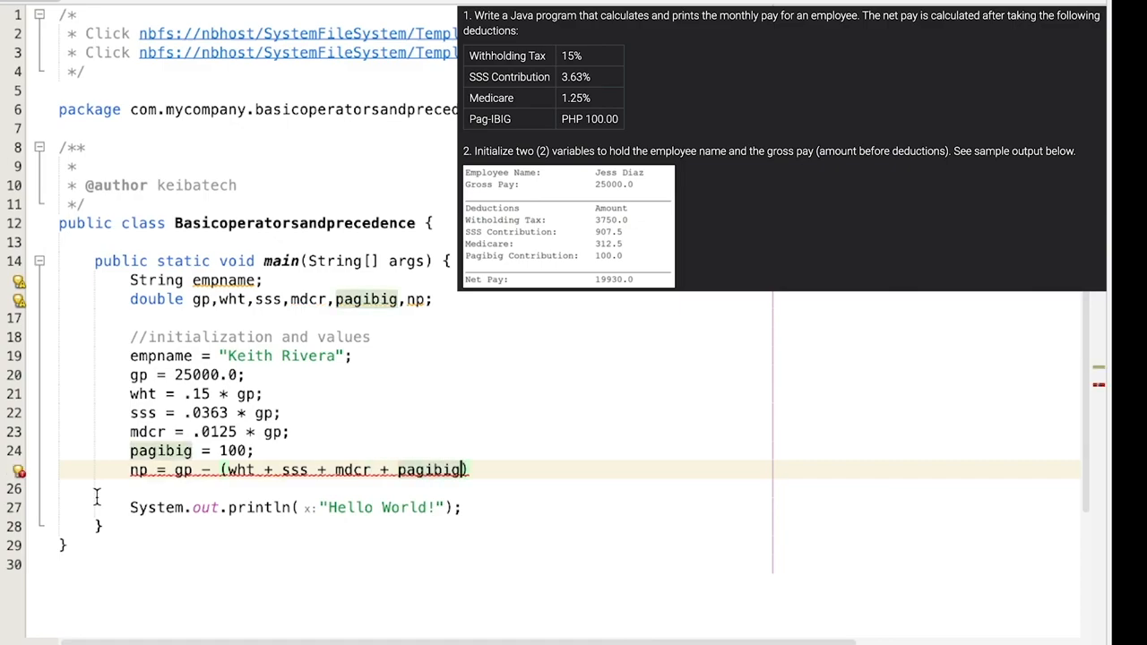
type(";")
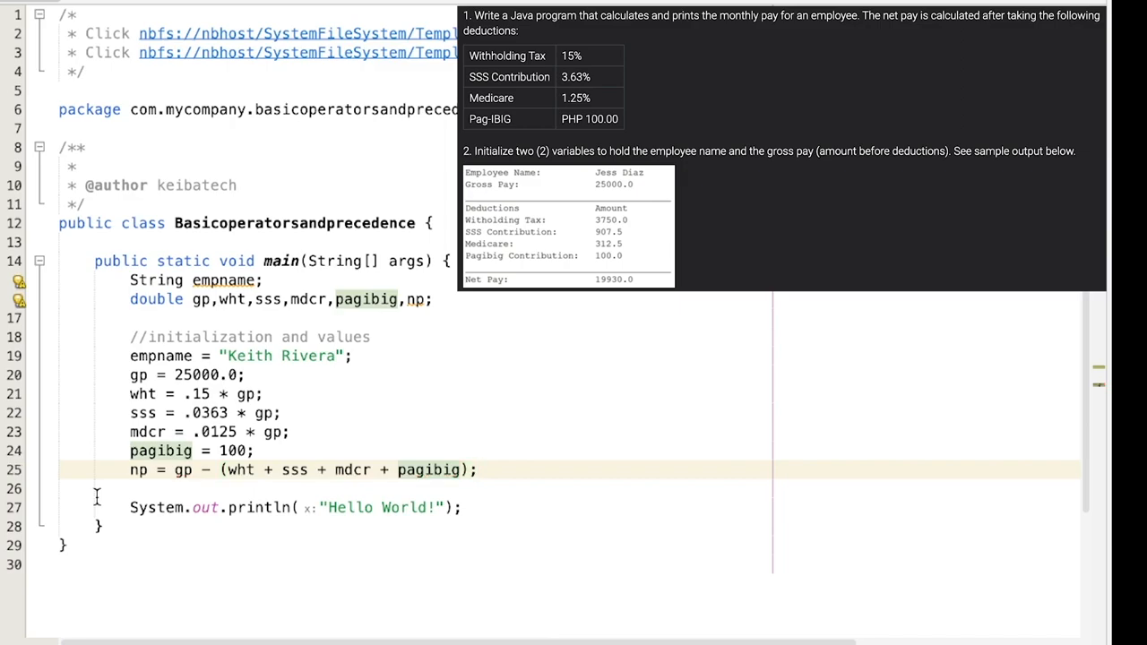
key("Enter")
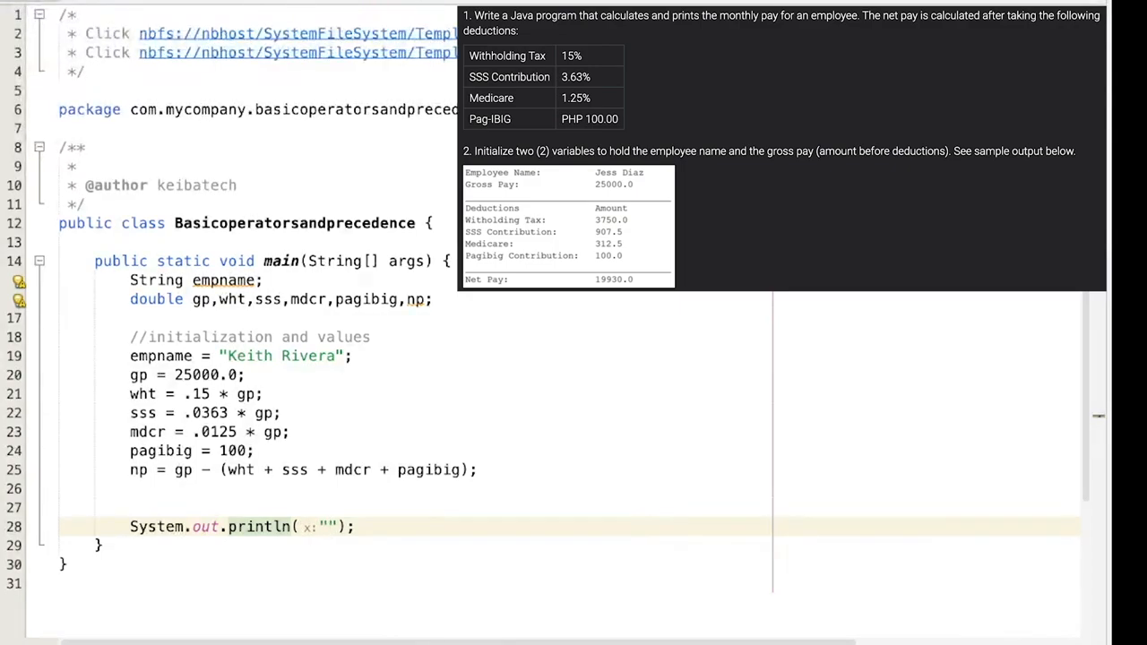
Step: Make the println output "Employee Name : " plus spaces, empname and a newline
type("Employee")
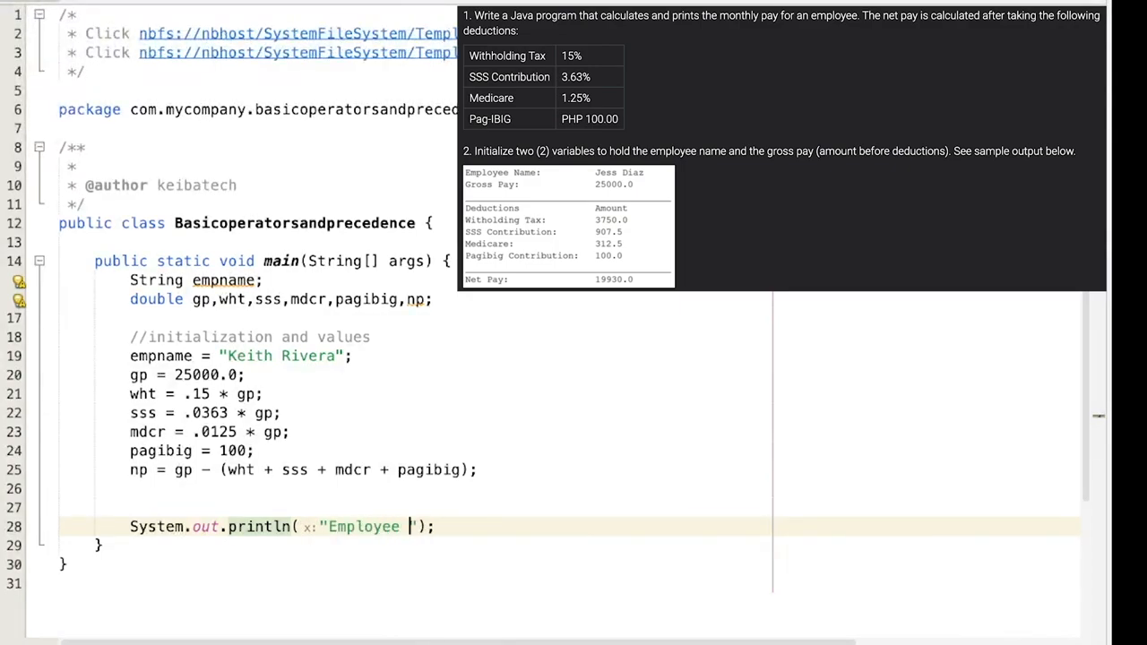
type("Name :")
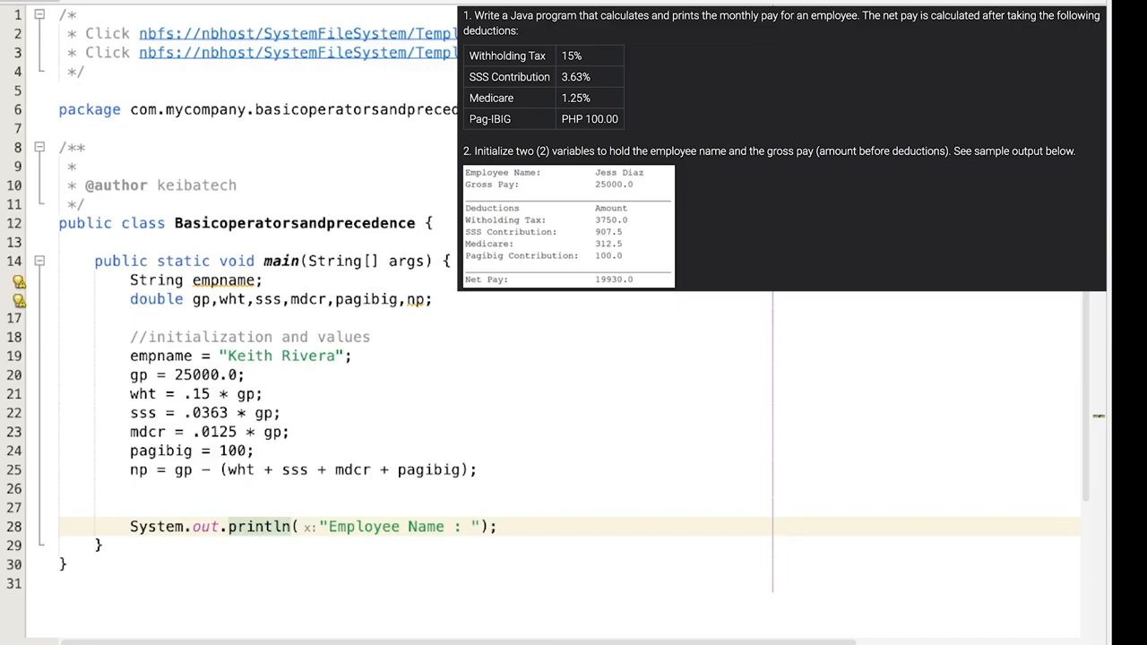
type("+")
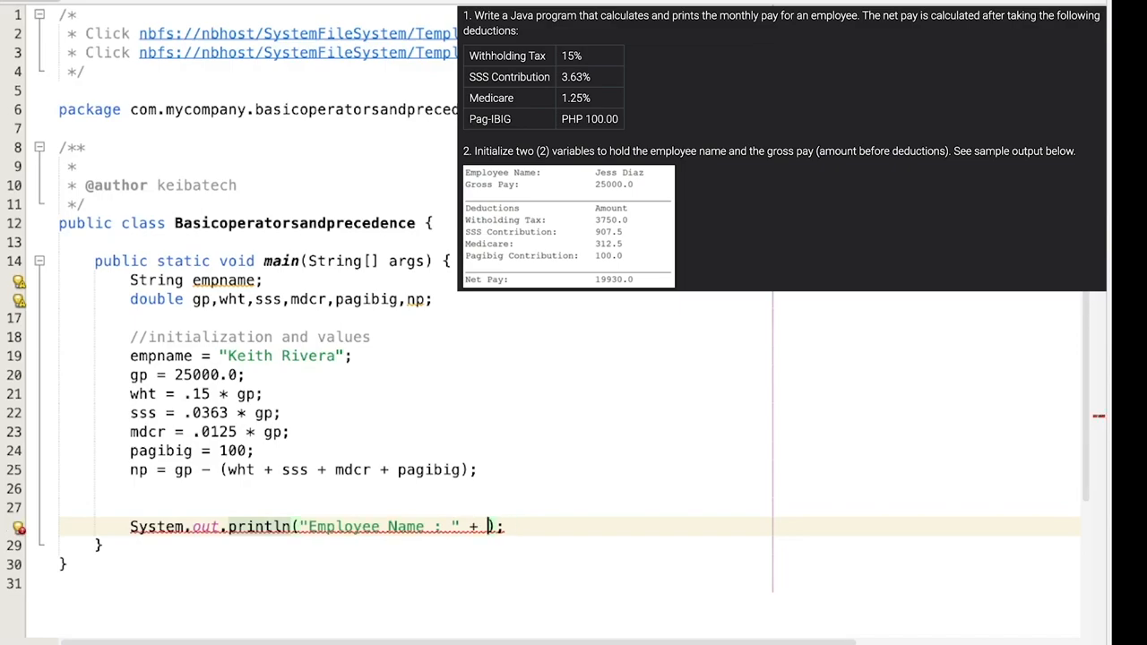
type("\" \"")
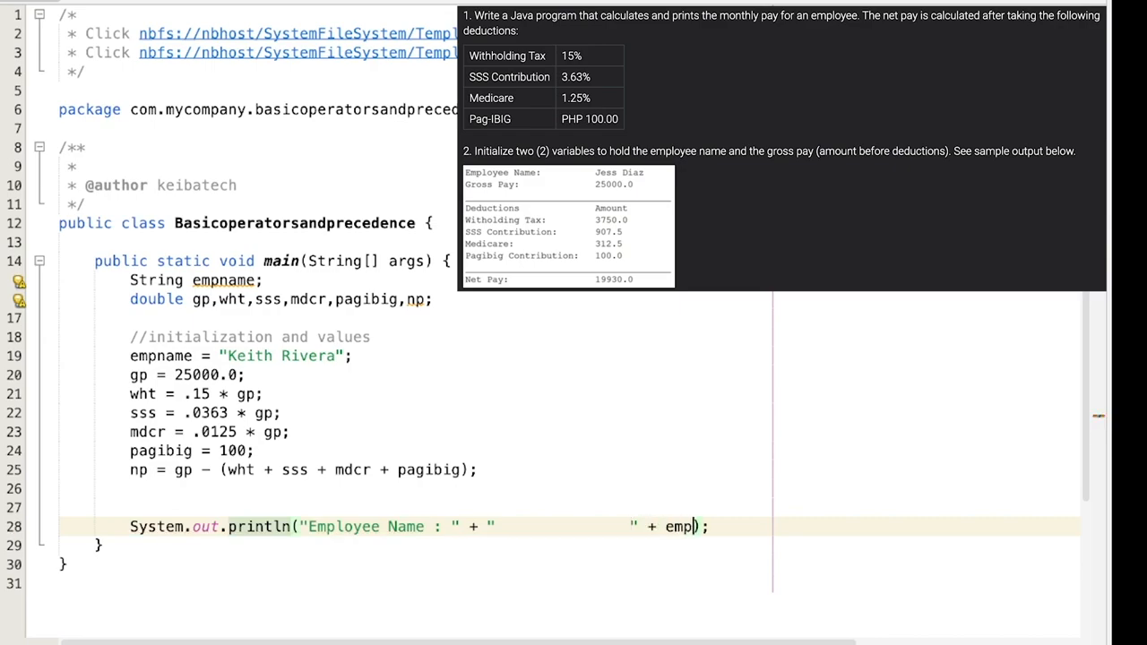
type("name")
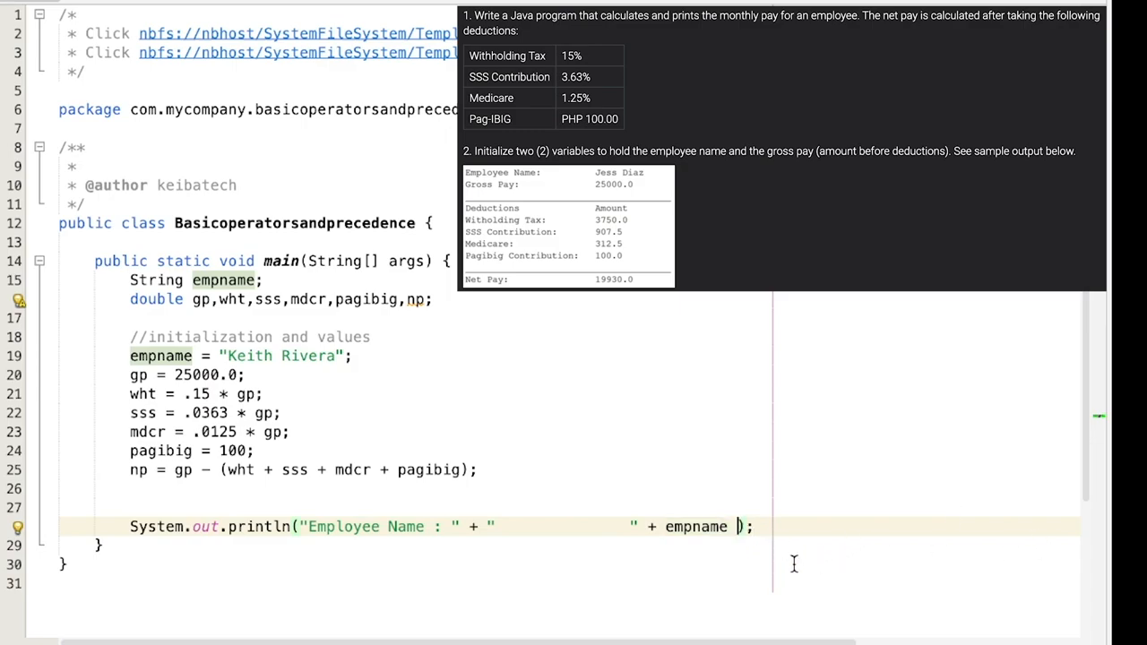
type("+ \"\"")
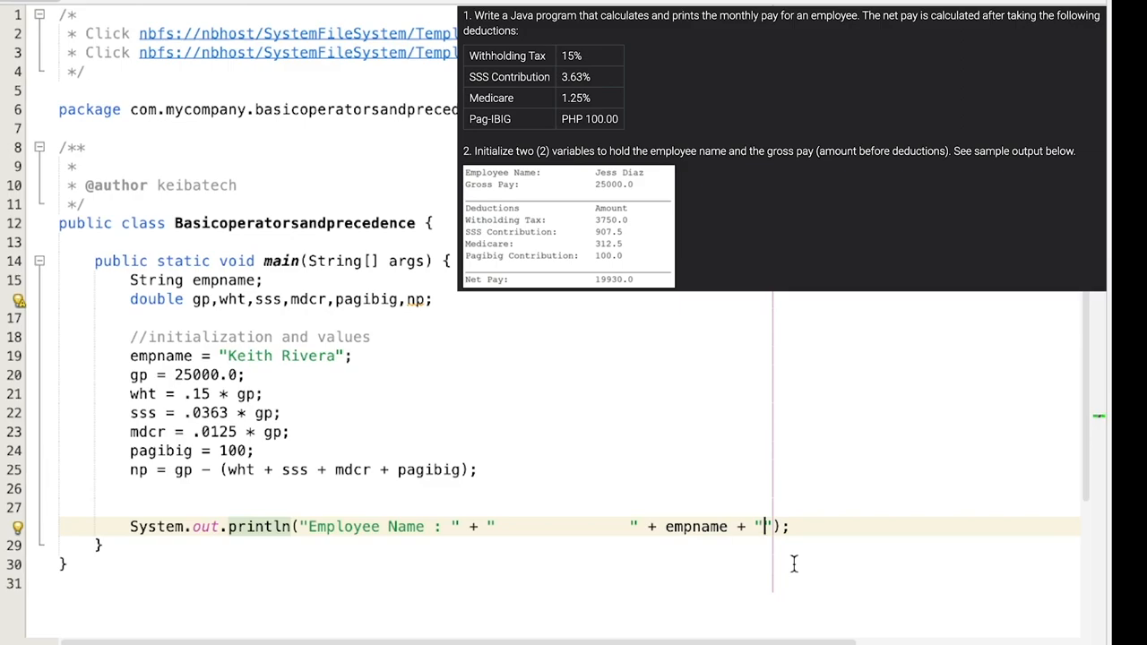
type("\\n")
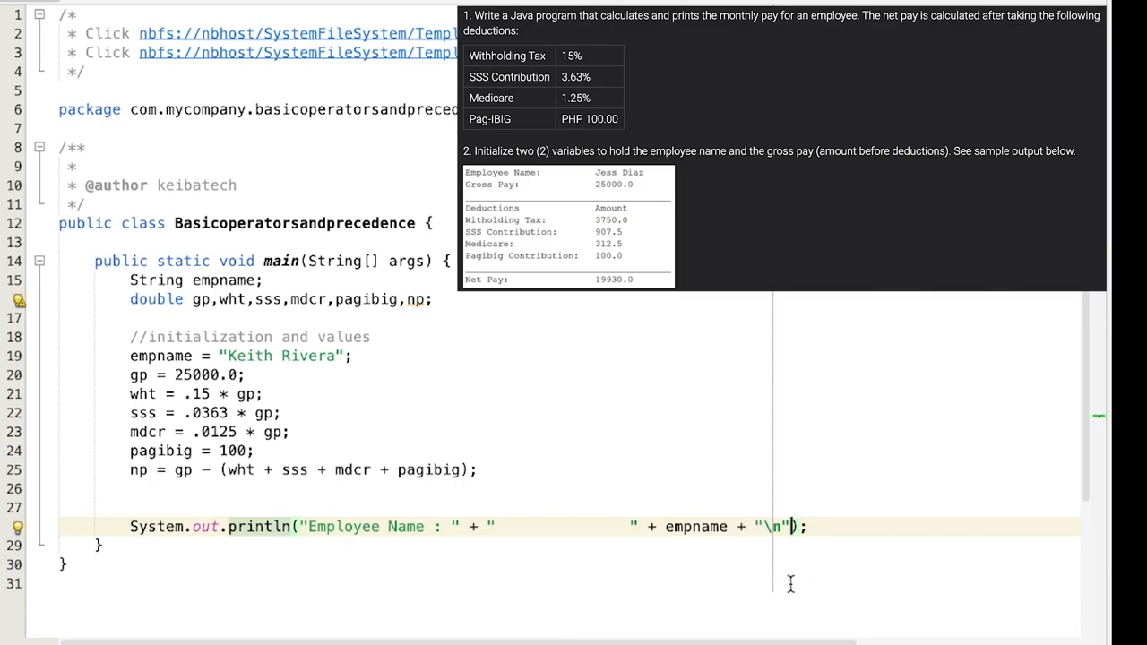
mouse_move(749, 567)
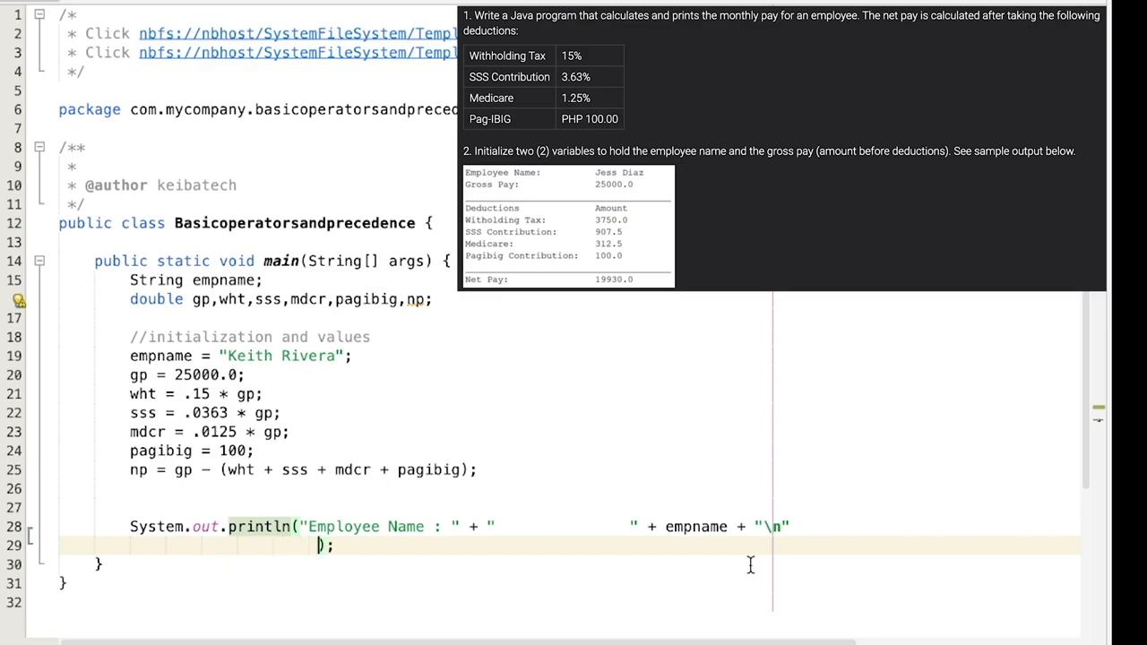
Step: Append a "Gross Pay : " line with gp and trailing newlines to the print
type("+")
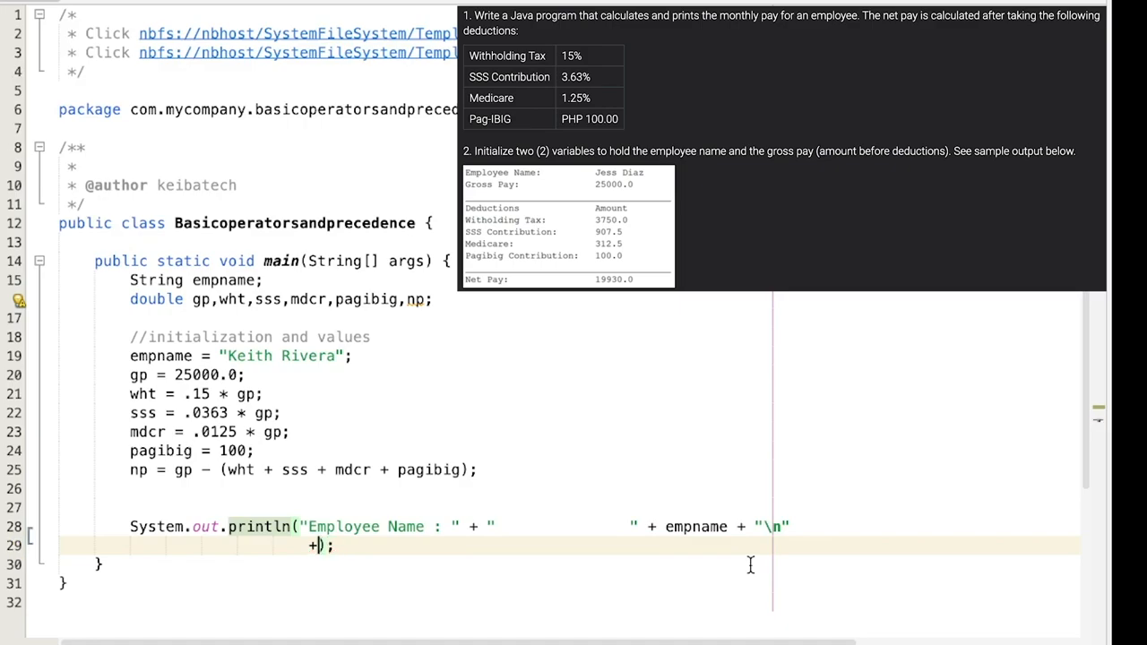
type("\"\"")
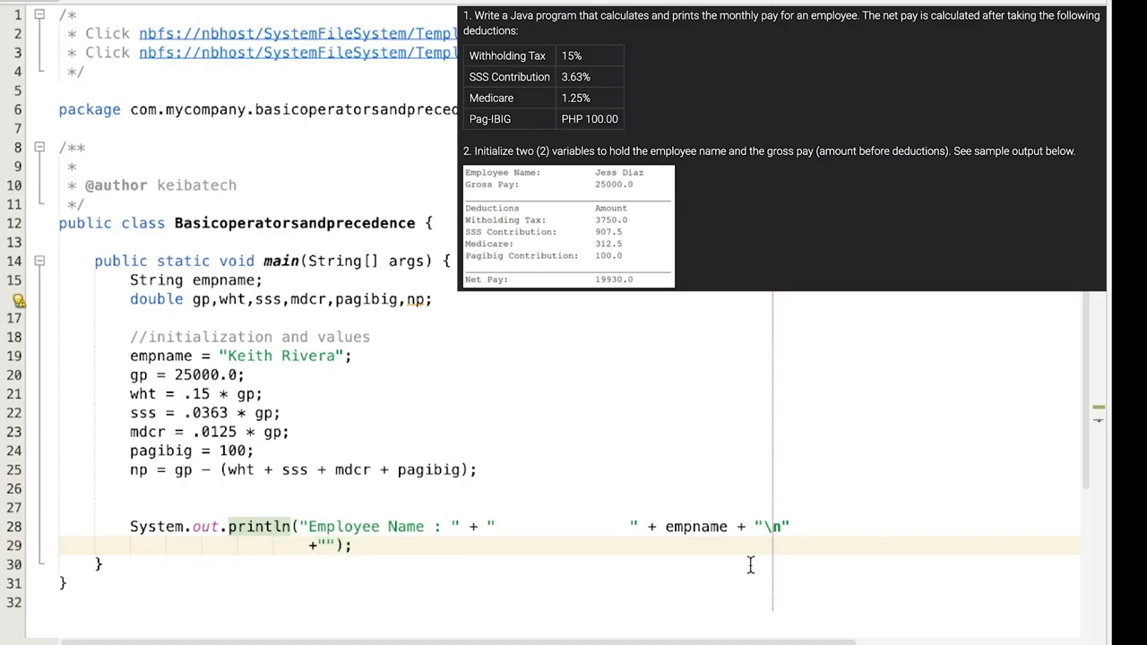
type("Gross")
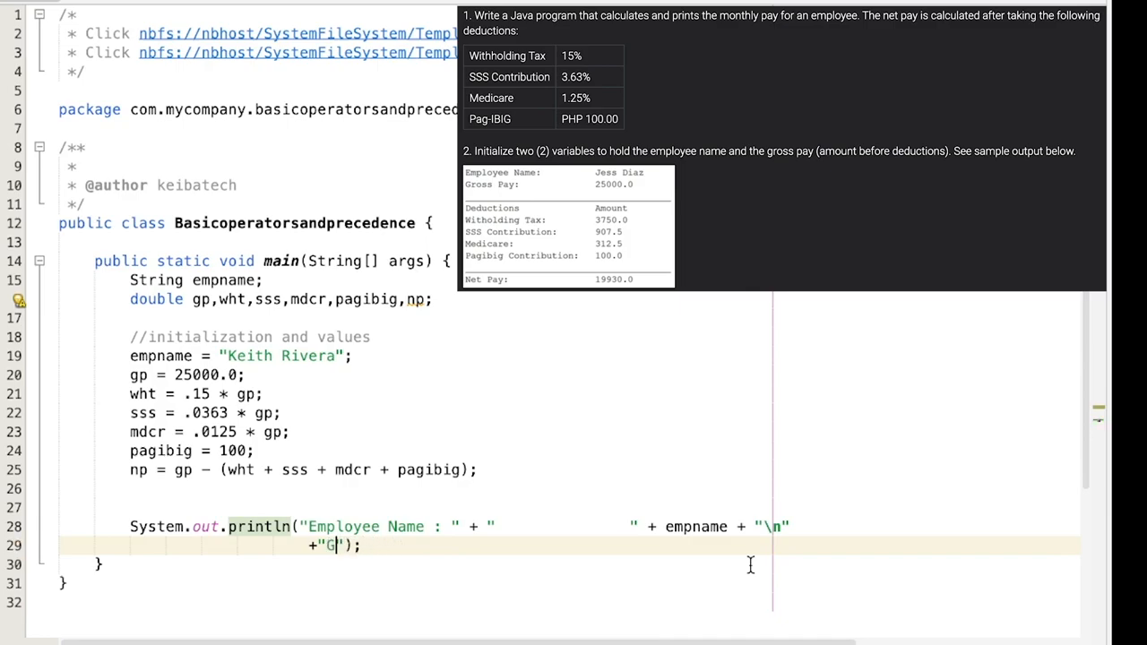
type("ross Pay : \" + \"                \" + gp +")
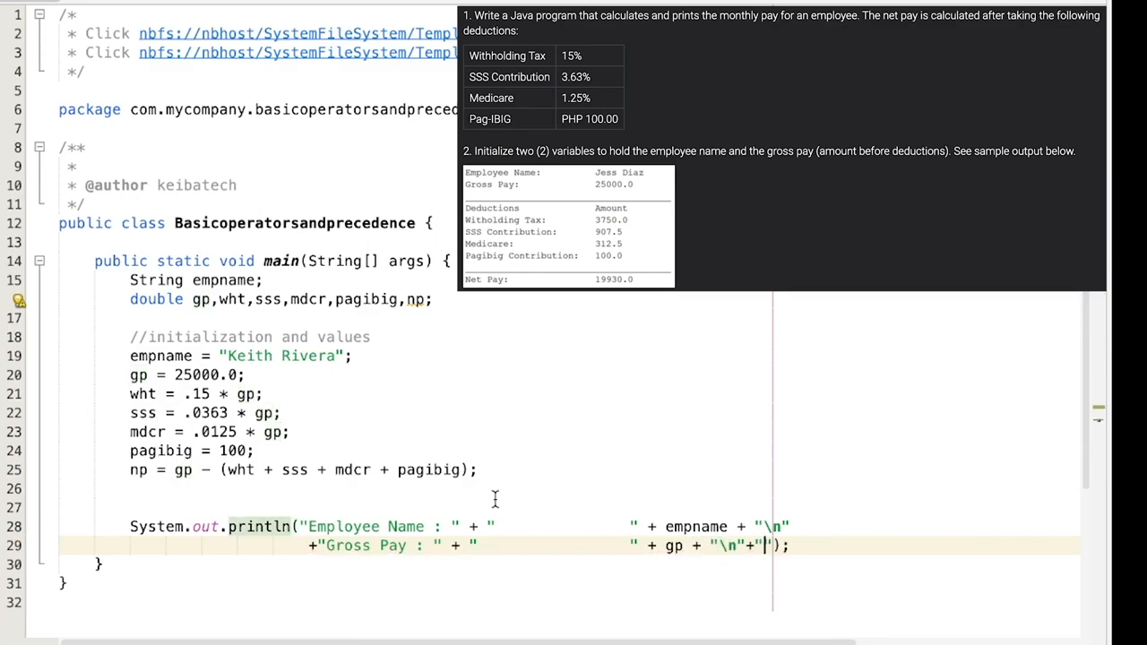
type("\\n")
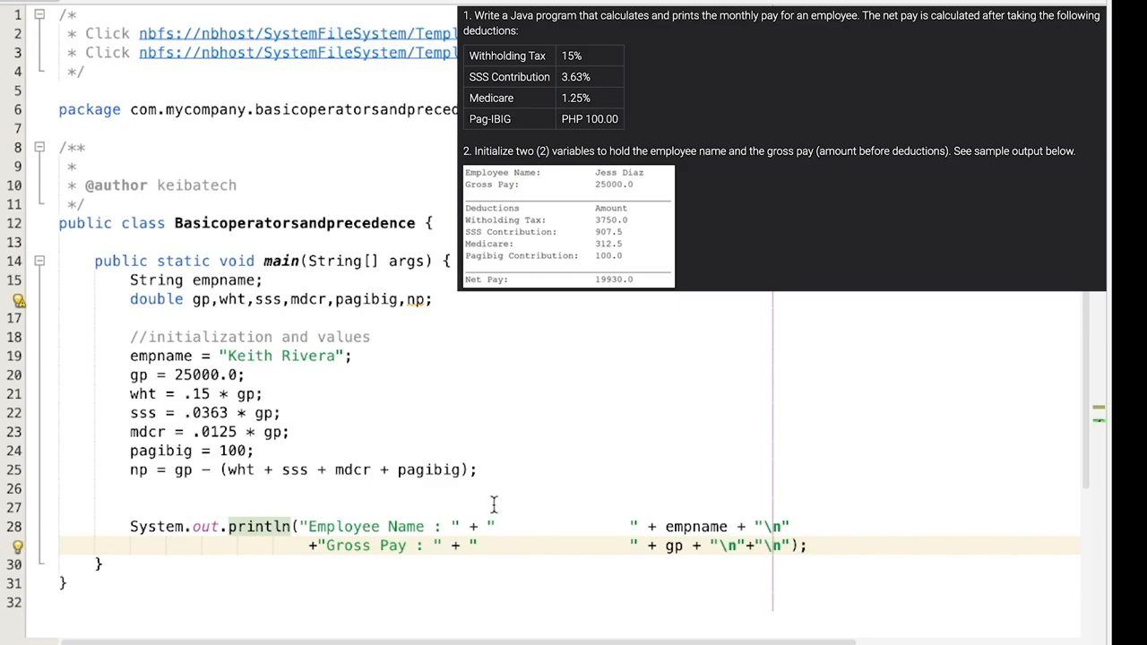
double_click(772, 547)
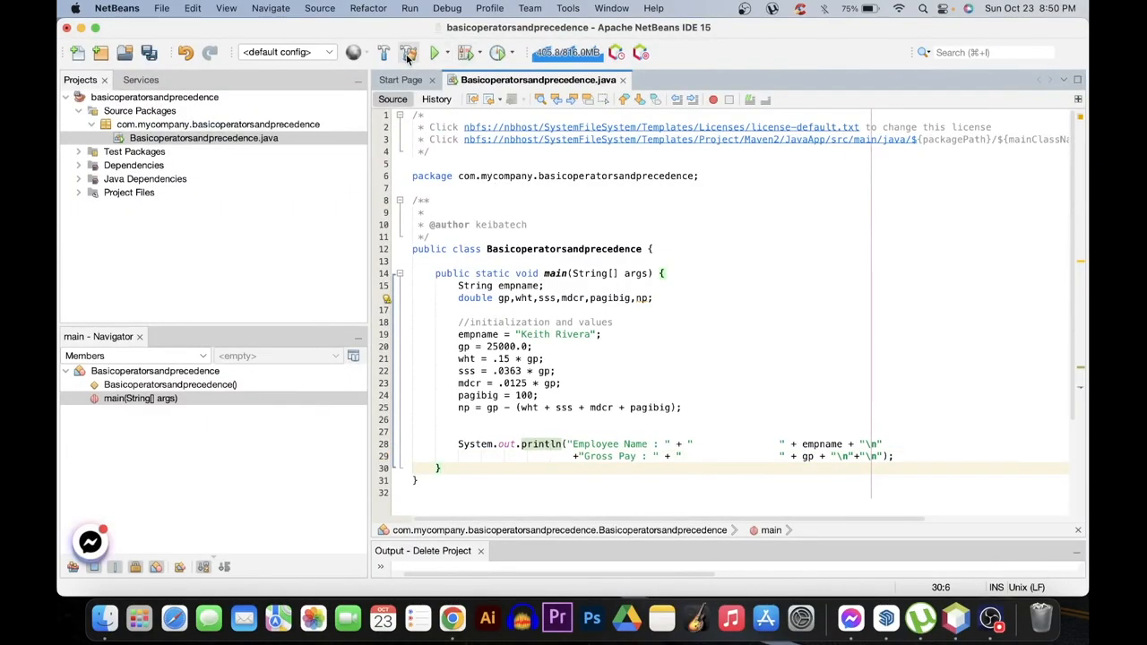
Step: Run the project to print the Employee Name and Gross Pay lines
left_click(412, 50)
type("+\"________________________________________\" + \"\\n")
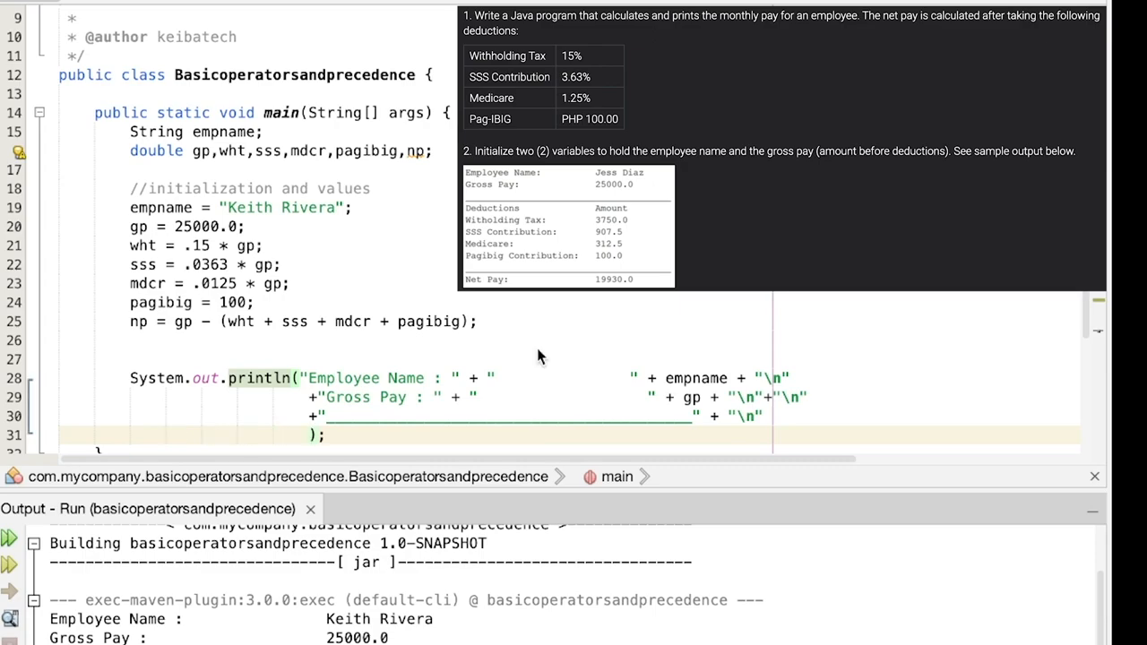
Step: Append Deductions/Amount header, Withholding Tax, SSS Contribution and a started Net Pay line to the print
type("+\"Deductions")
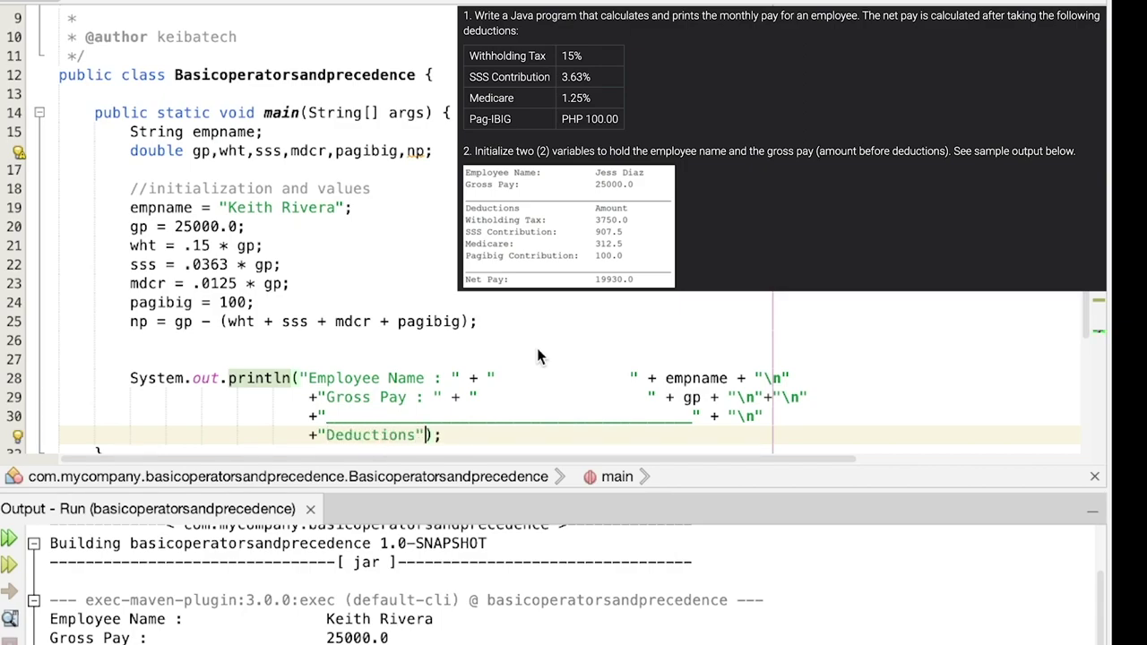
type("+ \"\"")
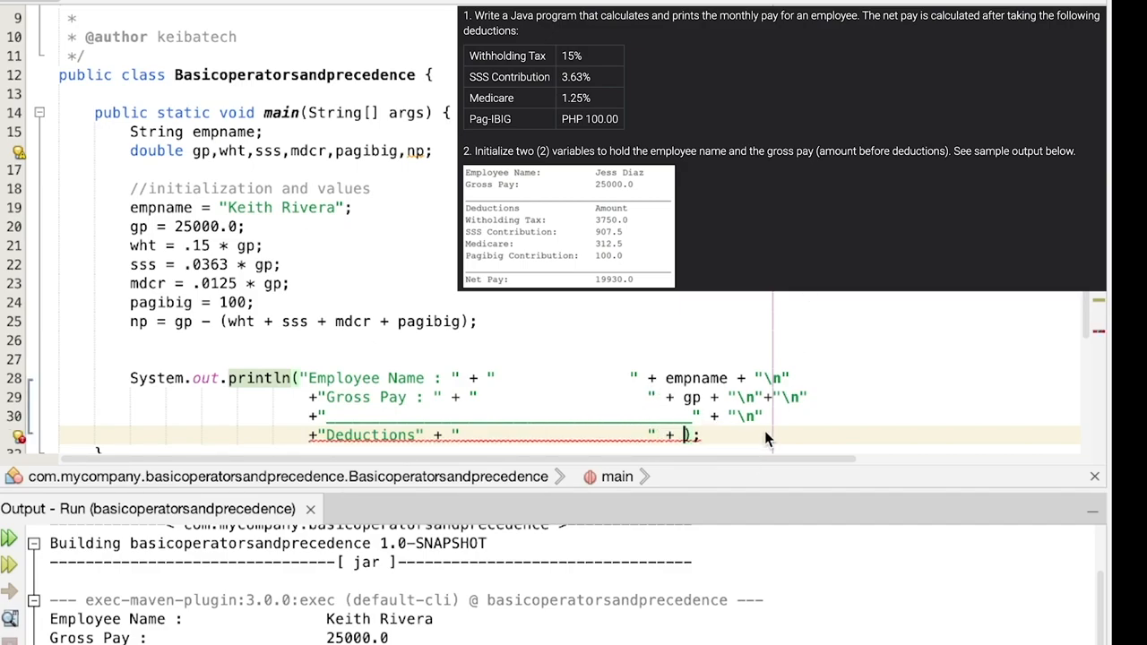
type("\"Amount\" + \"\\n")
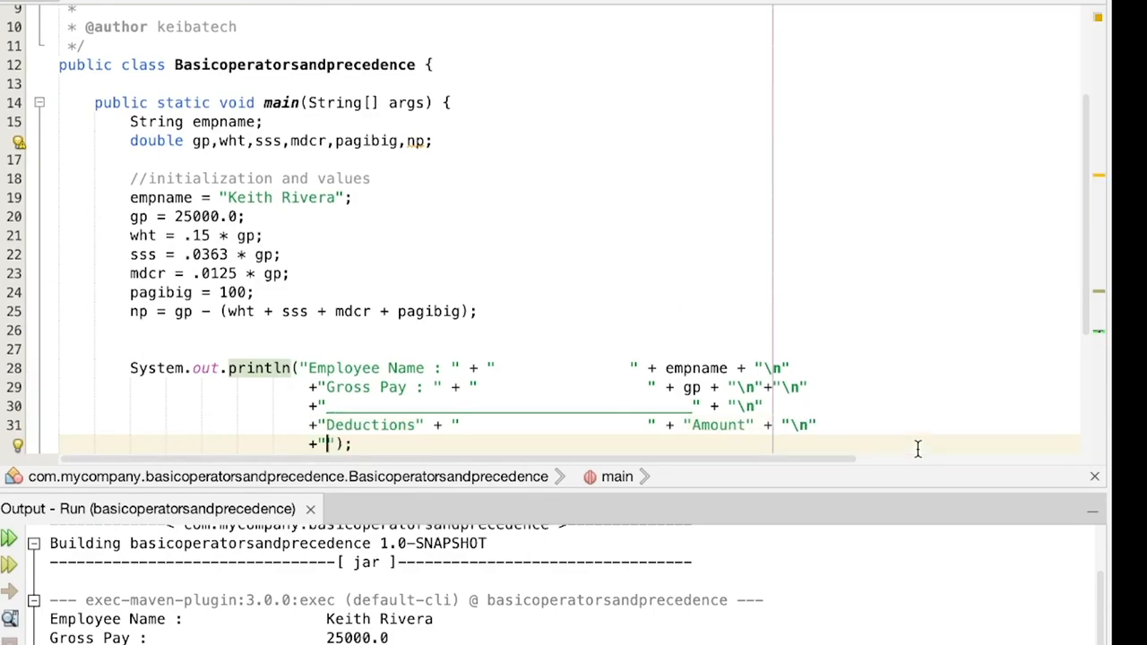
type("Withholding Tax :")
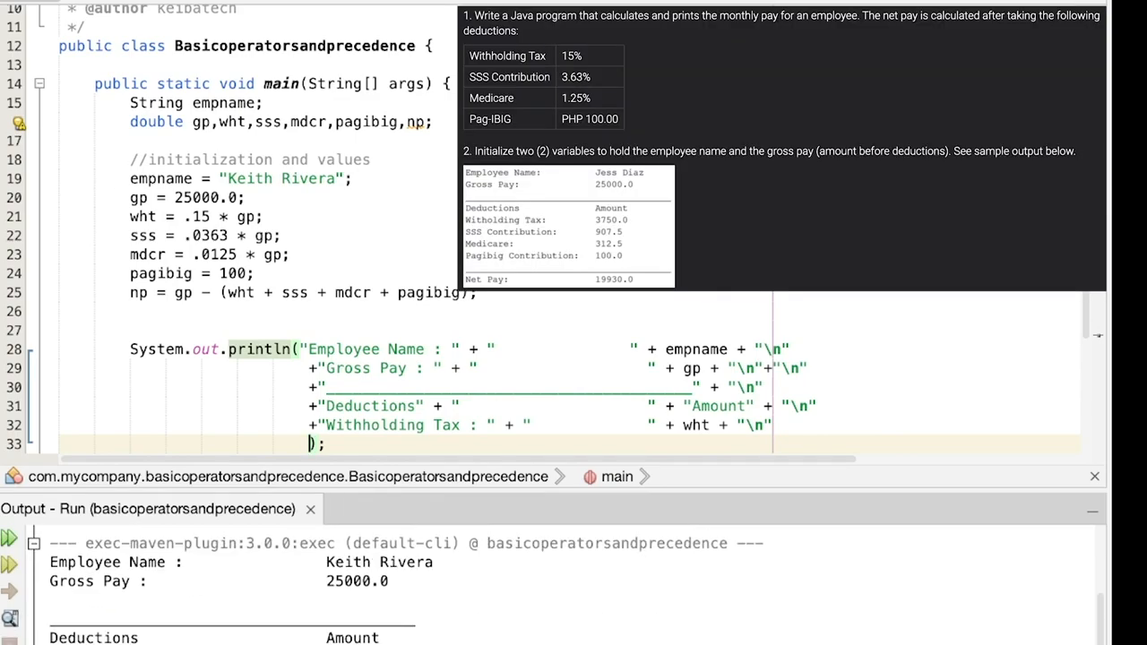
type("SSS Contribution :\" + \"            \" + sss + \"\\n\"")
type("+\"Medicare :\" + \"                    \" + mdcr + \"\\n")
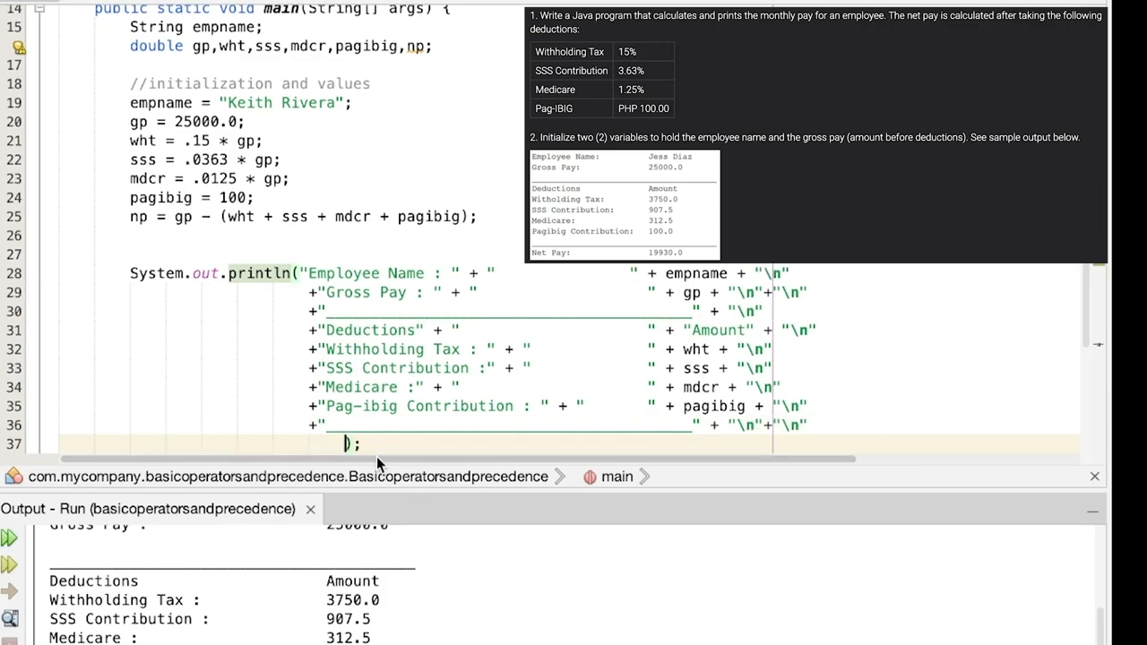
type("+\"Net Pay : \"+ \"")
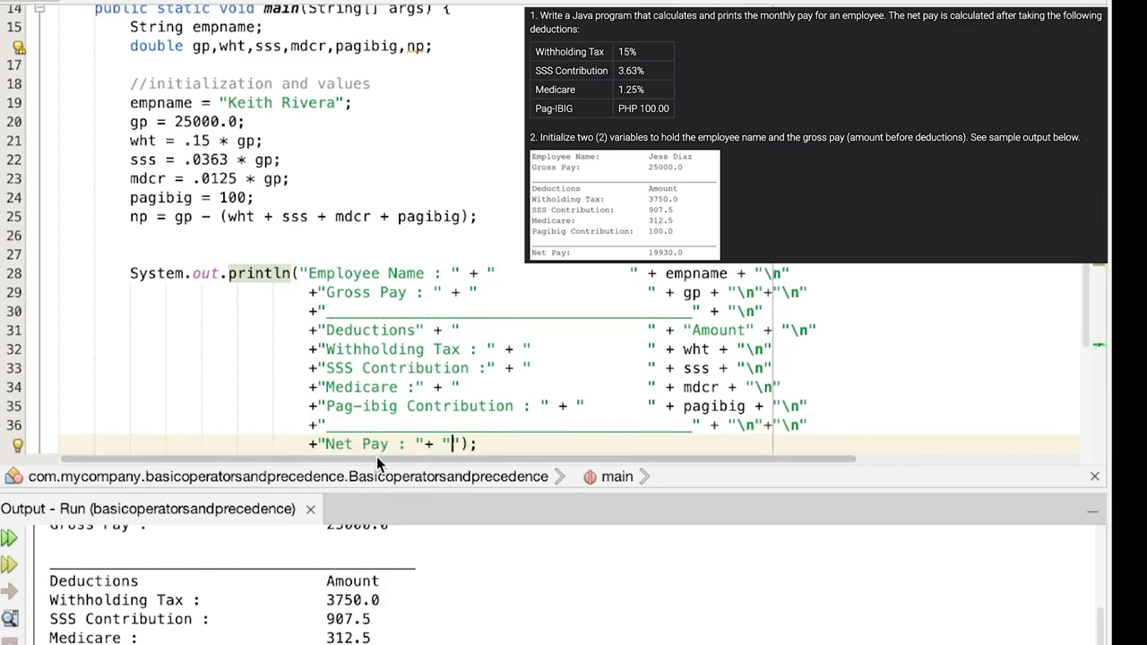